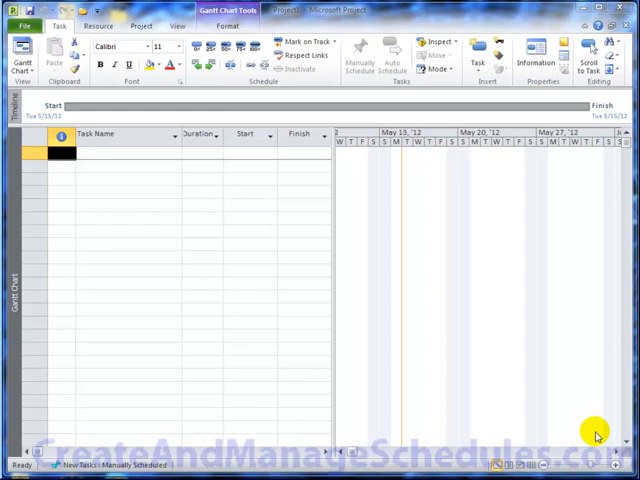
mouse_move(398, 6)
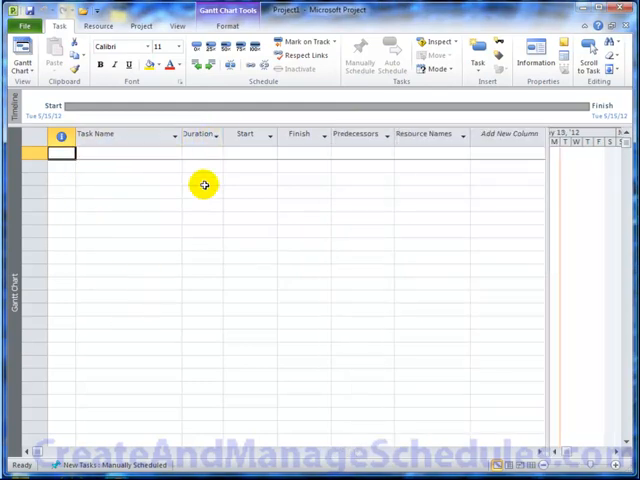
mouse_move(432, 148)
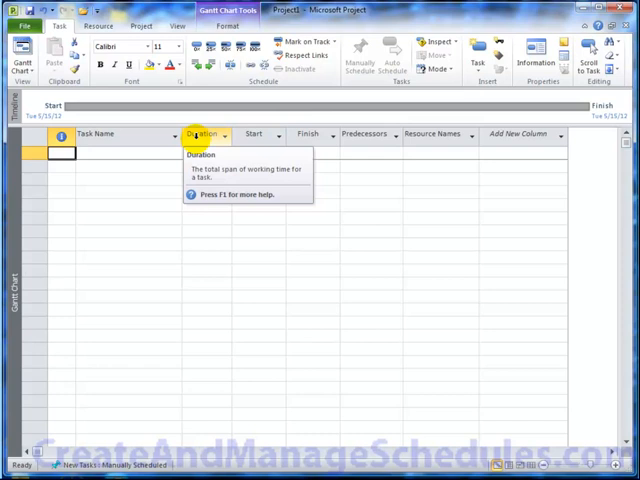
- Insert a % Complete column before the Duration column
right_click(200, 132)
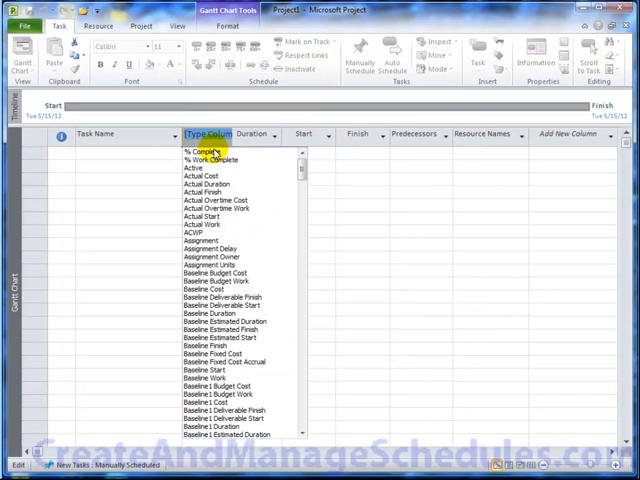
left_click(204, 152)
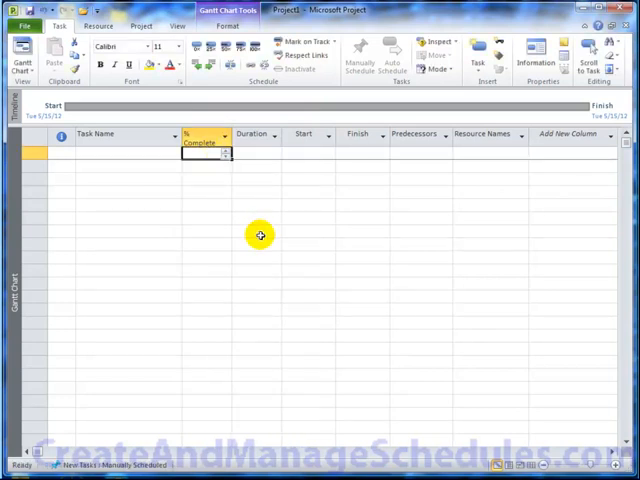
left_click(256, 232)
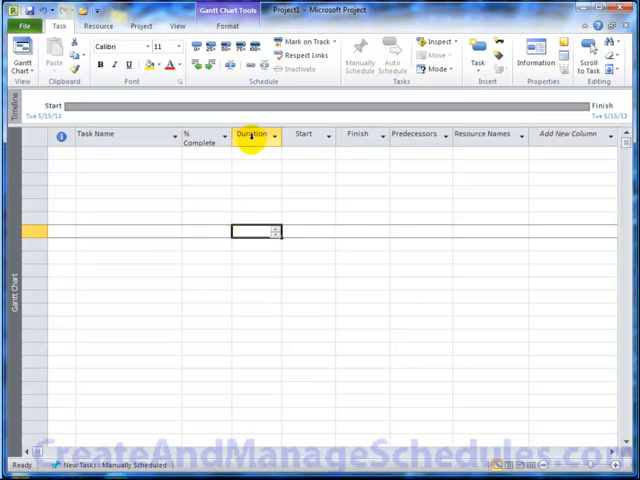
- Insert a Work column before Duration, choosing Work from the field list
right_click(252, 134)
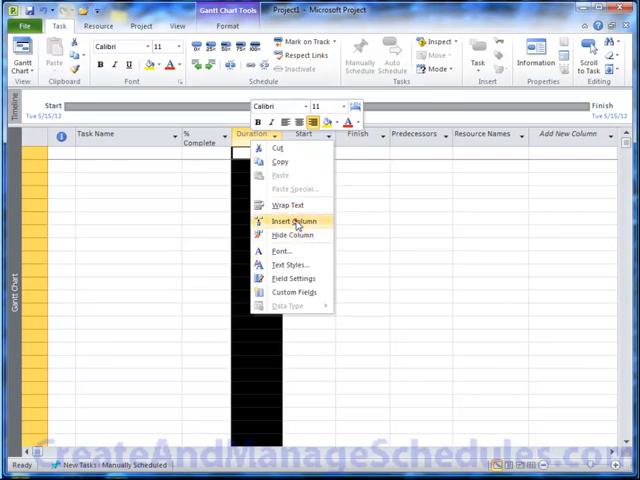
left_click(292, 220)
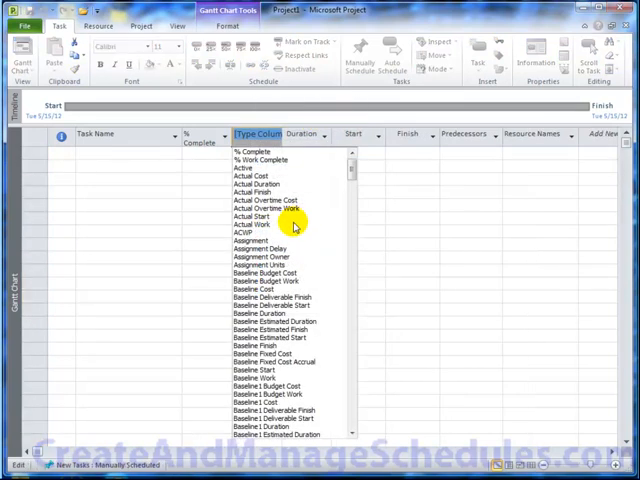
mouse_move(268, 288)
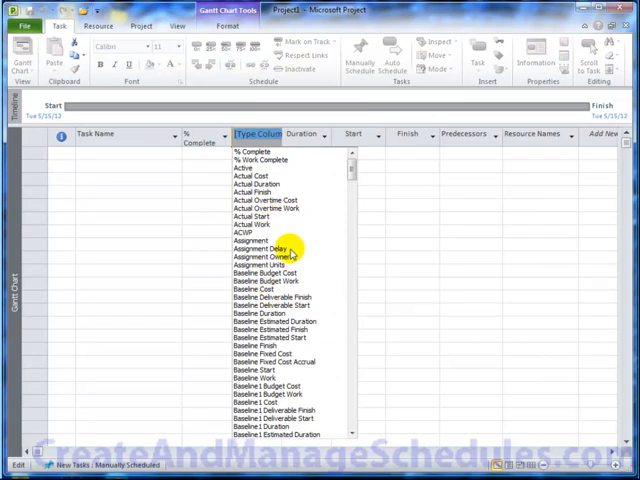
type("warning")
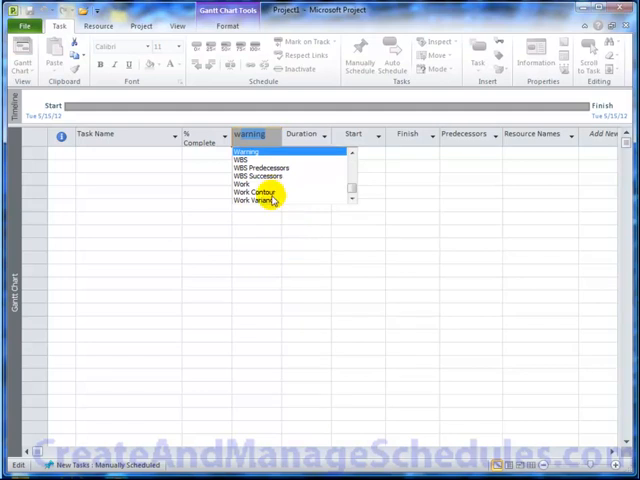
mouse_move(244, 184)
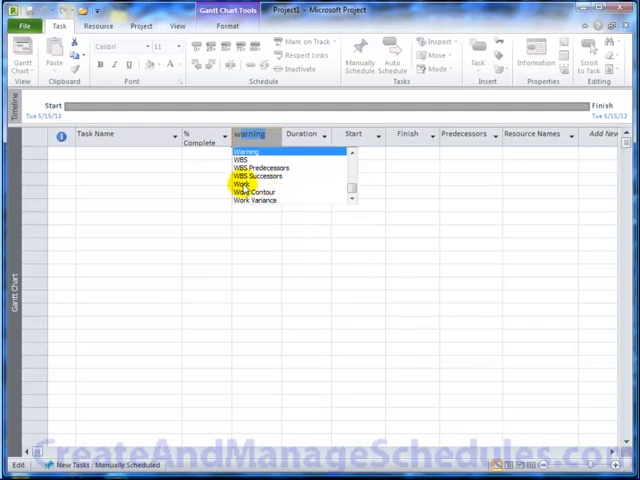
left_click(244, 184)
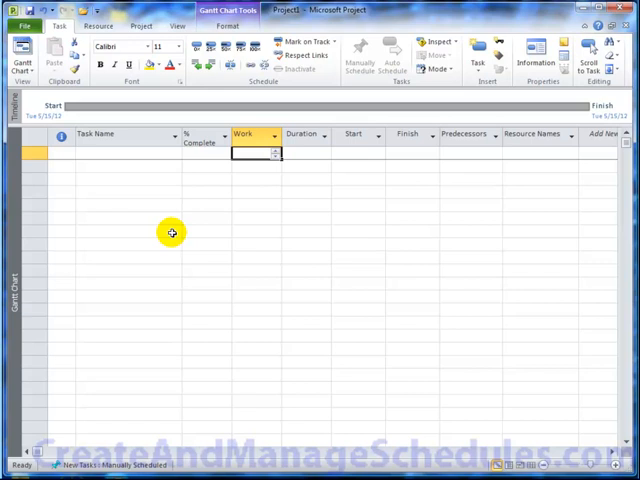
mouse_move(244, 84)
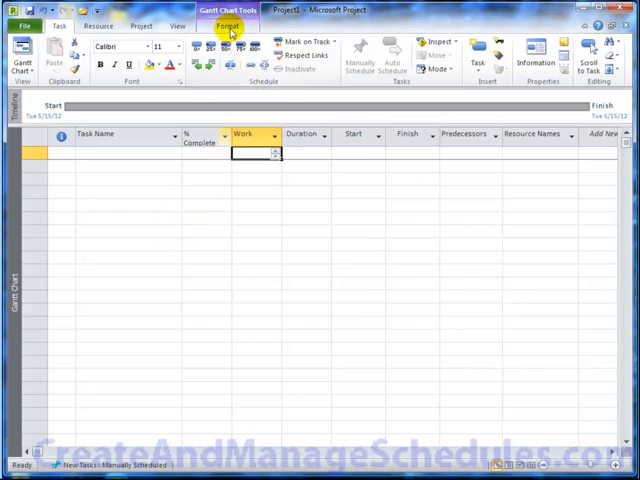
- In Text Styles, make Milestone Tasks text blue via More Colors
left_click(228, 24)
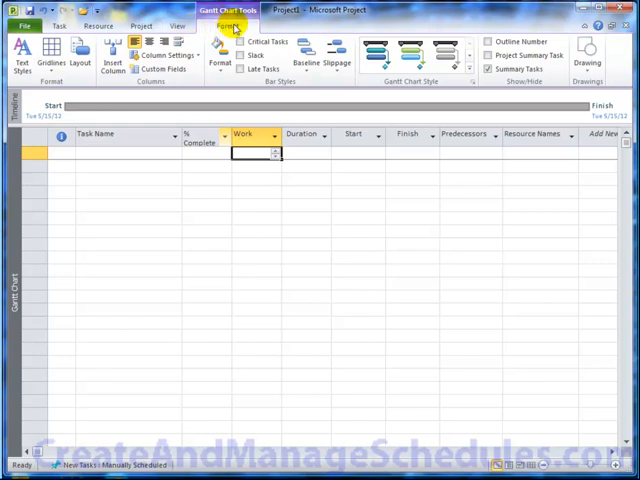
mouse_move(232, 30)
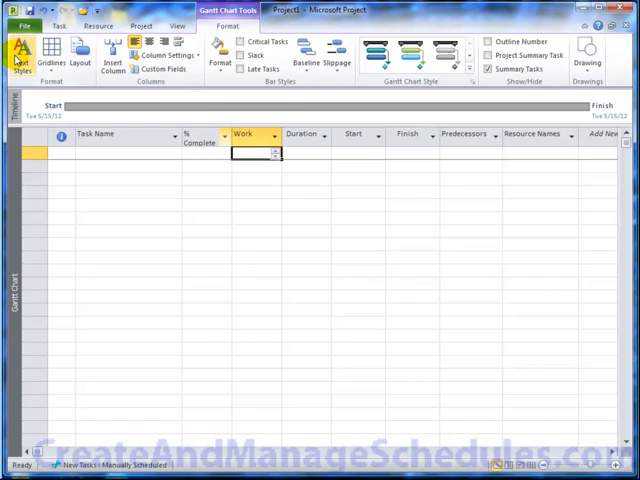
mouse_move(18, 58)
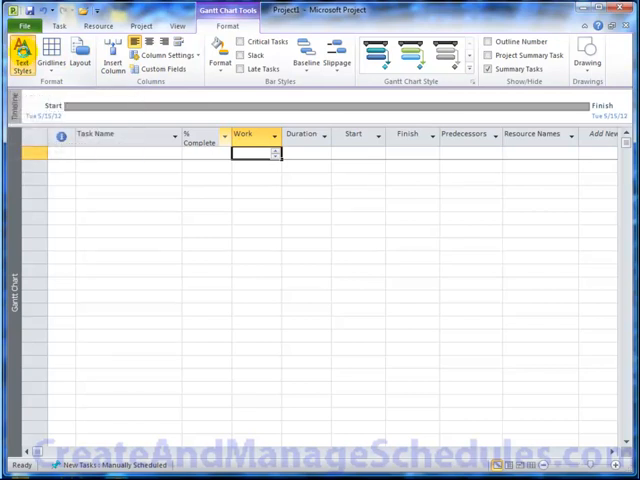
left_click(22, 56)
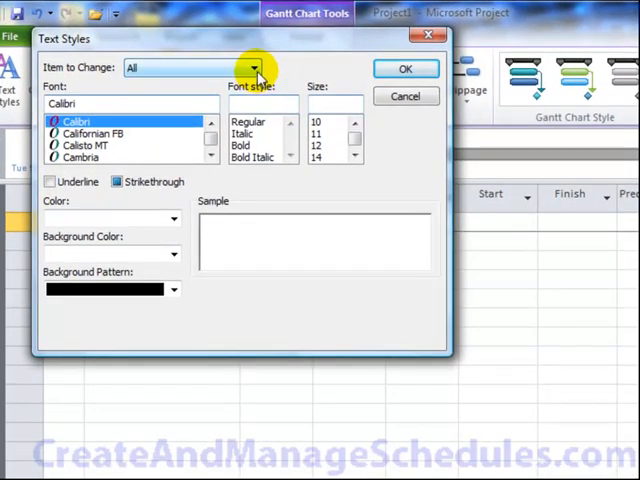
left_click(252, 68)
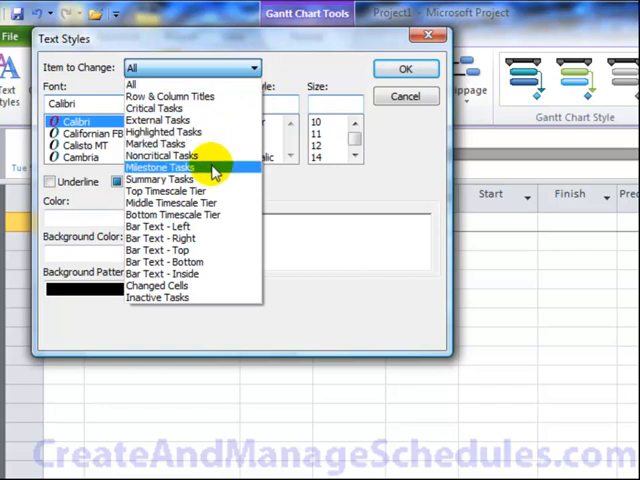
left_click(158, 168)
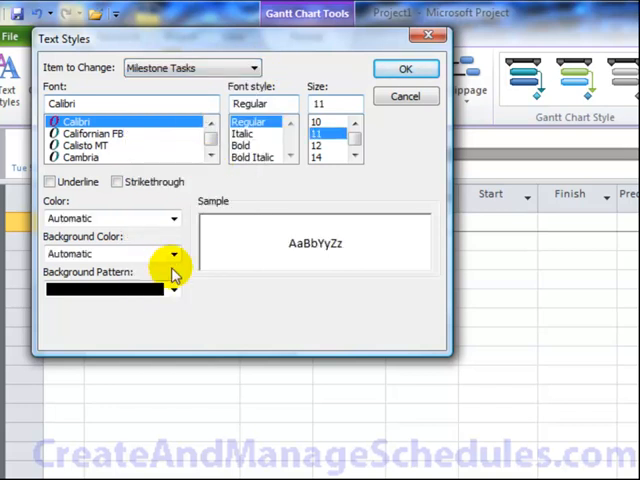
mouse_move(308, 250)
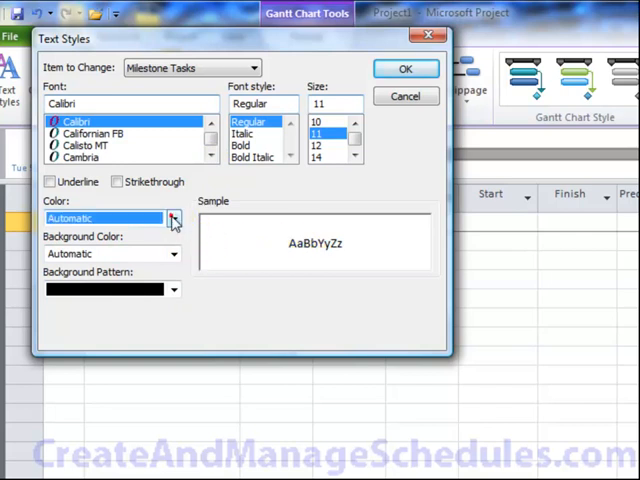
left_click(172, 218)
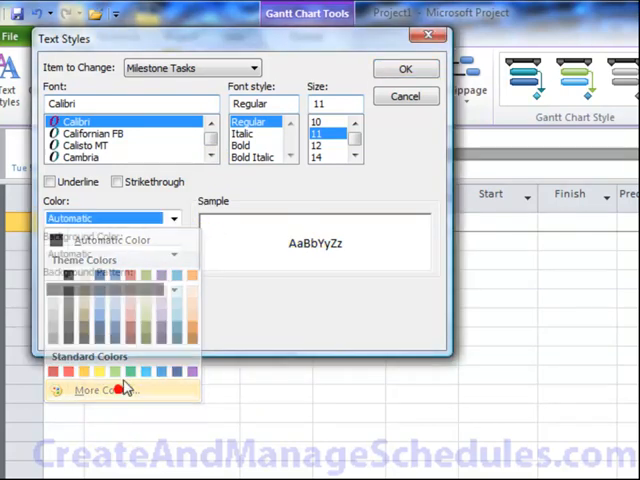
left_click(104, 390)
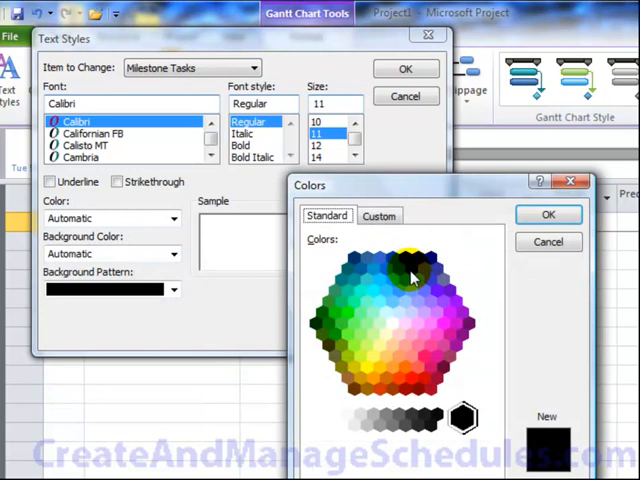
left_click(548, 214)
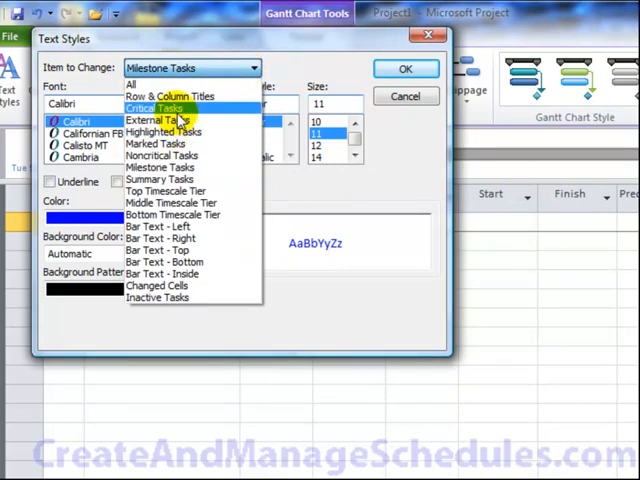
- Make Critical Tasks text red and apply the text styles
left_click(156, 108)
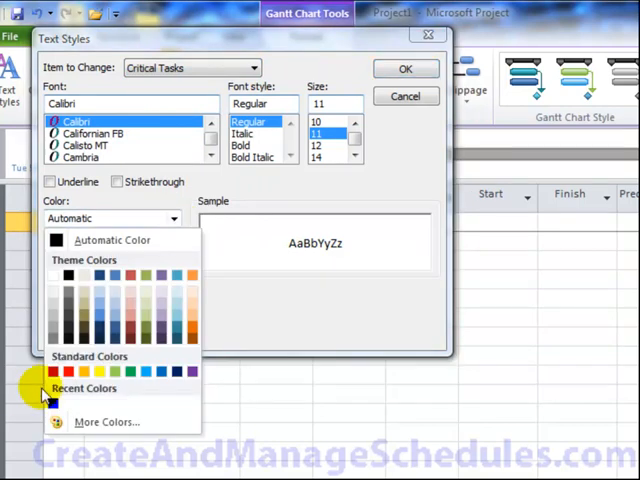
left_click(54, 372)
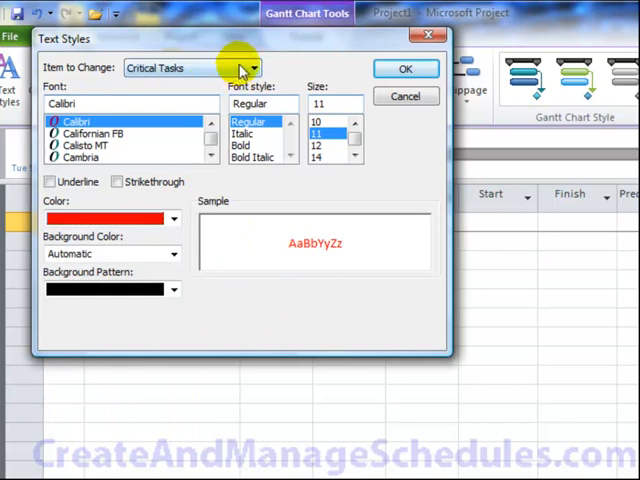
left_click(254, 68)
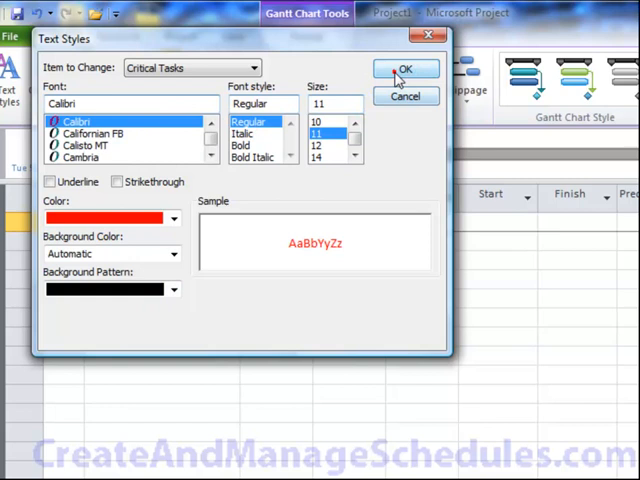
left_click(406, 68)
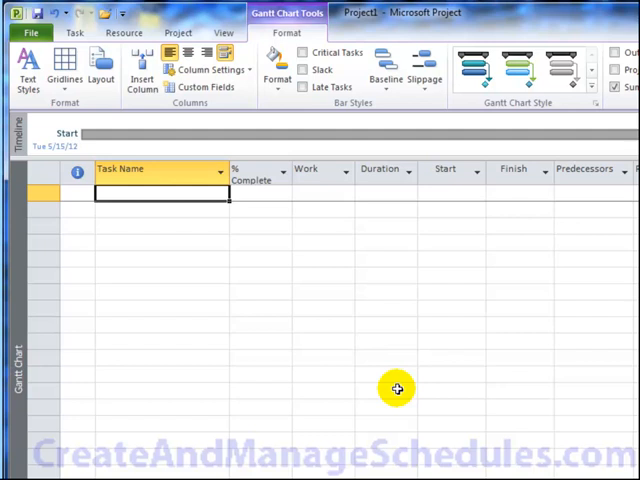
- Enter a Project Name summary row and a Start Project Name task below it
type("P")
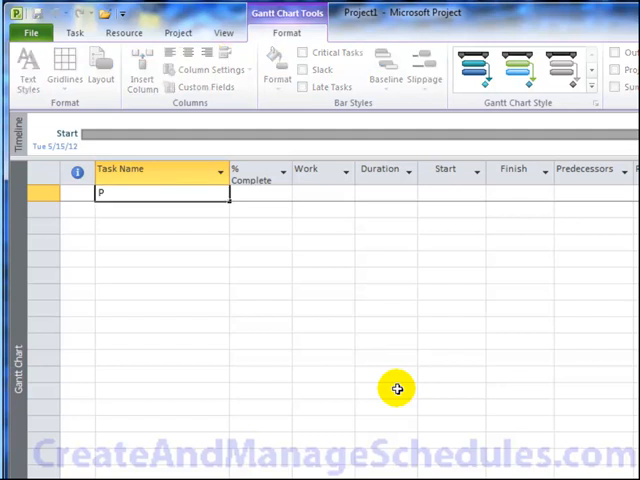
type("roject")
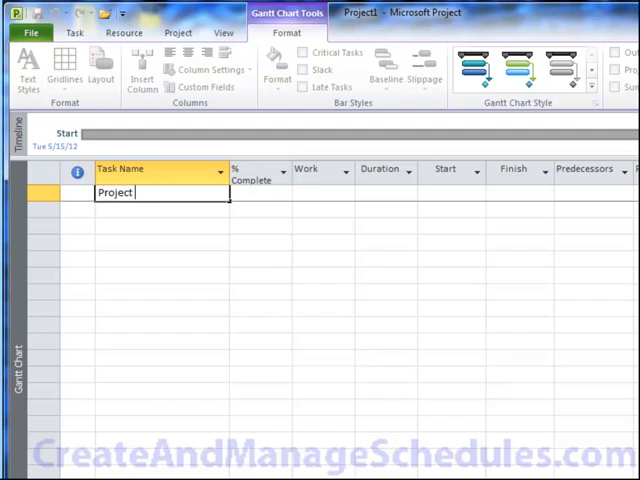
type("Name")
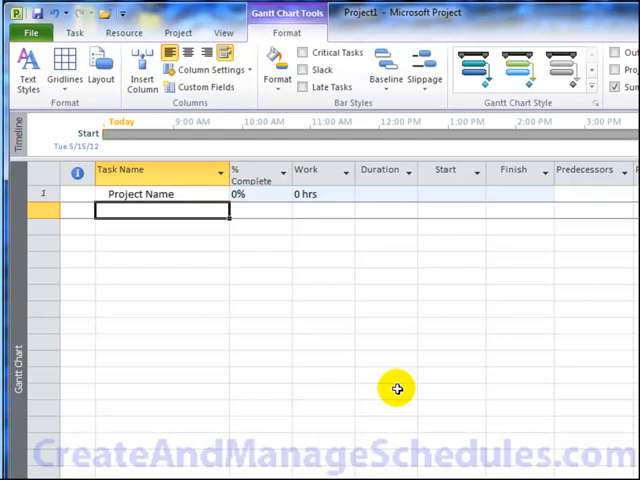
type("Sta")
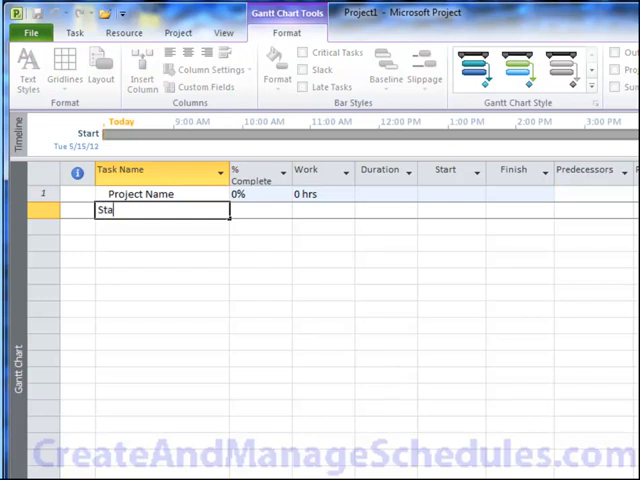
type("rt")
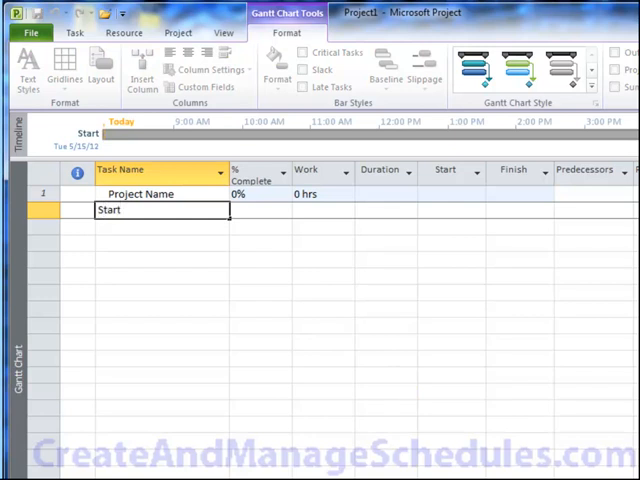
type("Project Name")
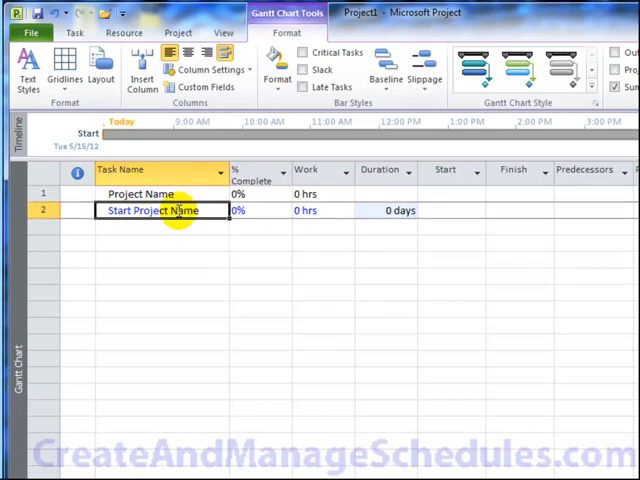
- Indent the Start Project Name task under the Project Name summary
right_click(176, 210)
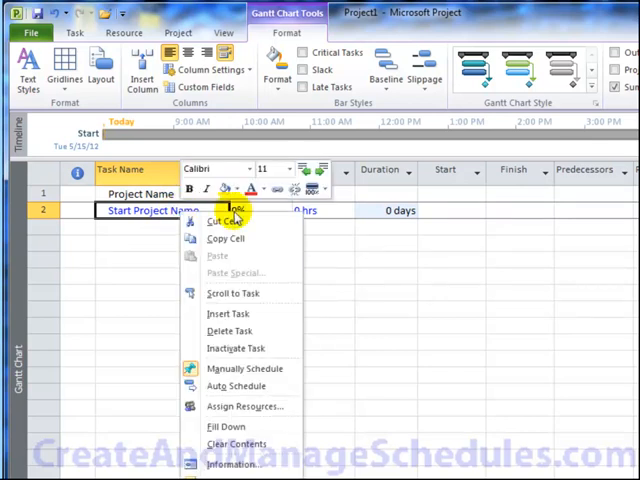
mouse_move(320, 170)
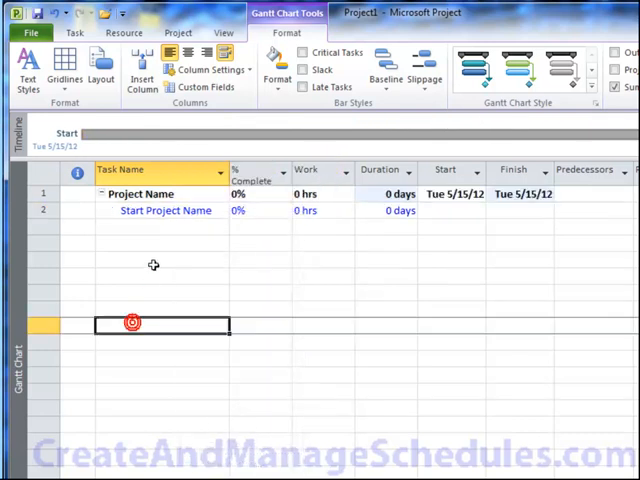
left_click(164, 210)
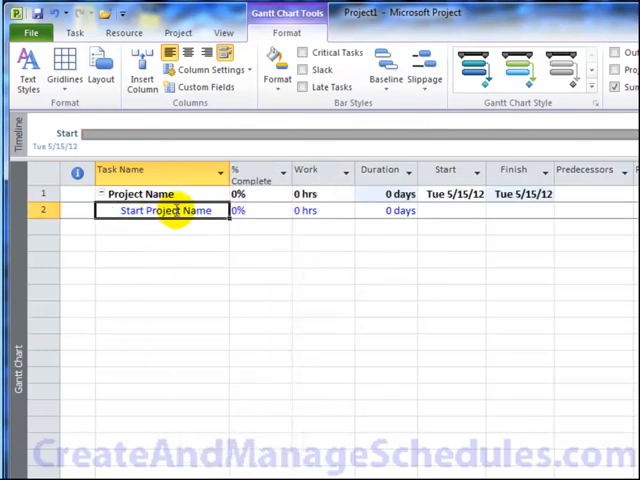
right_click(164, 210)
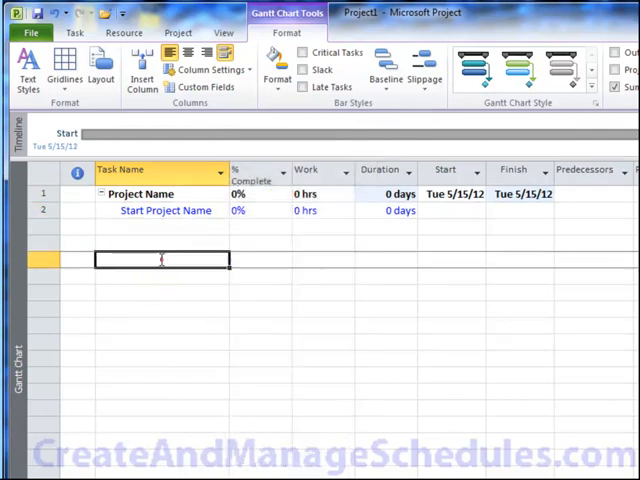
type("Start Project Name")
type("Project Name Complete")
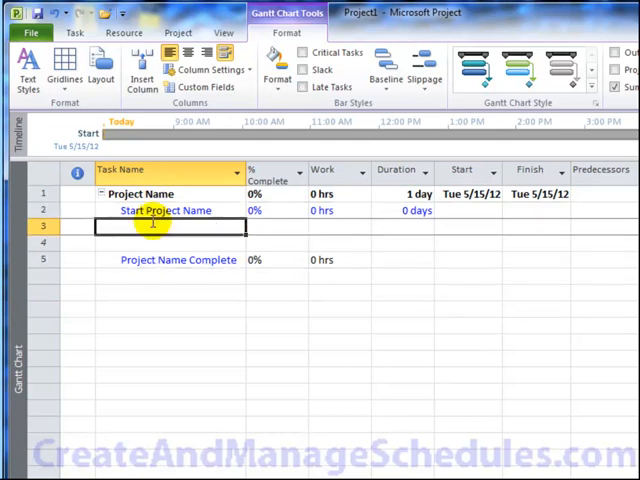
- Add (add tasks) placeholder rows and a Project Name Complete task
type("(add")
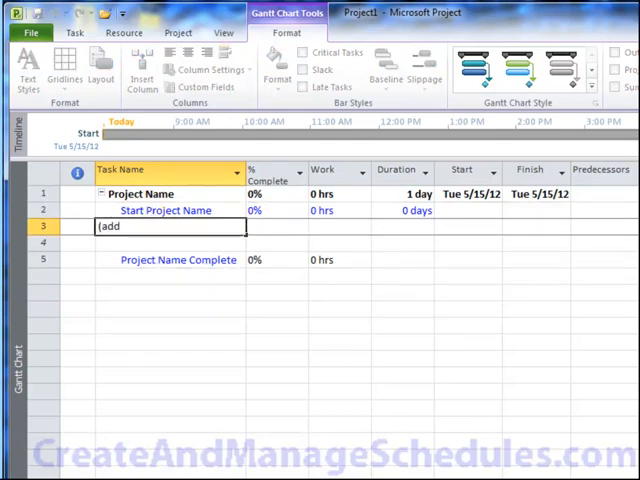
type("t")
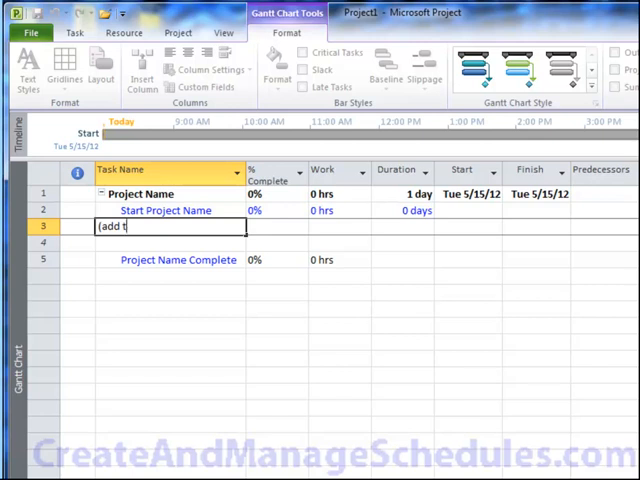
type("asks)")
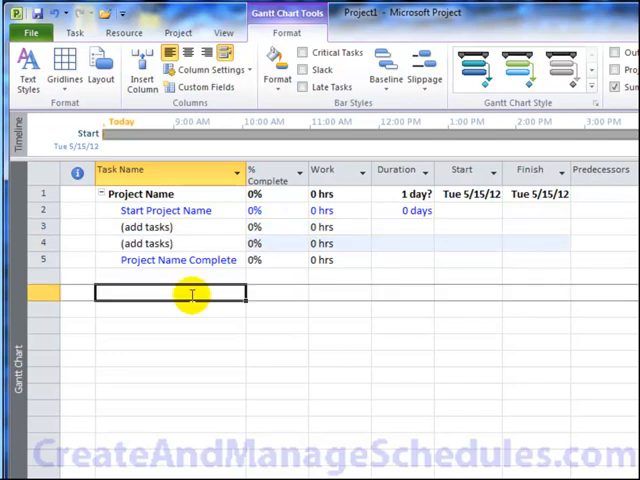
mouse_move(196, 228)
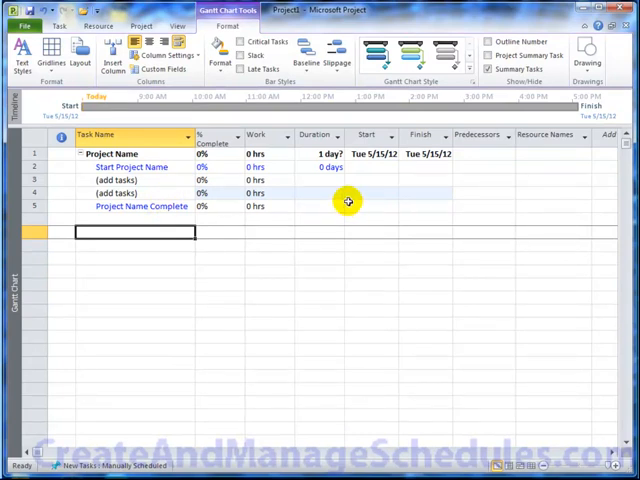
mouse_move(376, 184)
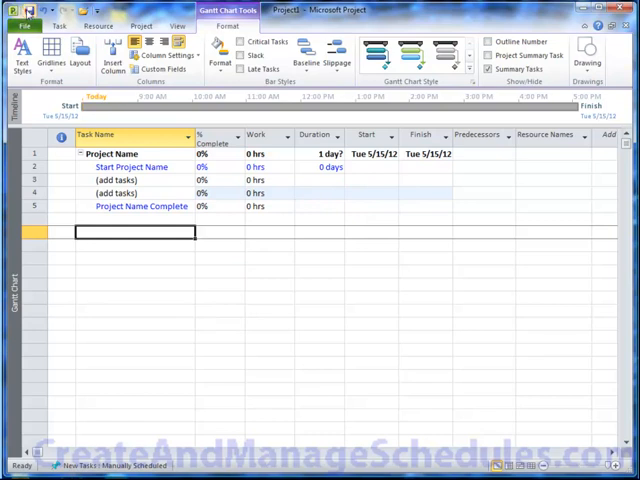
- Save the schedule template as its own project file
left_click(22, 24)
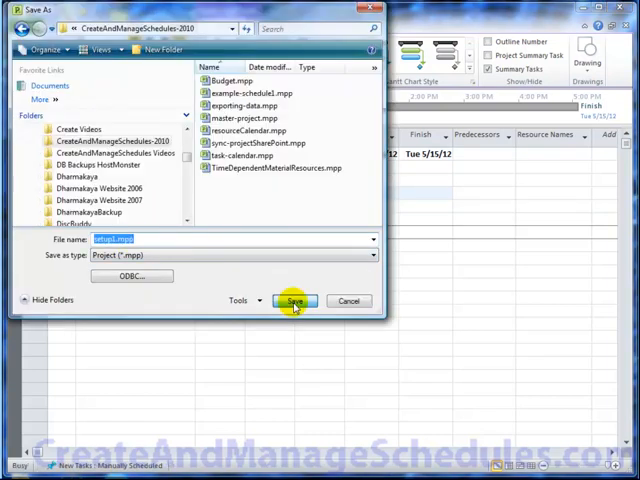
left_click(294, 300)
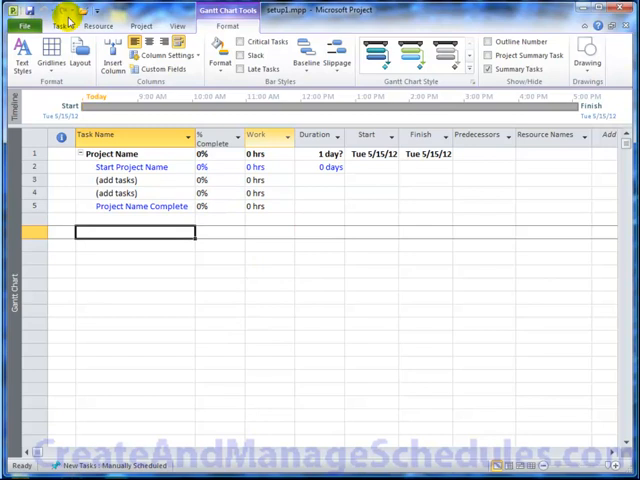
- Start the start task on Wed 5/16/12 and auto schedule both (add tasks) placeholders
left_click(64, 24)
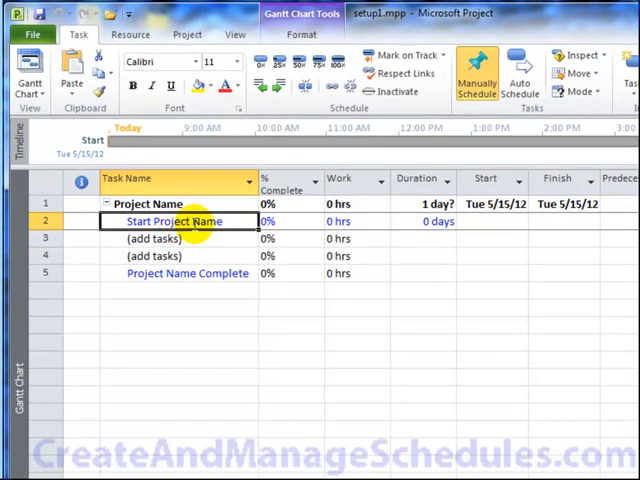
mouse_move(476, 76)
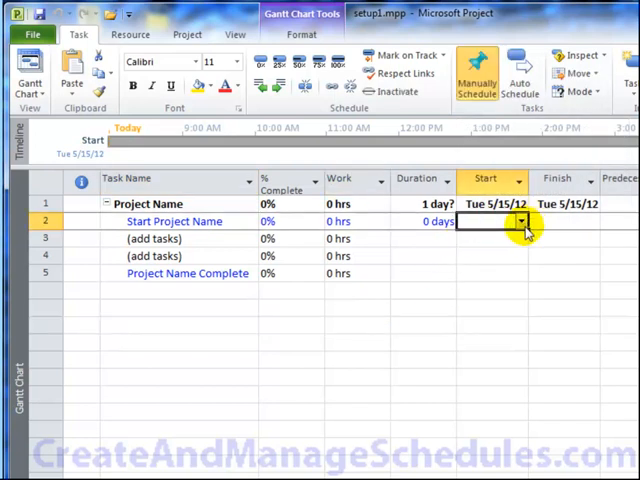
left_click(520, 220)
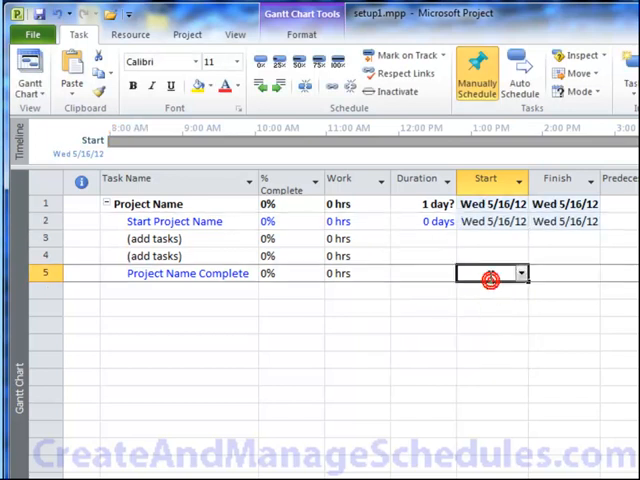
left_click(490, 238)
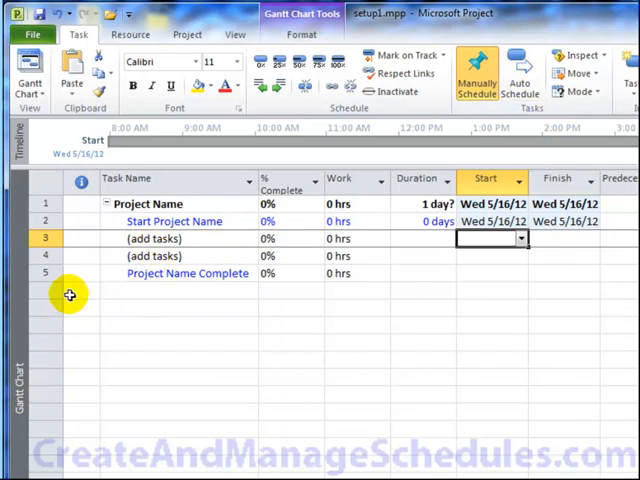
mouse_move(408, 266)
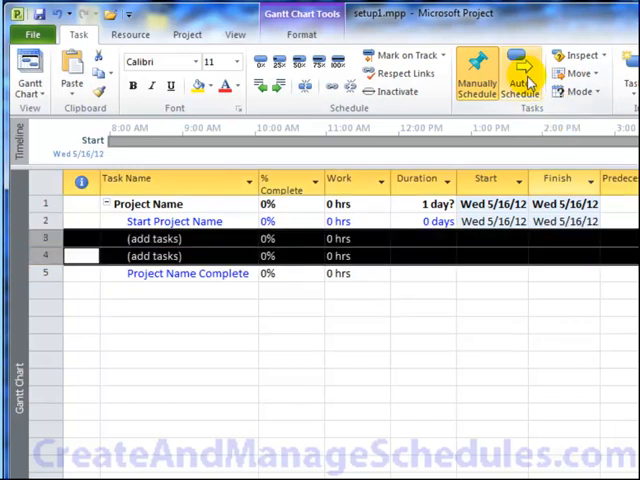
left_click(518, 76)
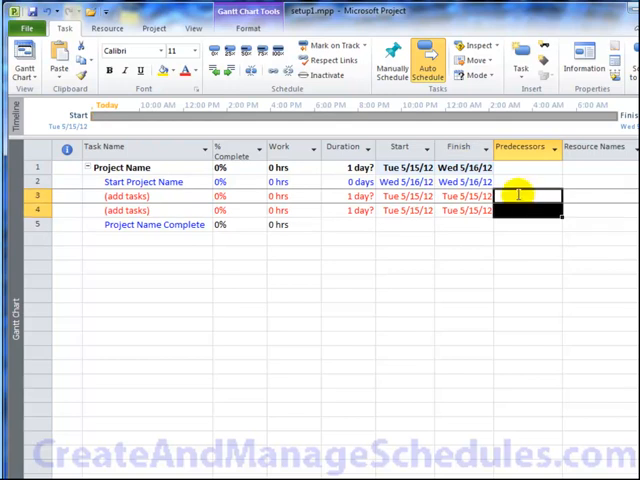
- Edit the placeholder task names and enter 3 as the first placeholder's predecessor
left_click(520, 180)
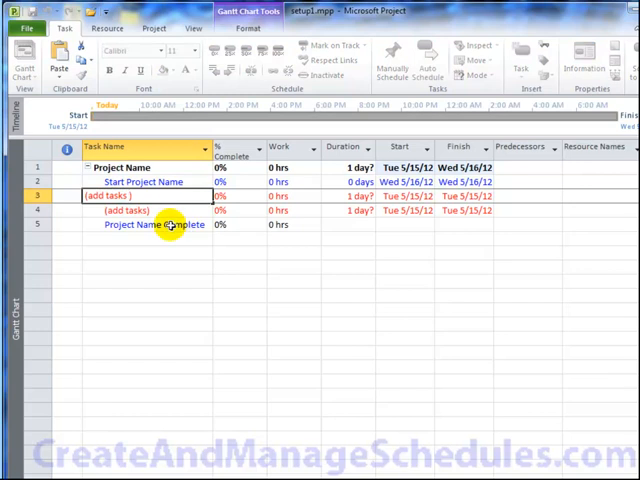
left_click(130, 210)
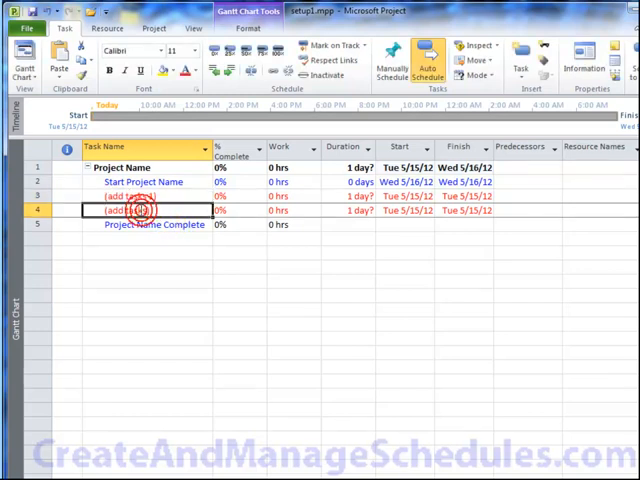
left_click(130, 210)
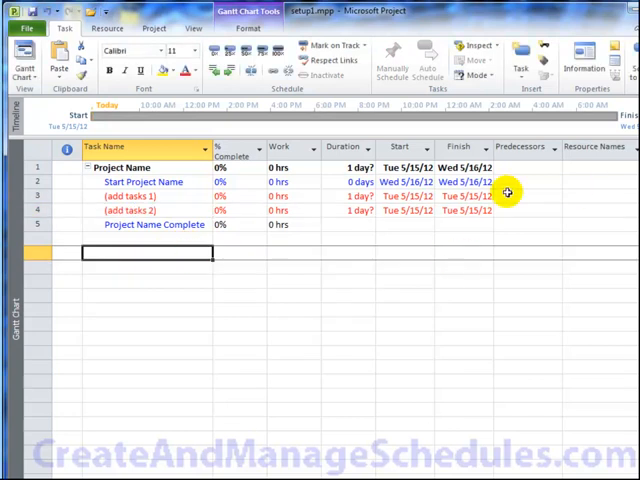
left_click(520, 212)
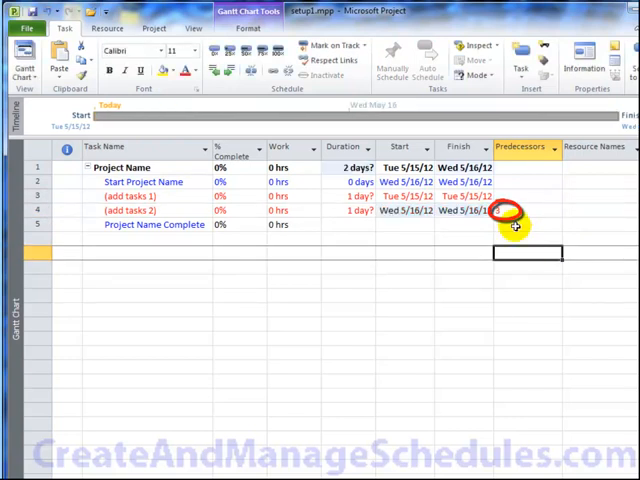
type("3")
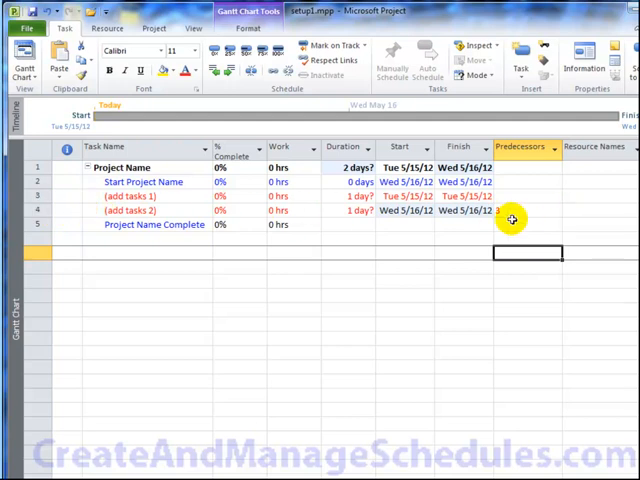
mouse_move(136, 196)
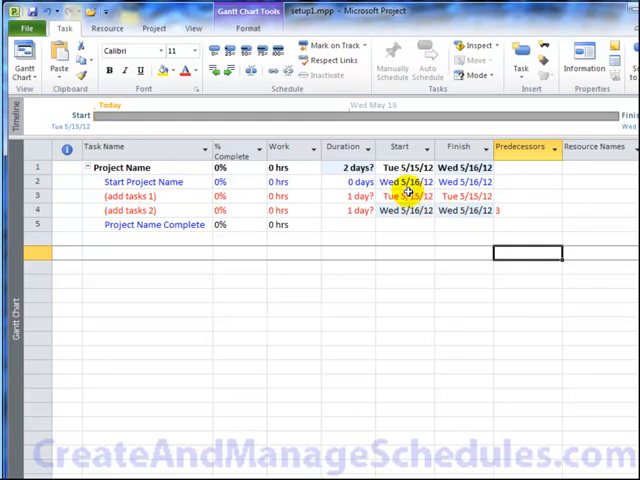
- Link the second placeholder after the first so the project runs 3 days to Fri 5/18/12
left_click(404, 196)
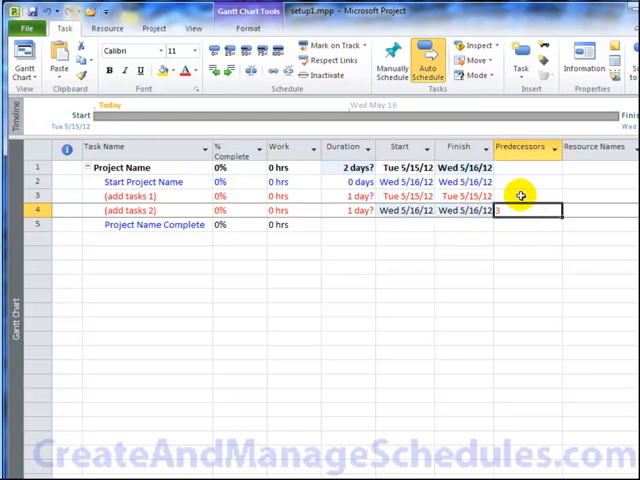
left_click(520, 196)
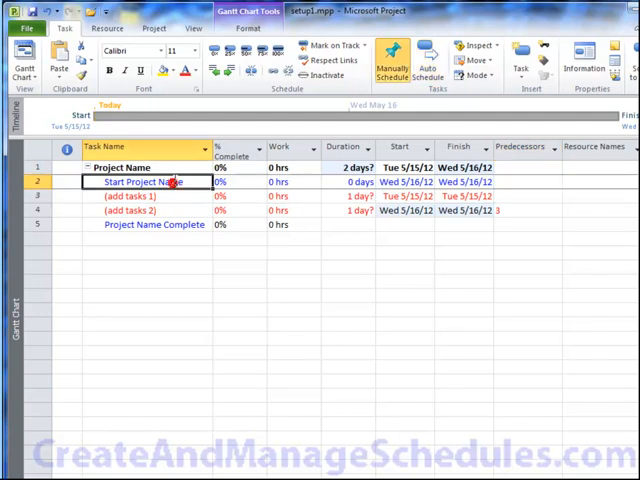
left_click(524, 196)
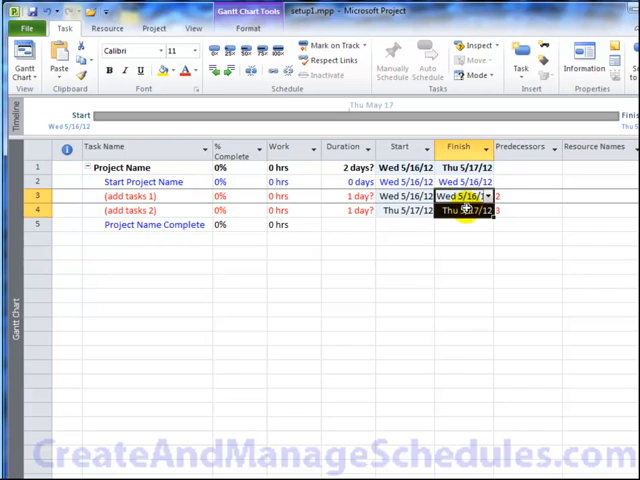
left_click(428, 64)
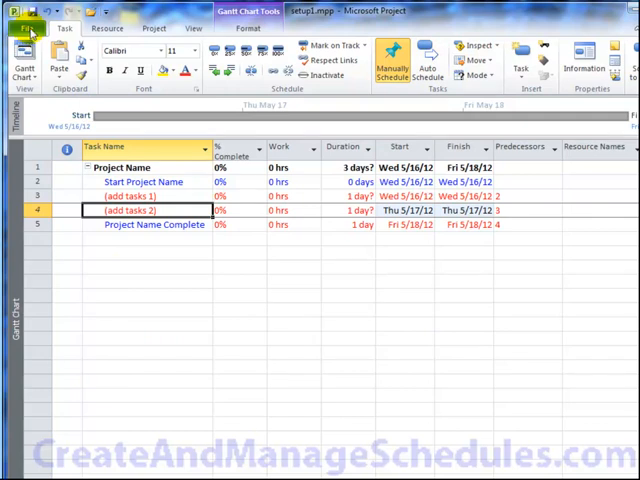
- Review the General page of Project Options and close it
left_click(30, 28)
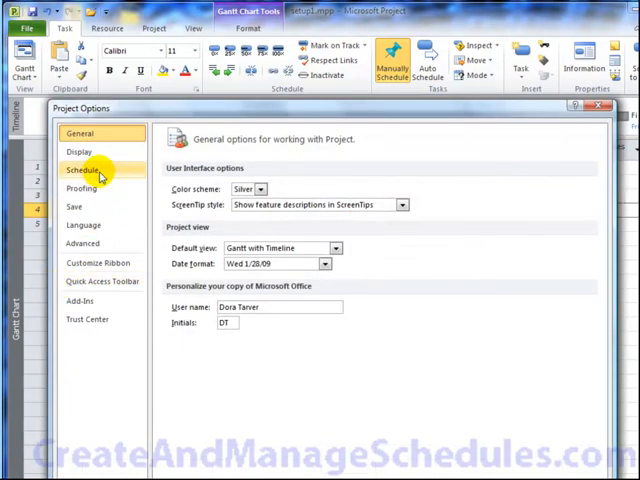
left_click(82, 156)
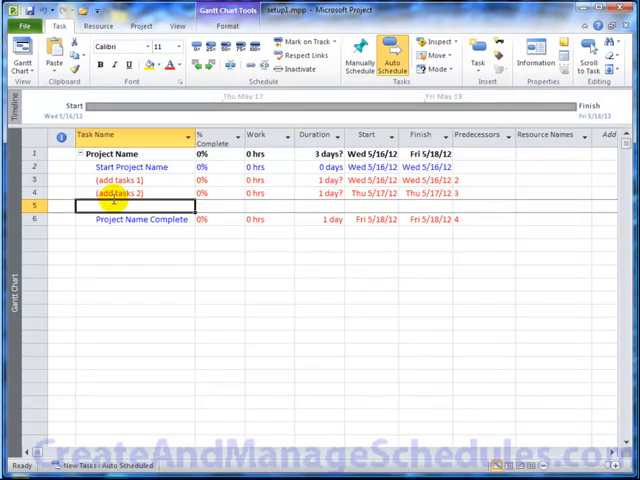
- Name the new row task 3 and set its predecessor to 4
type("task 3")
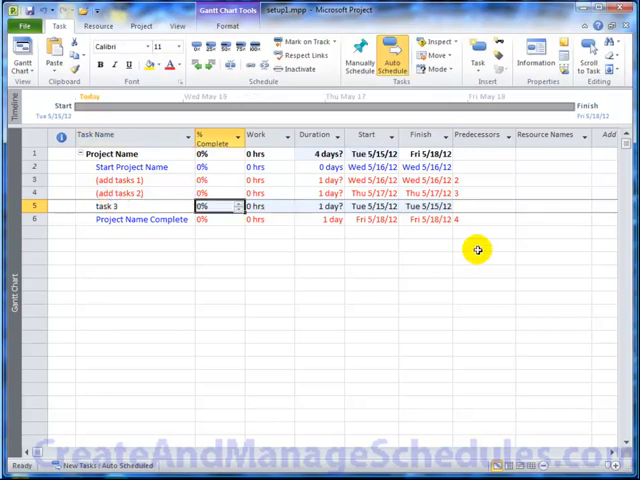
left_click(480, 206)
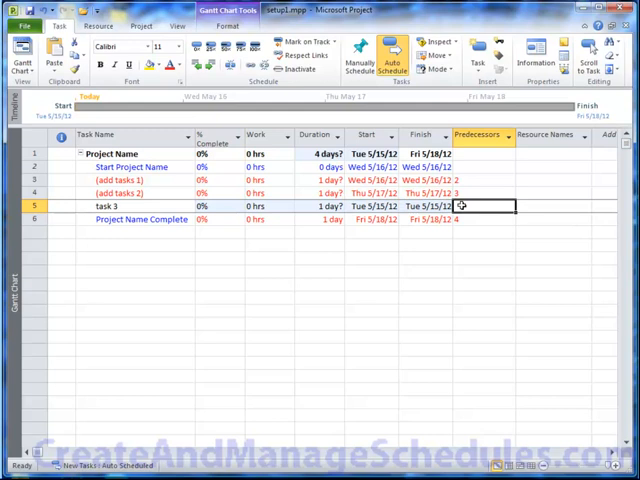
type("4")
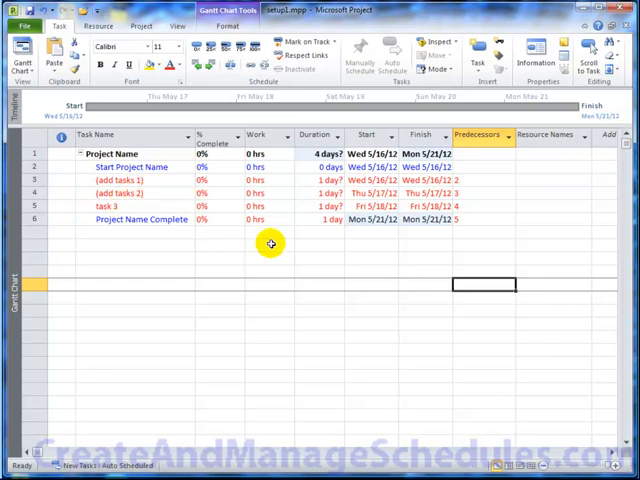
mouse_move(294, 248)
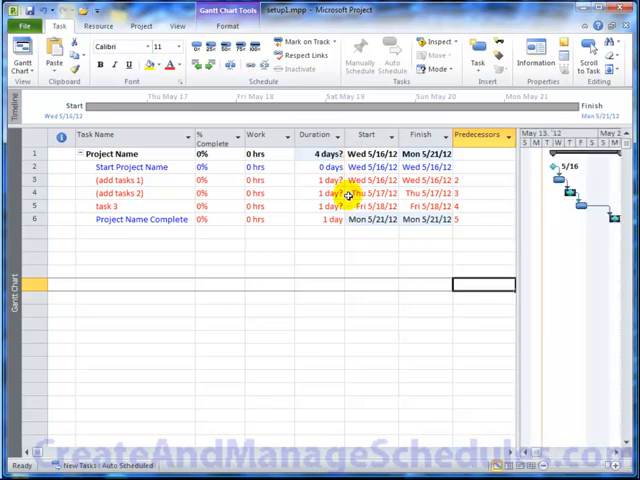
mouse_move(424, 236)
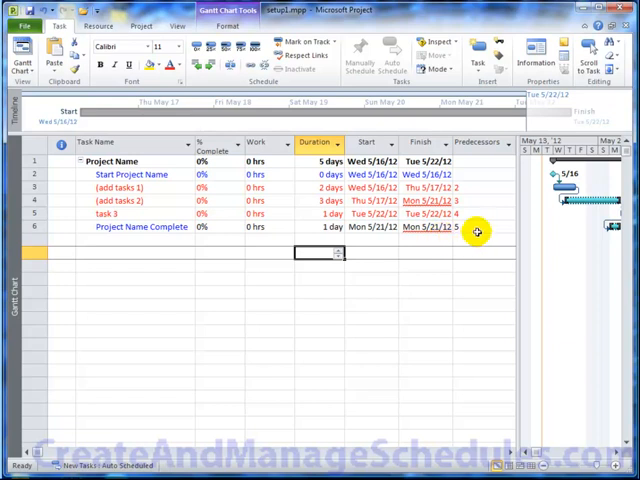
- Link the milestone after task 3 and set its finish to Thu 5/31/12, giving 12 days
left_click(478, 232)
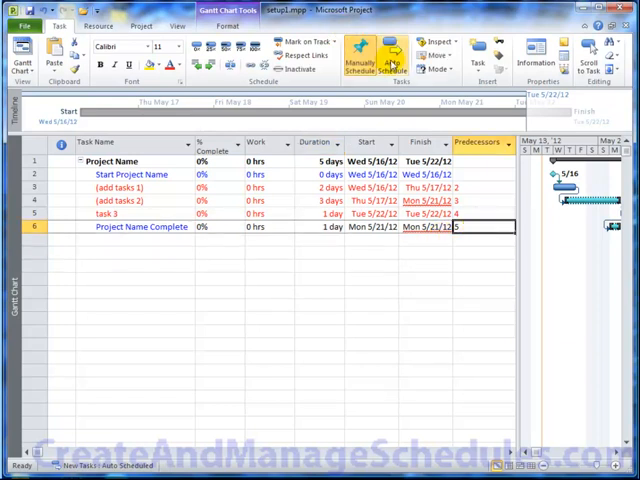
left_click(388, 56)
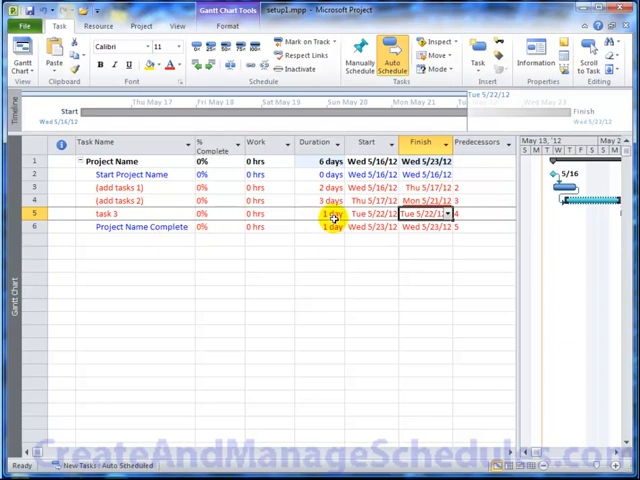
left_click(420, 226)
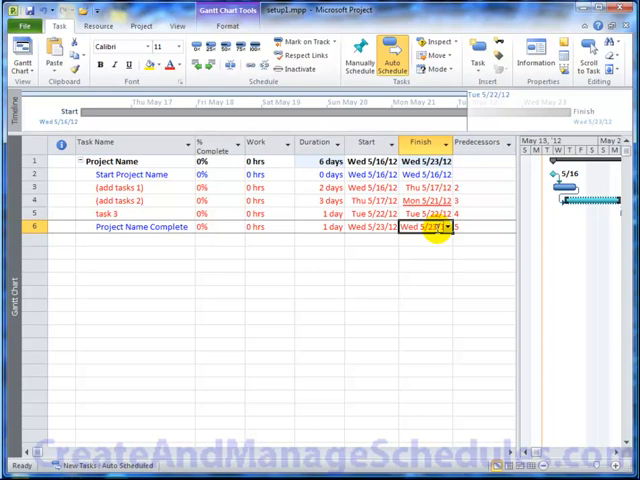
left_click(448, 226)
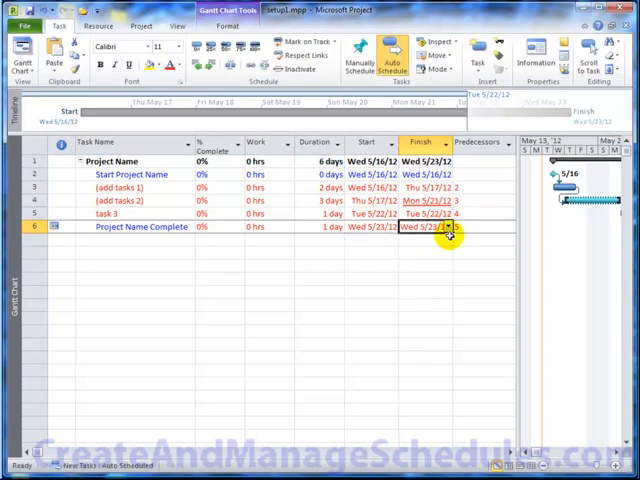
left_click(452, 228)
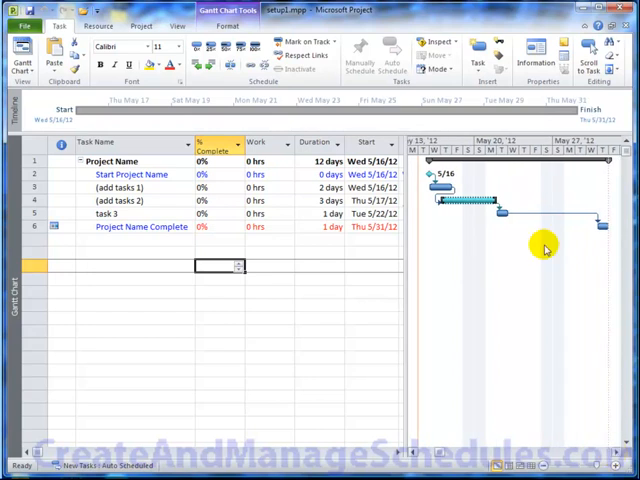
mouse_move(532, 196)
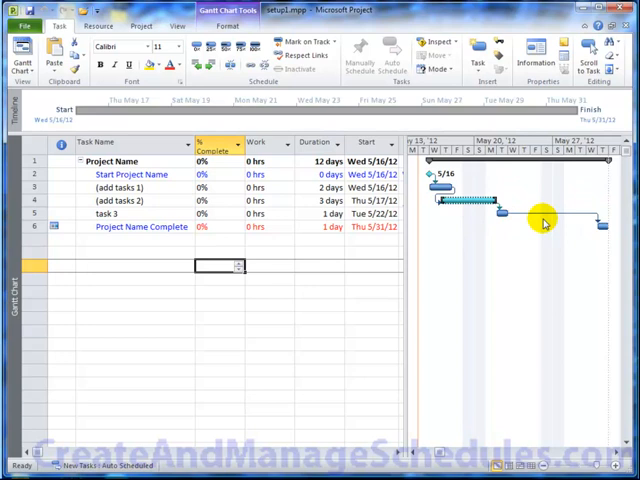
mouse_move(480, 244)
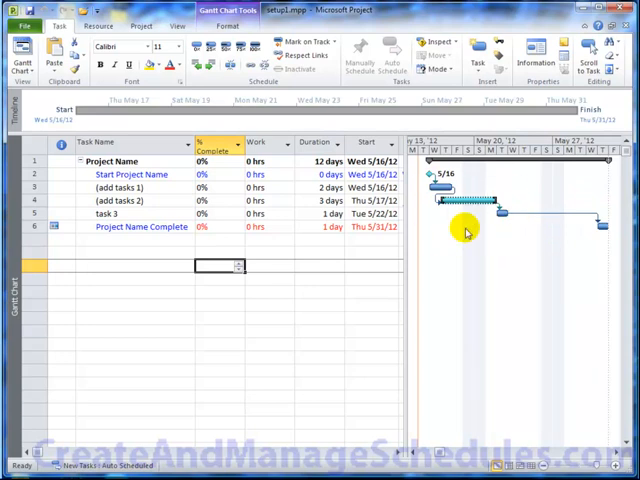
mouse_move(478, 248)
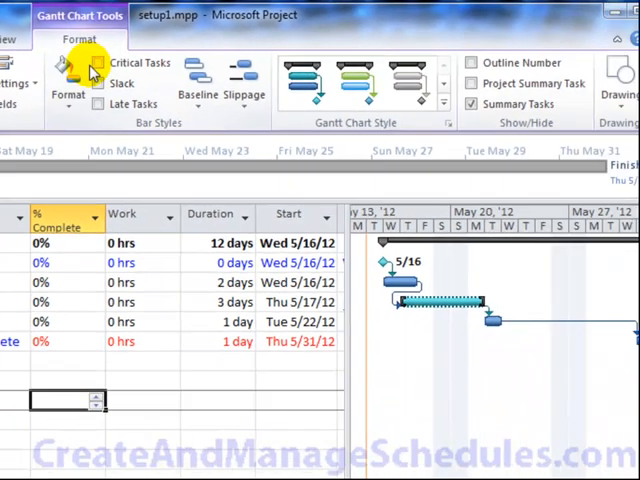
left_click(94, 64)
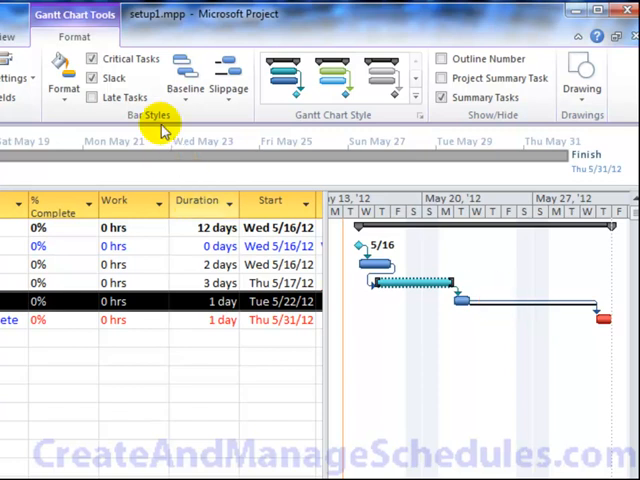
left_click(92, 96)
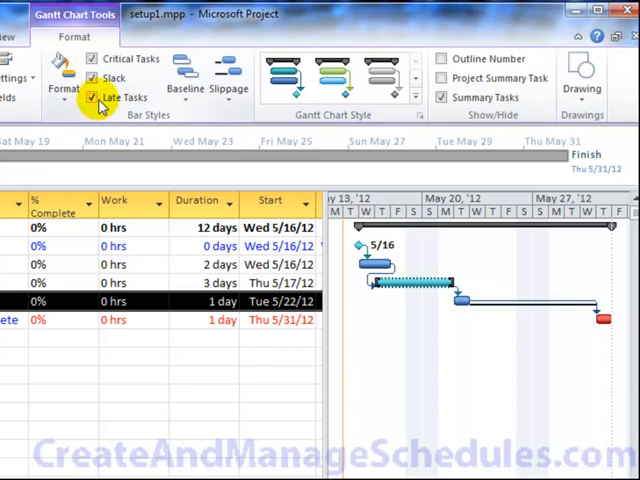
left_click(64, 78)
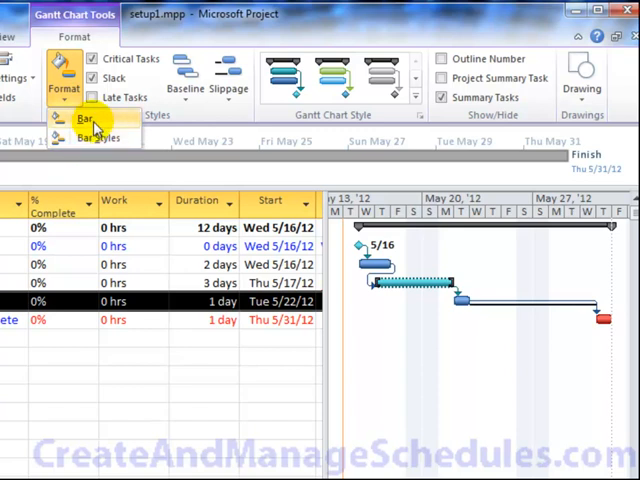
left_click(100, 136)
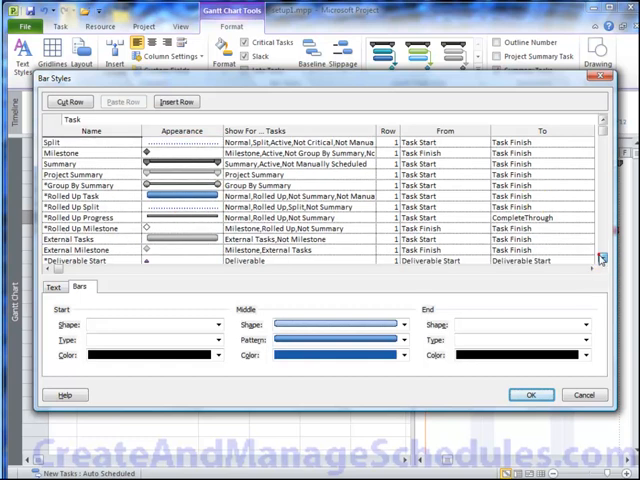
scroll("down", 3)
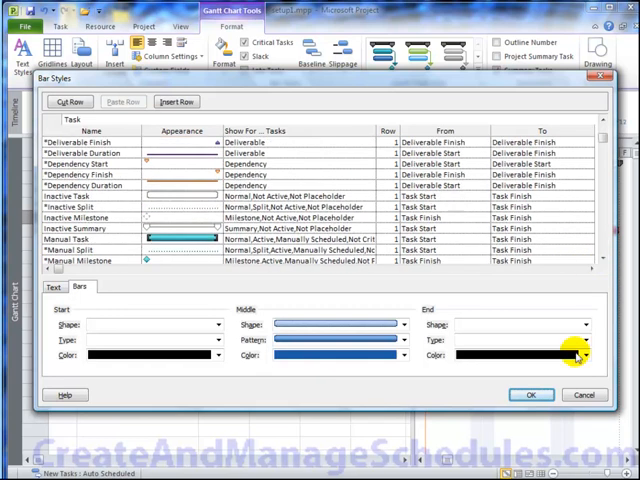
left_click(532, 394)
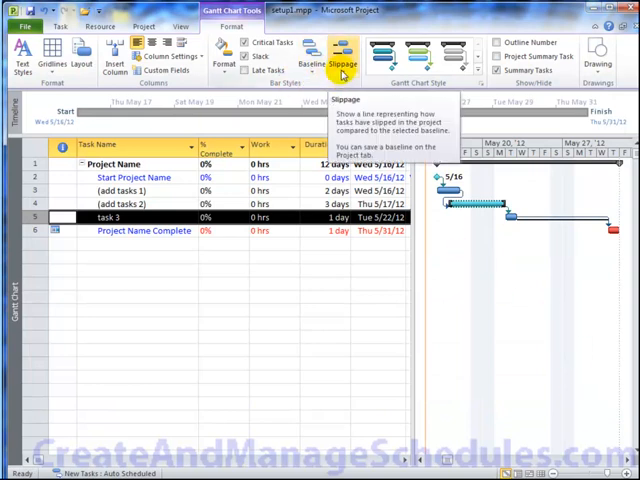
left_click(342, 58)
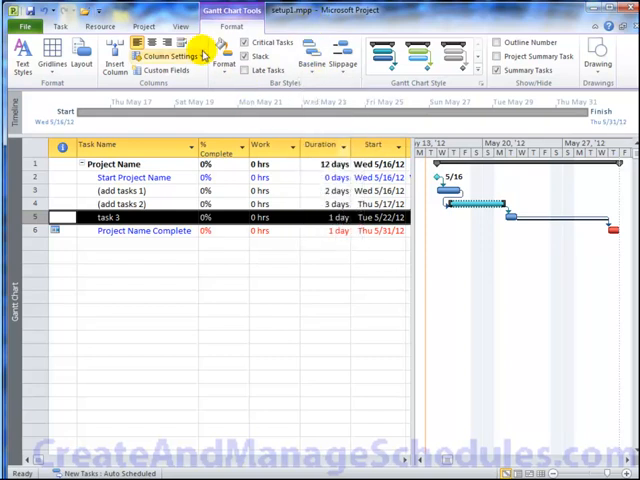
- Reopen Bar Styles and add a new row whose Show For starts with an 'M' task type
left_click(224, 60)
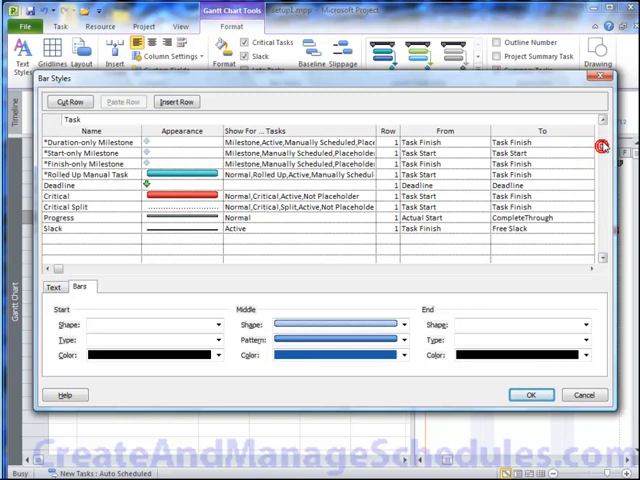
scroll("down", 3)
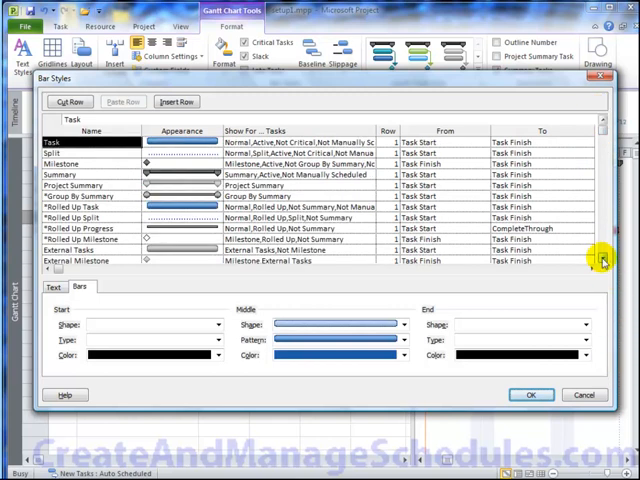
left_click(62, 164)
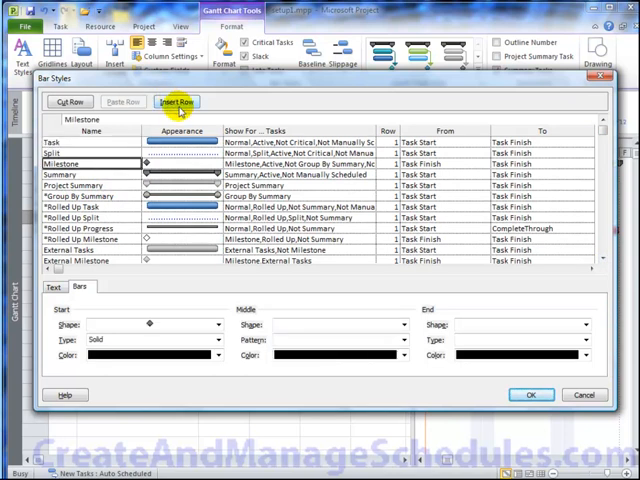
left_click(176, 100)
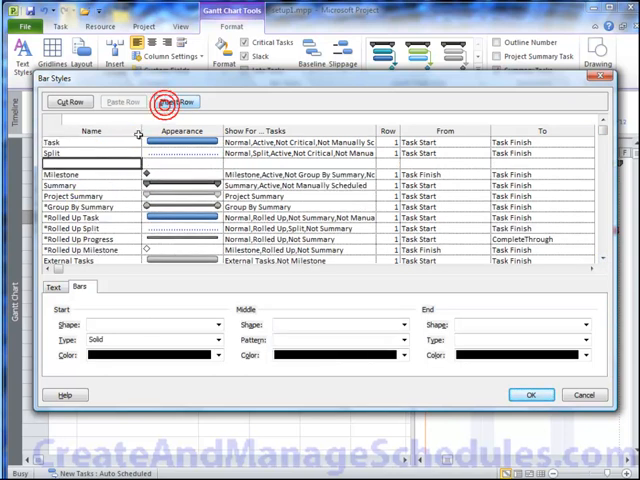
left_click(178, 100)
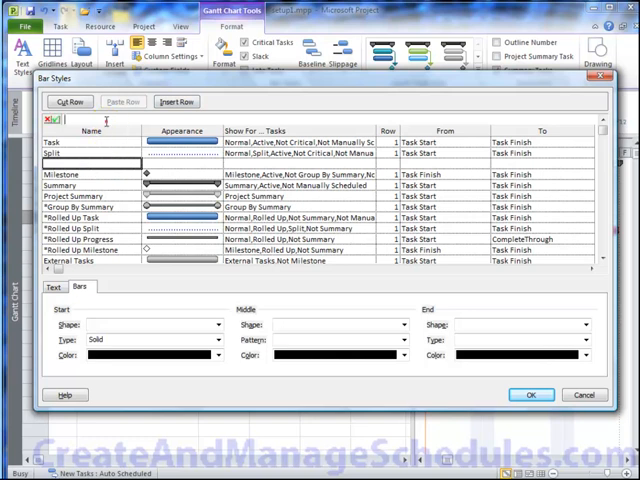
type("My Row")
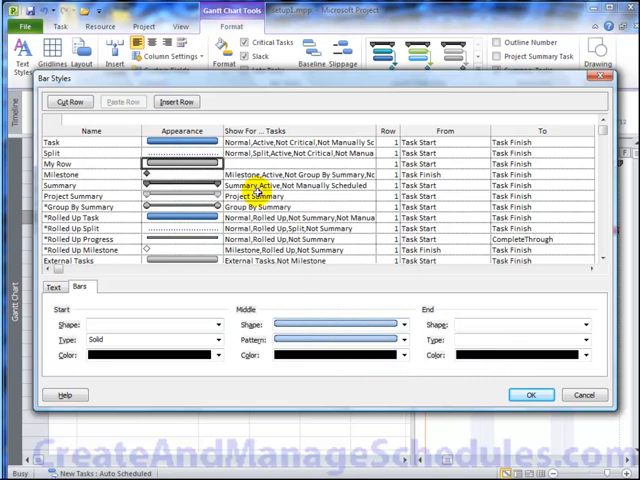
- Set that bar style's Show For to Normal,Summary,Active and apply the styles to the chart
left_click(180, 164)
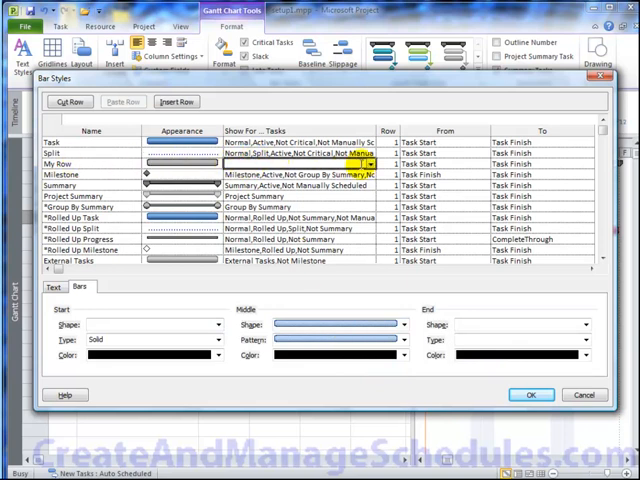
left_click(372, 164)
type("Normal,")
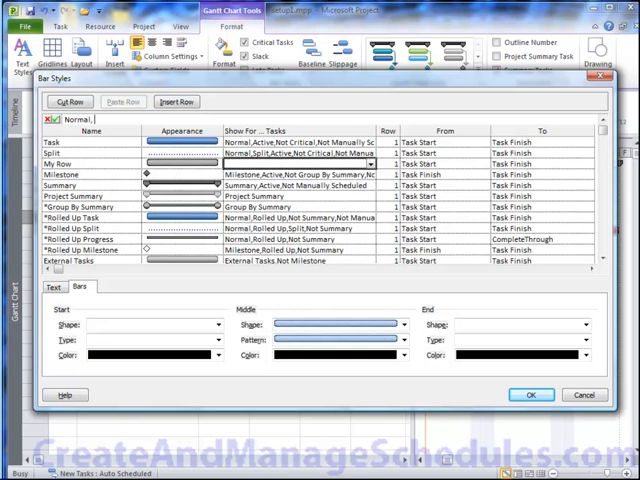
type("Summary,Active")
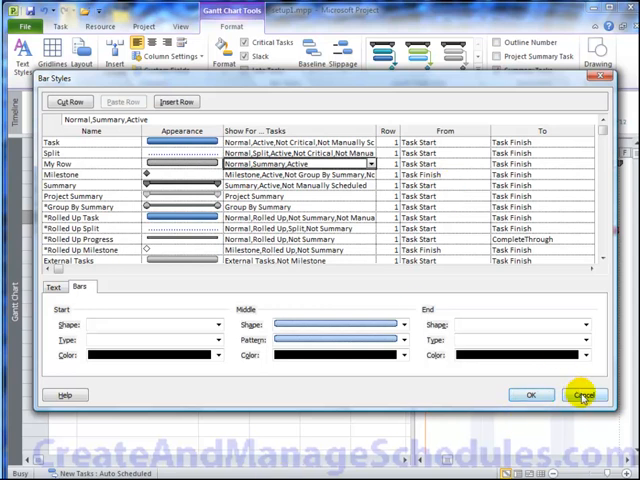
left_click(582, 396)
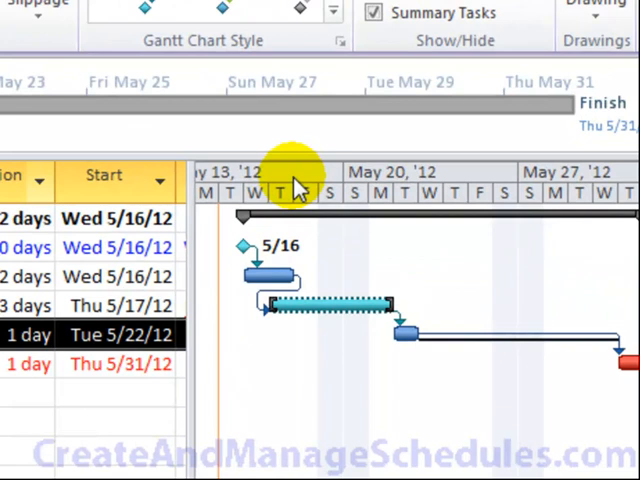
- In the Timescale dialog choose three tiers with the bottom tier in weeks
right_click(300, 196)
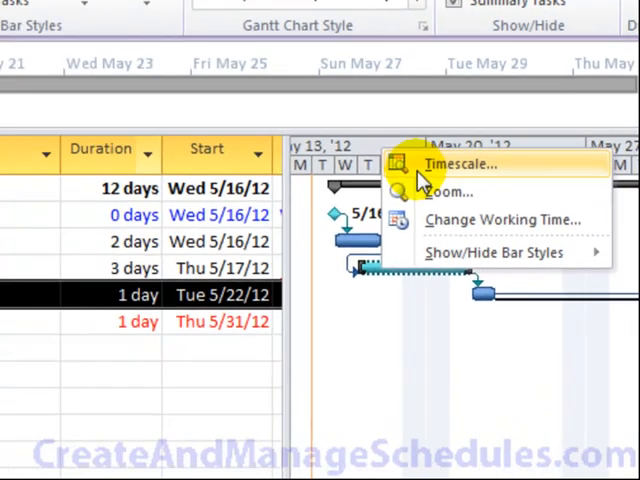
left_click(460, 164)
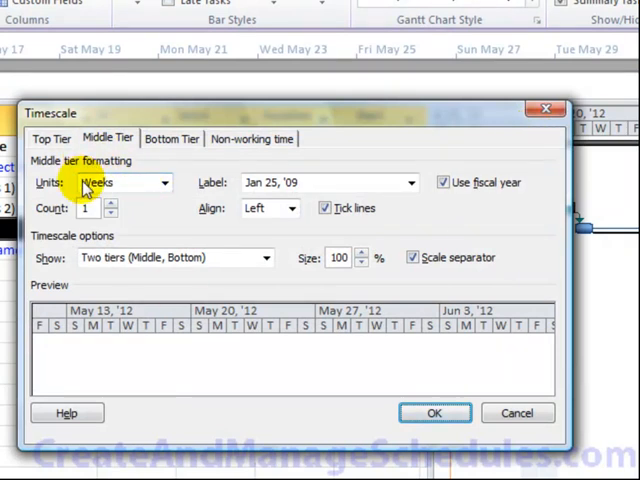
mouse_move(156, 270)
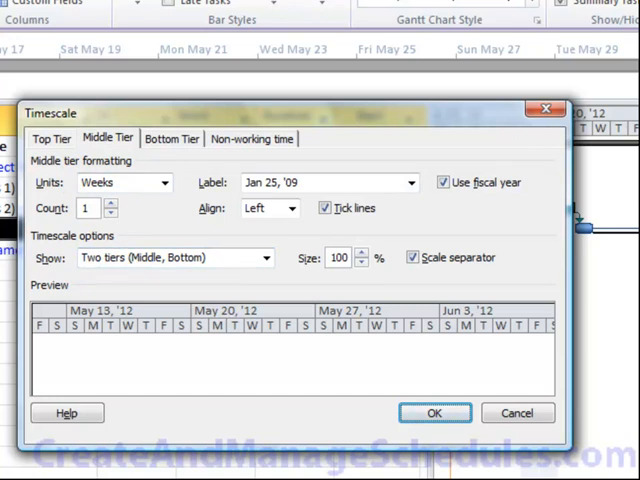
mouse_move(142, 224)
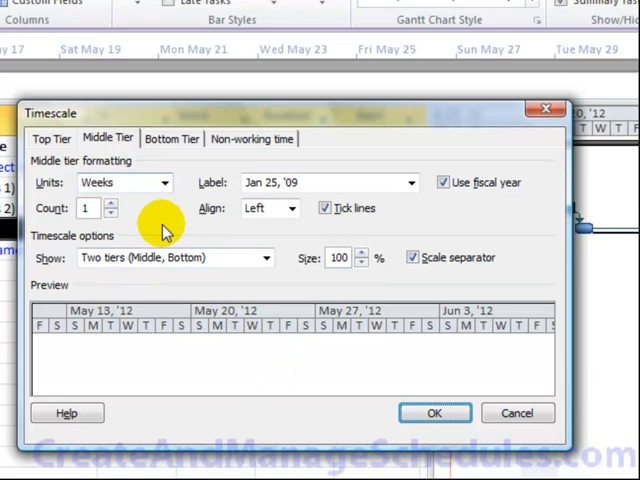
left_click(172, 138)
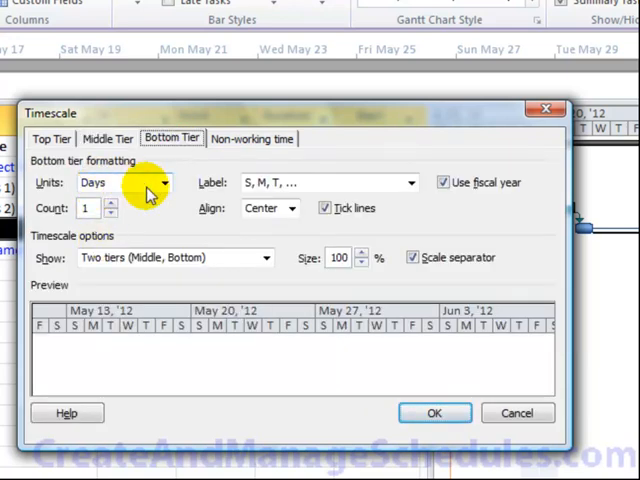
left_click(52, 138)
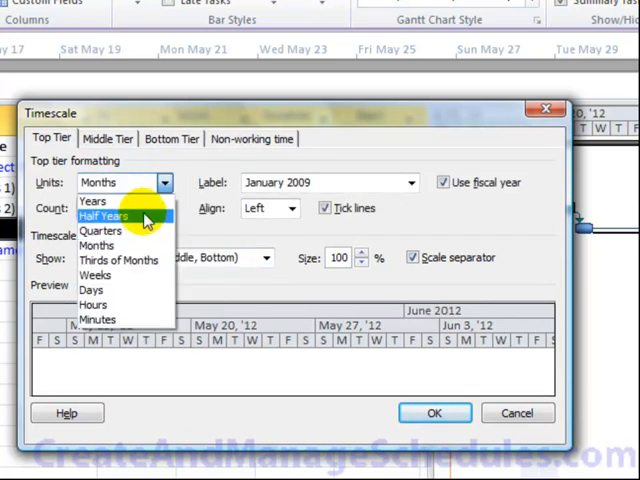
mouse_move(100, 232)
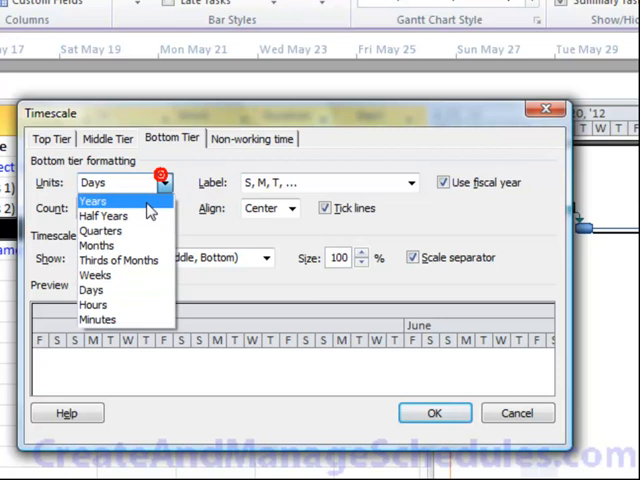
left_click(96, 276)
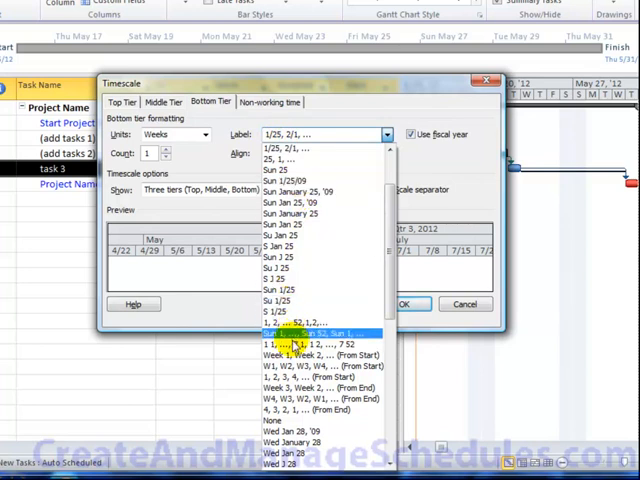
- Label bottom-tier weeks like Jan 28, '09, count them in threes and toggle fiscal year use
scroll("down", 3)
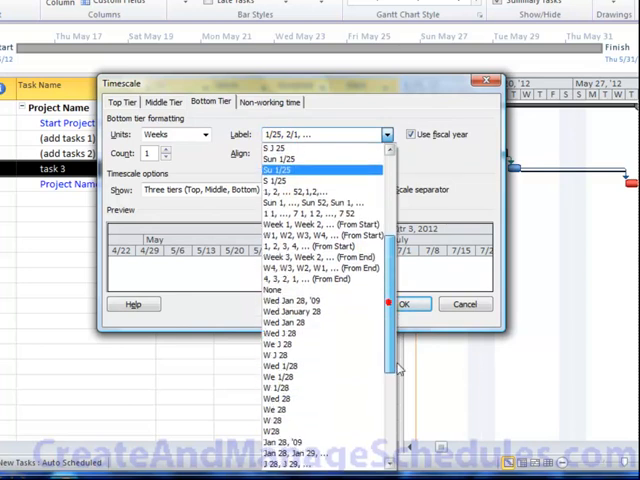
scroll("down", 3)
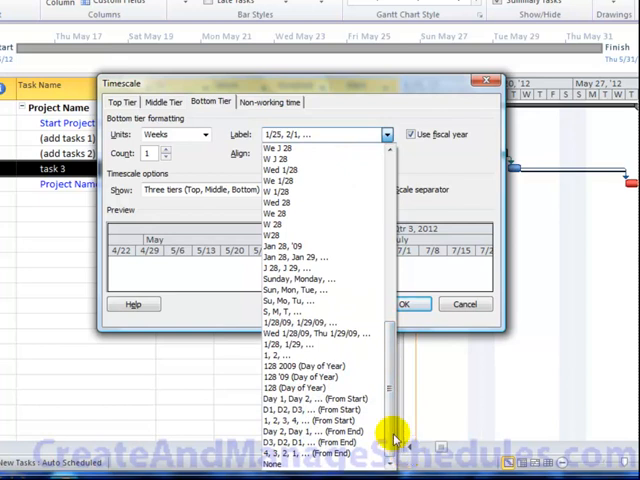
left_click(290, 248)
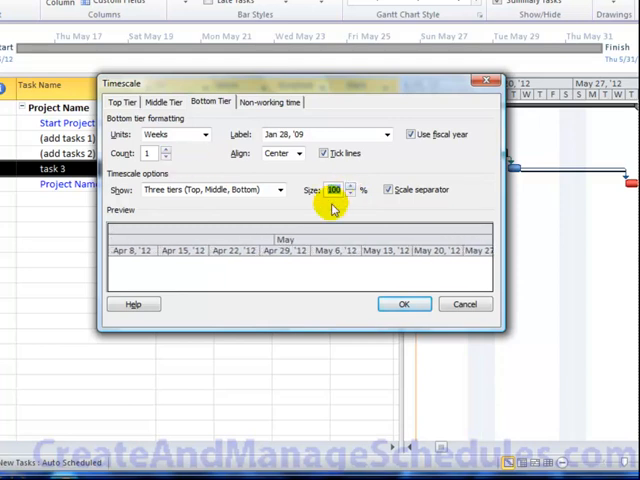
left_click(168, 150)
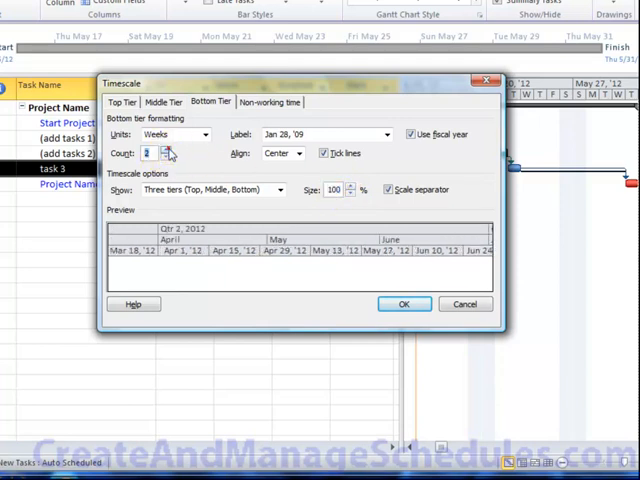
left_click(166, 150)
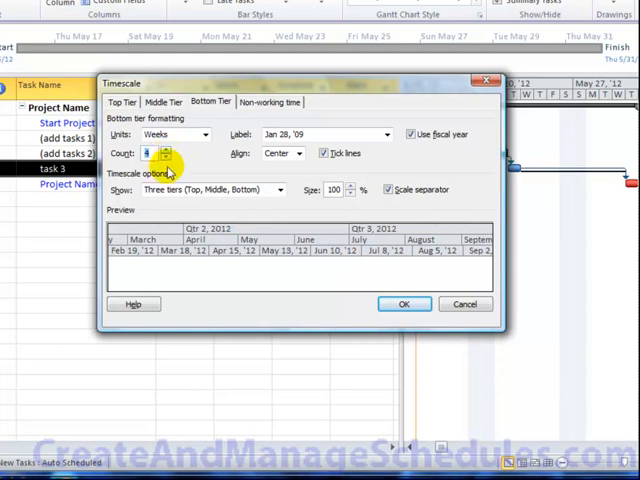
left_click(166, 156)
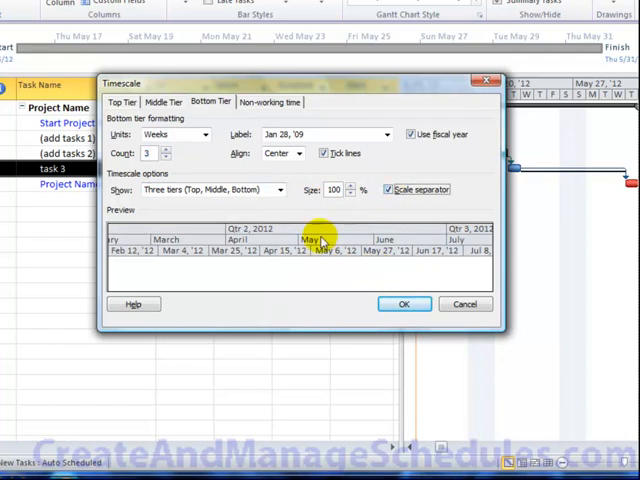
left_click(412, 132)
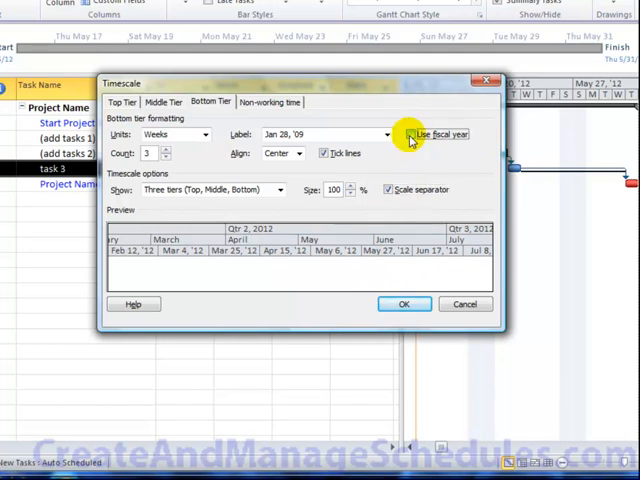
left_click(412, 132)
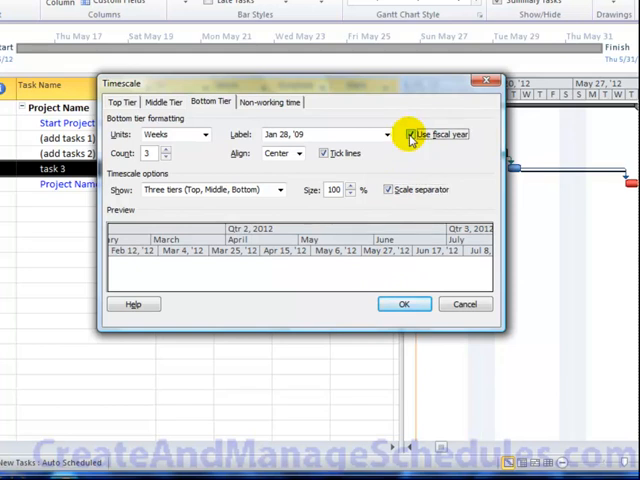
- Shade non-working time light blue behind task bars on the Standard calendar and apply the timescale
left_click(268, 100)
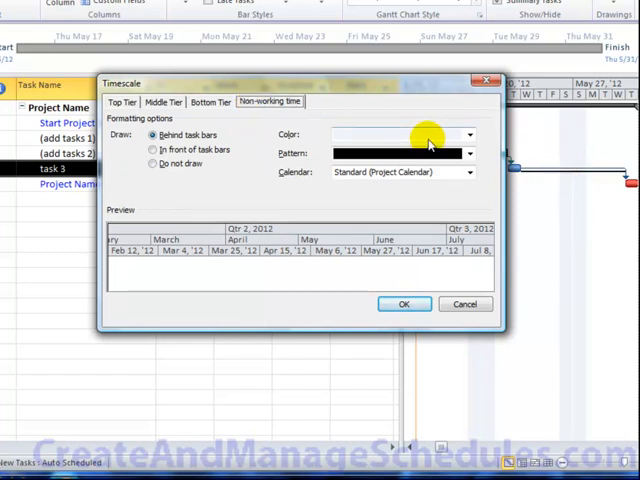
left_click(468, 134)
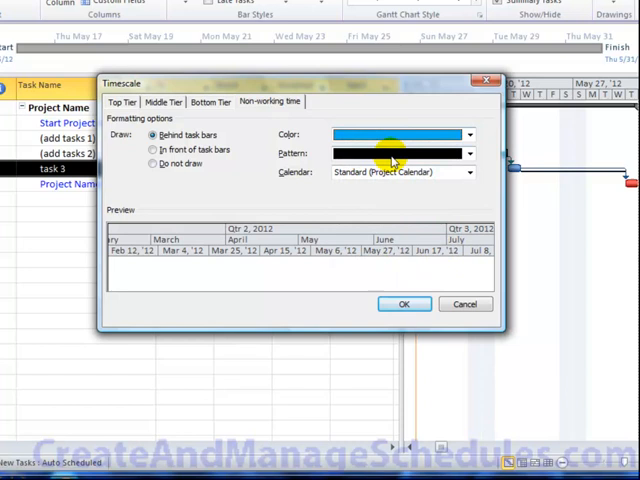
left_click(468, 152)
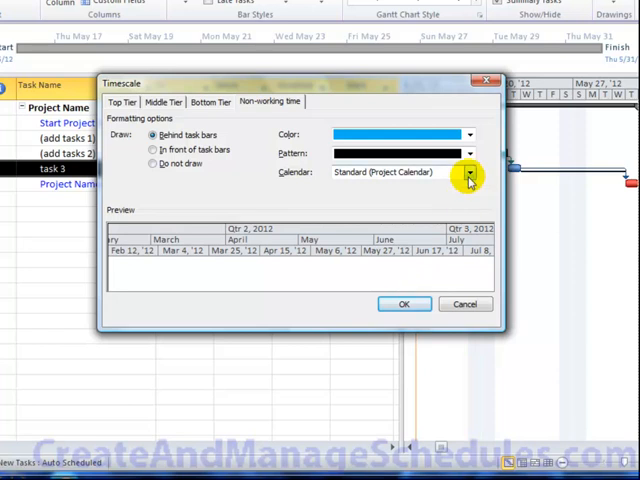
left_click(468, 172)
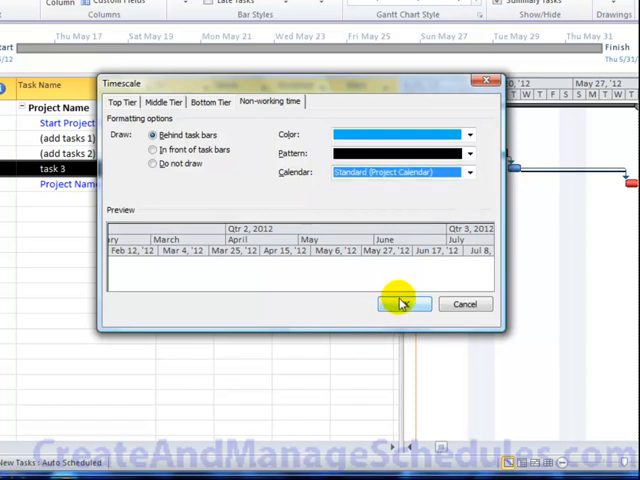
left_click(404, 304)
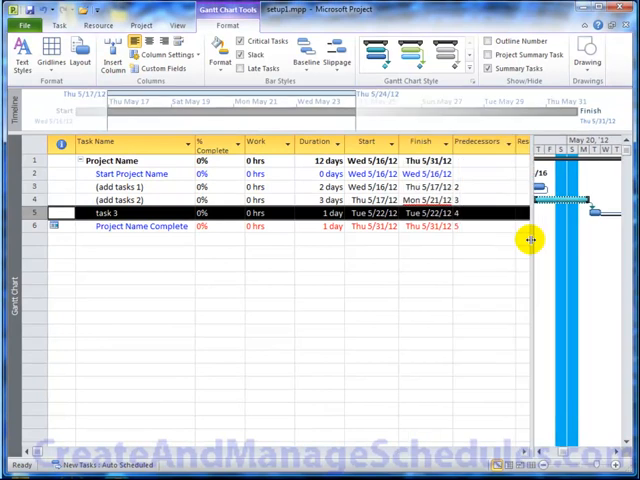
mouse_move(388, 276)
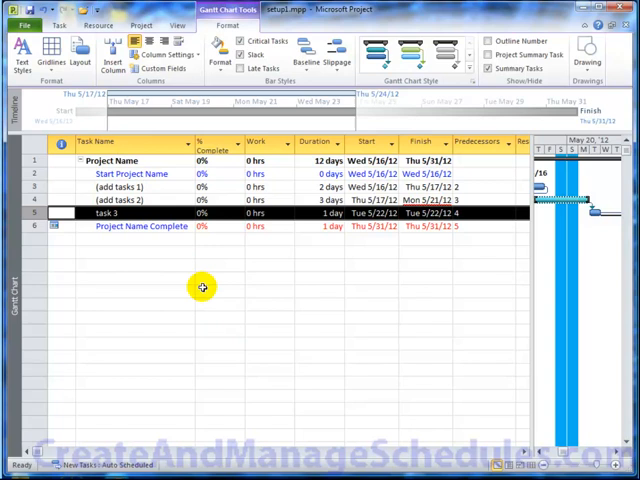
mouse_move(338, 314)
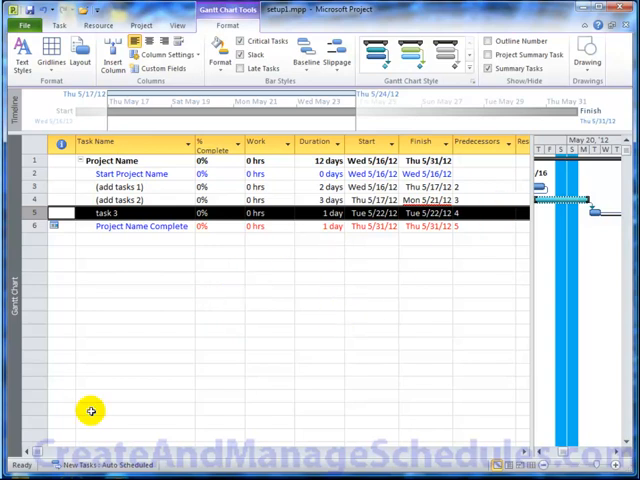
mouse_move(172, 264)
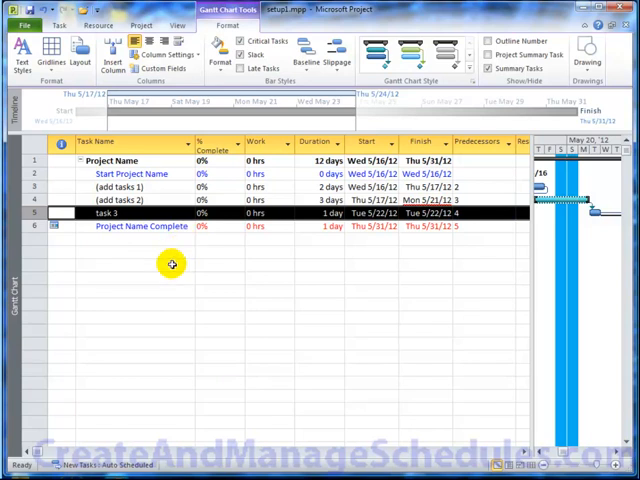
mouse_move(188, 188)
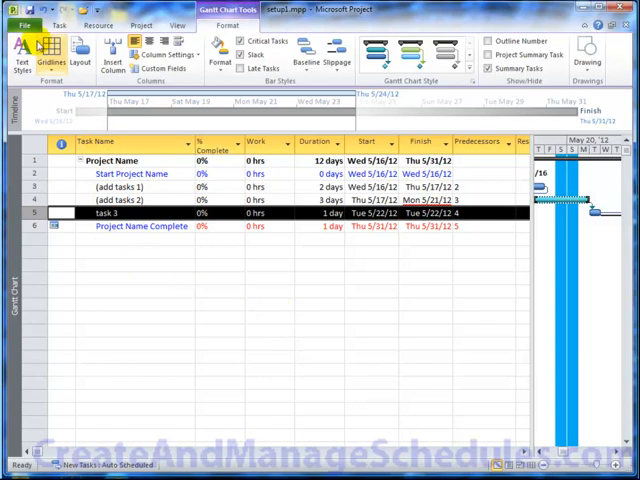
- Bring up Project Options on the General page via the File menu
left_click(24, 24)
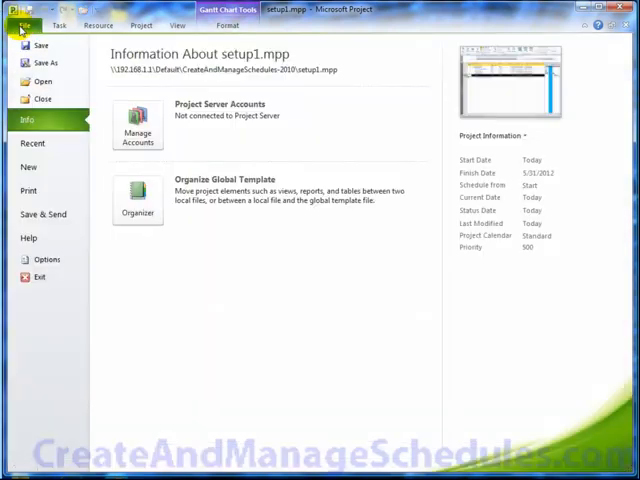
left_click(46, 260)
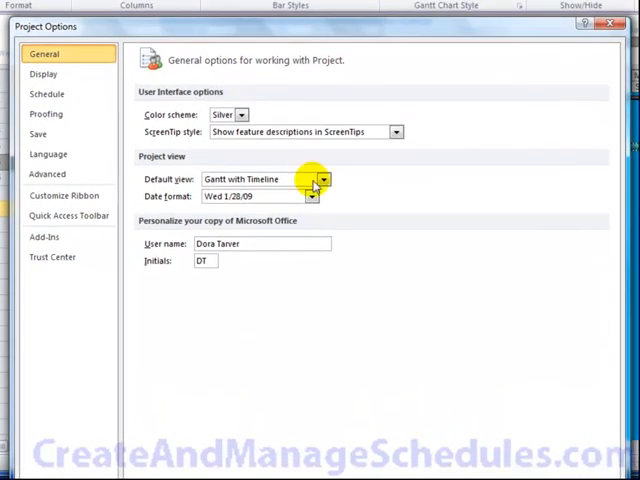
mouse_move(276, 114)
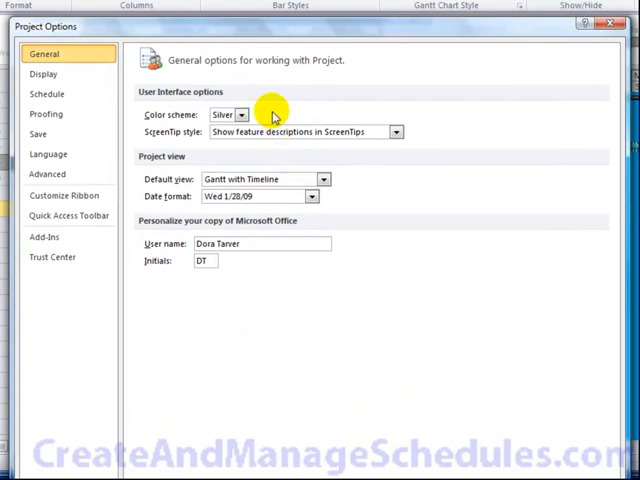
mouse_move(244, 162)
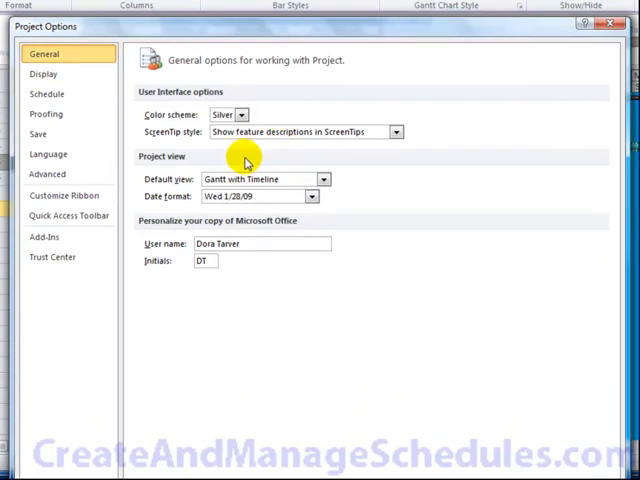
mouse_move(288, 192)
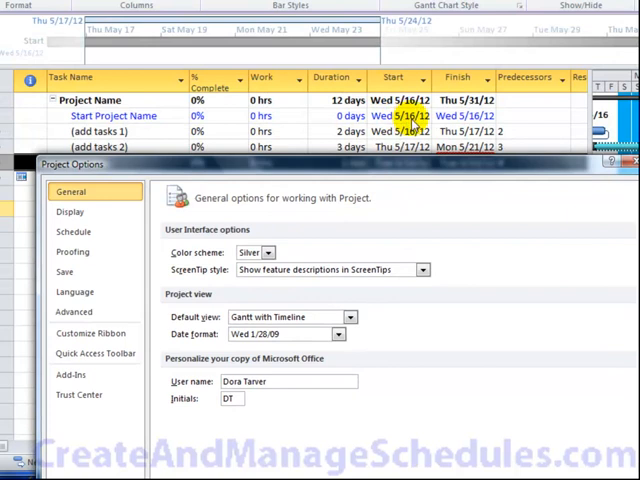
mouse_move(412, 120)
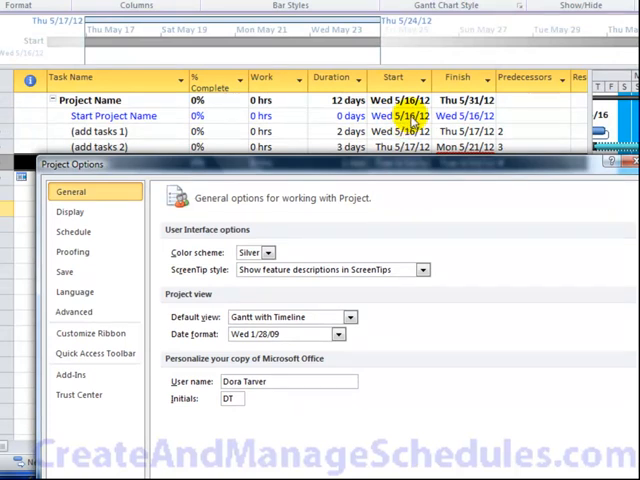
mouse_move(420, 168)
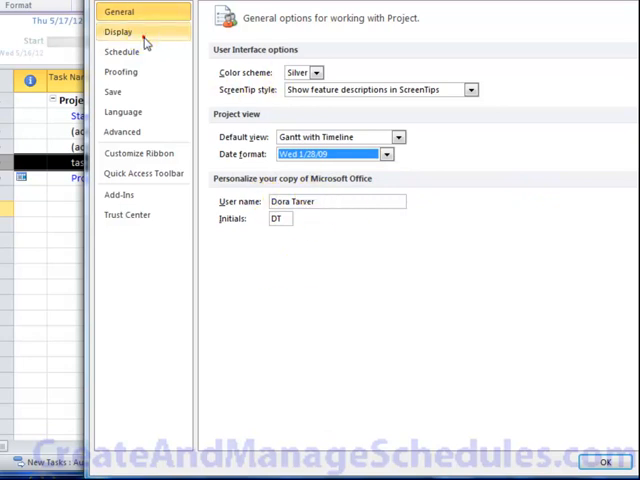
- On the Display page change the project currency from the dollar sign to Rp
left_click(118, 36)
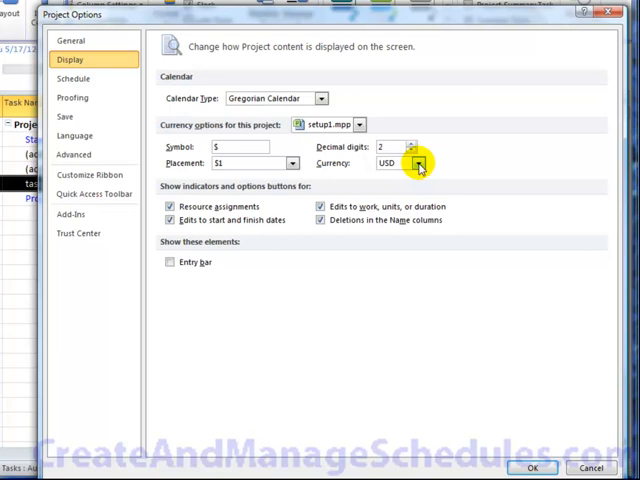
left_click(416, 164)
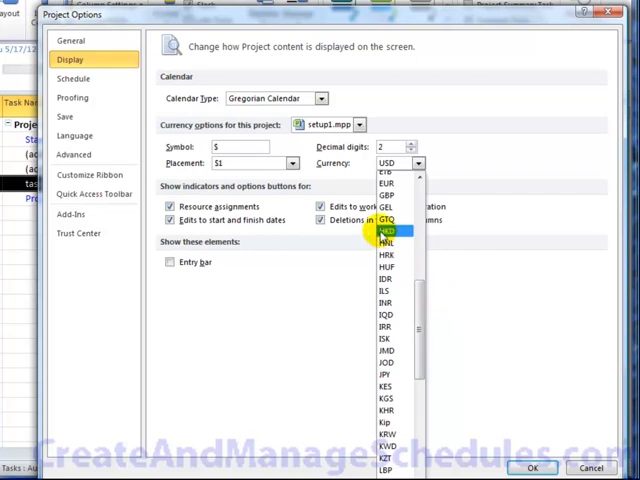
left_click(384, 230)
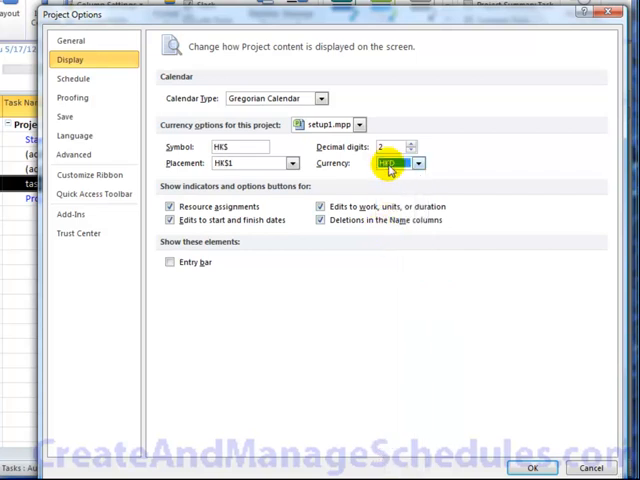
left_click(404, 162)
type("IDR")
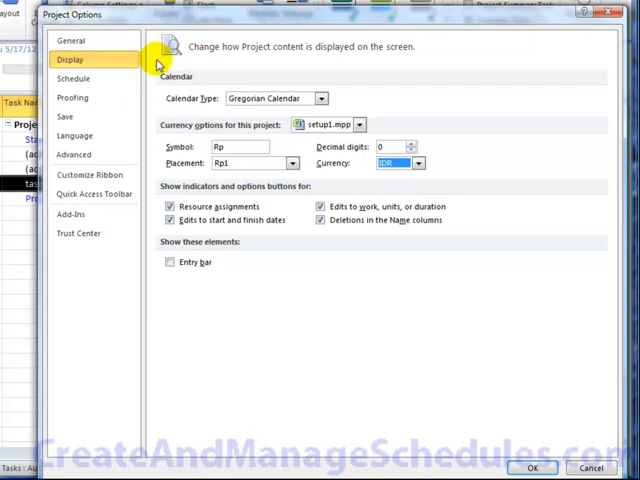
- On the Schedule page keep Sunday week start, default start 9:00 AM, end 4:00 PM and adjust hours per week
left_click(72, 78)
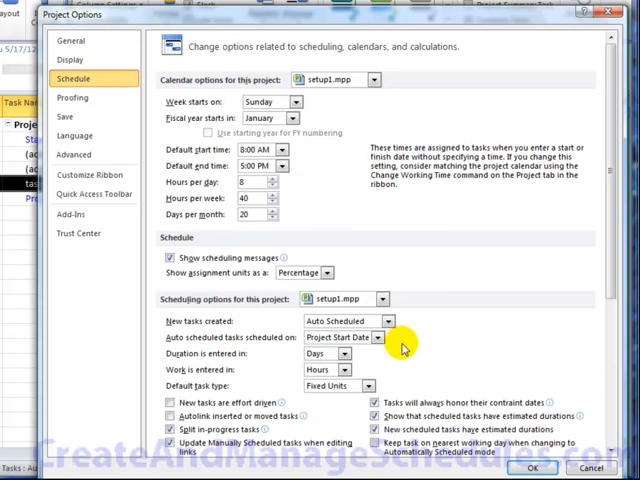
mouse_move(244, 330)
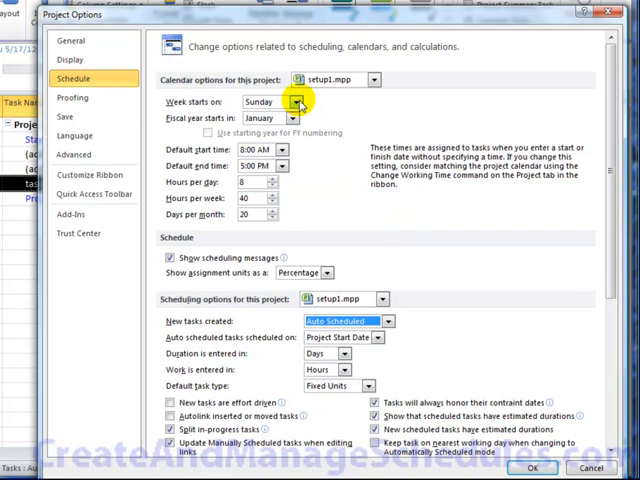
left_click(296, 100)
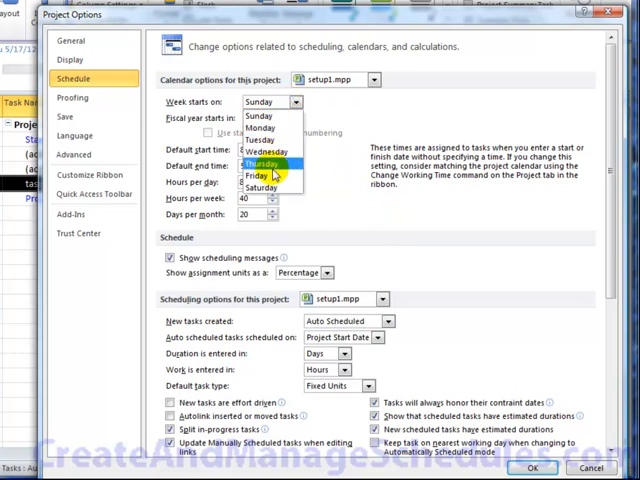
left_click(268, 100)
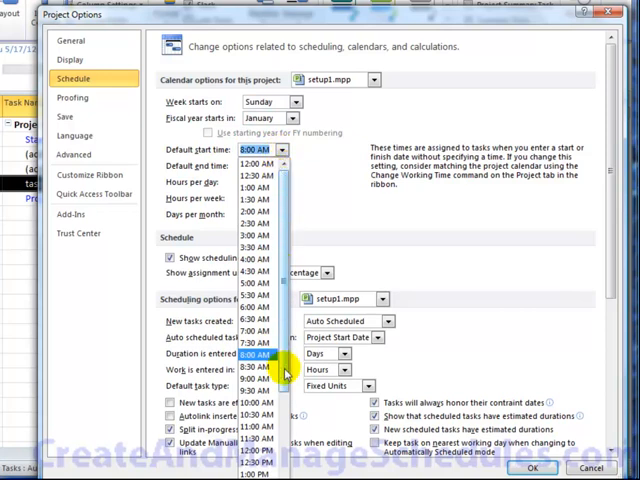
left_click(252, 356)
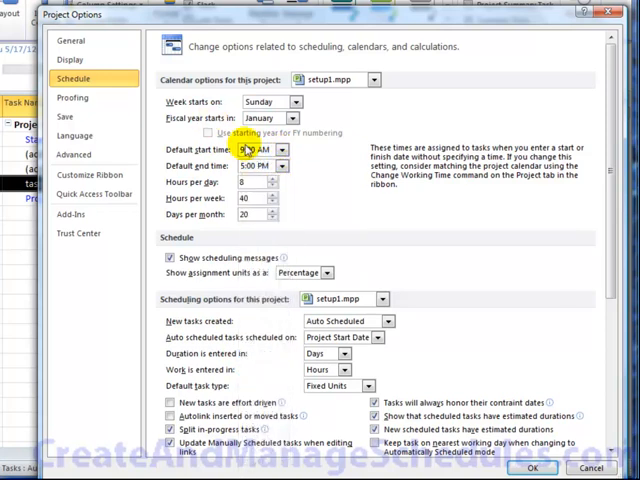
left_click(284, 150)
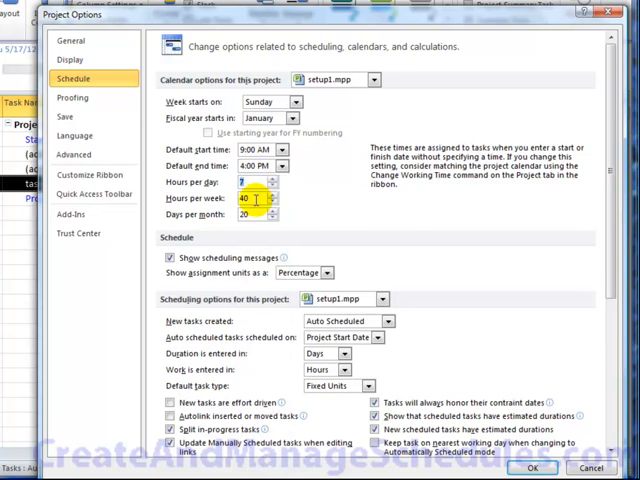
left_click(272, 204)
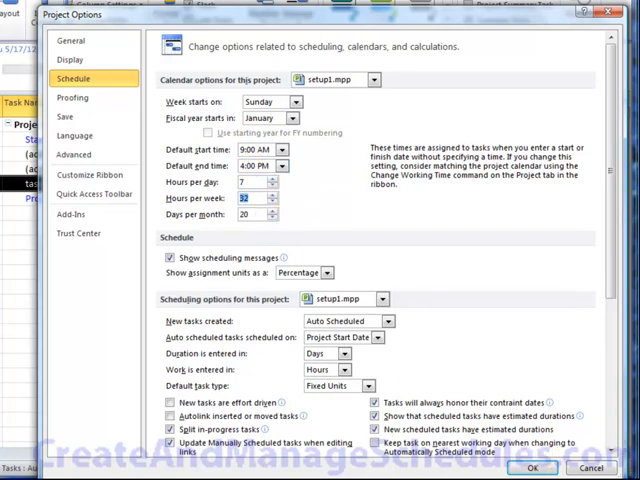
scroll("down", 3)
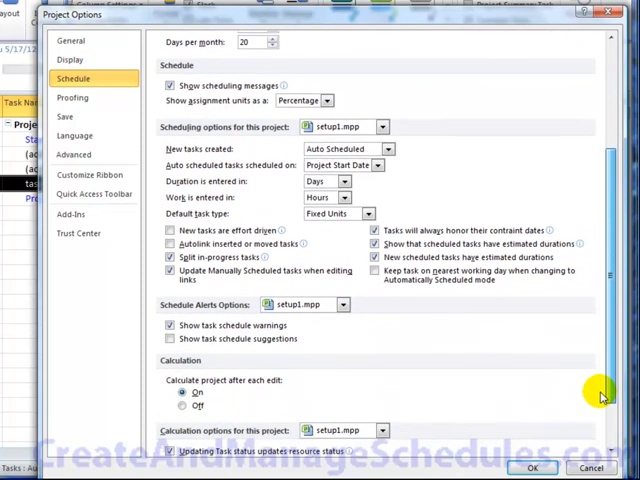
scroll("down", 3)
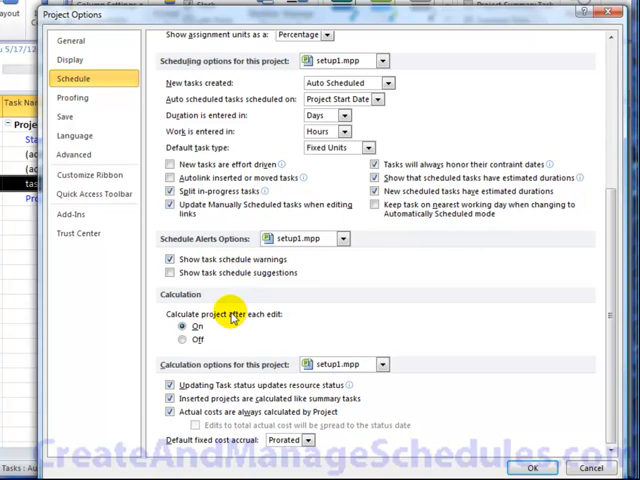
mouse_move(428, 348)
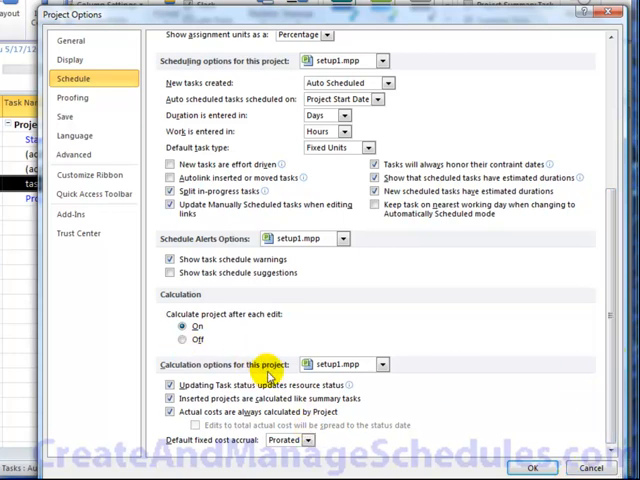
left_click(384, 364)
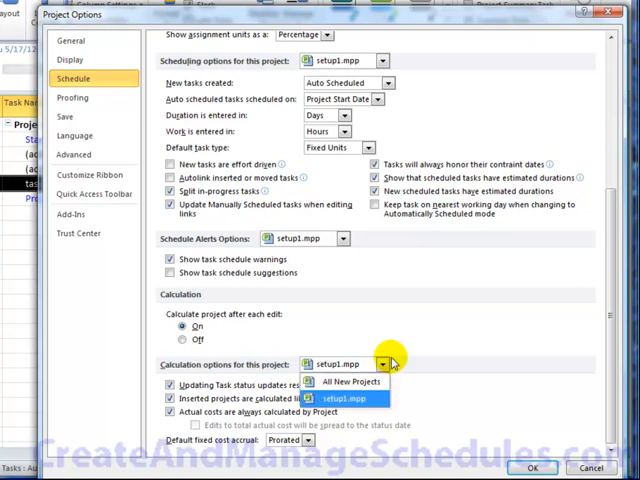
left_click(348, 398)
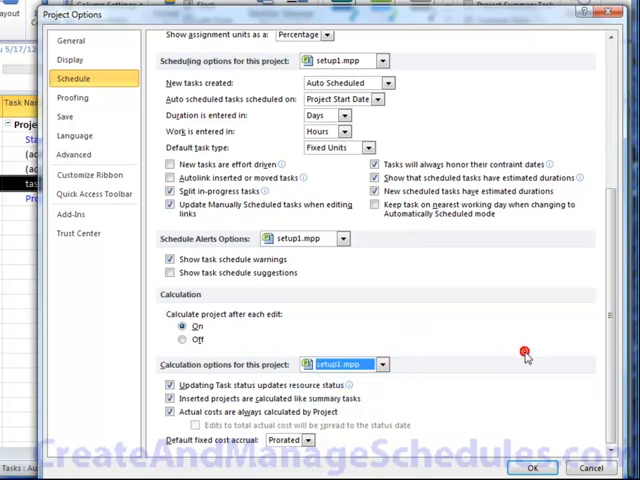
mouse_move(344, 262)
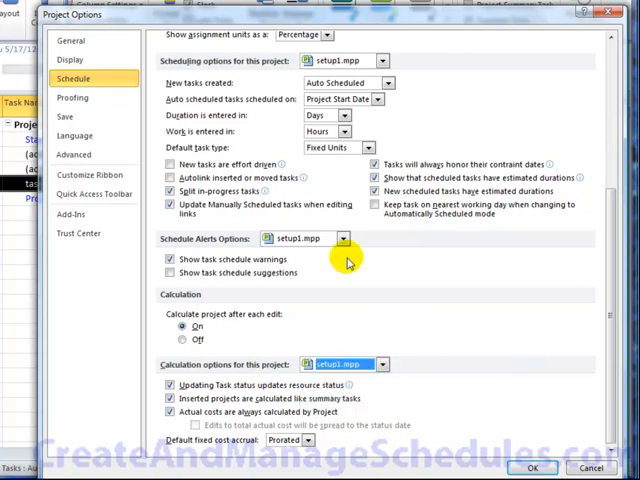
left_click(344, 238)
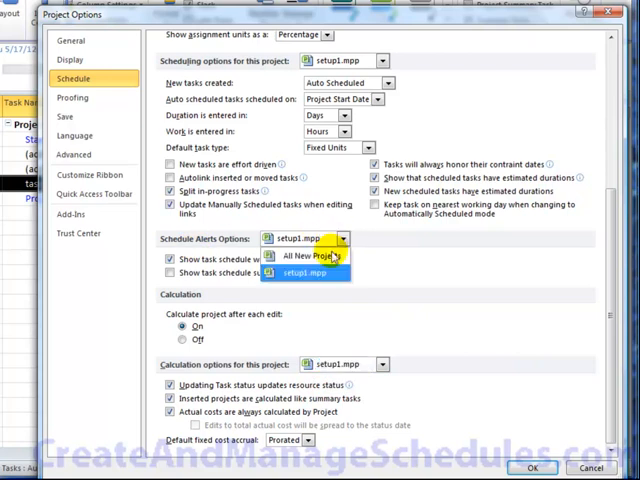
left_click(304, 272)
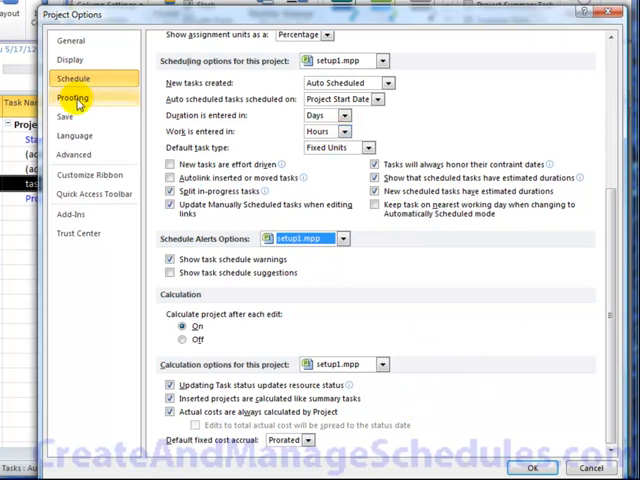
- Review the Proofing page's AutoCorrect settings and close them to move on to Save options
left_click(74, 98)
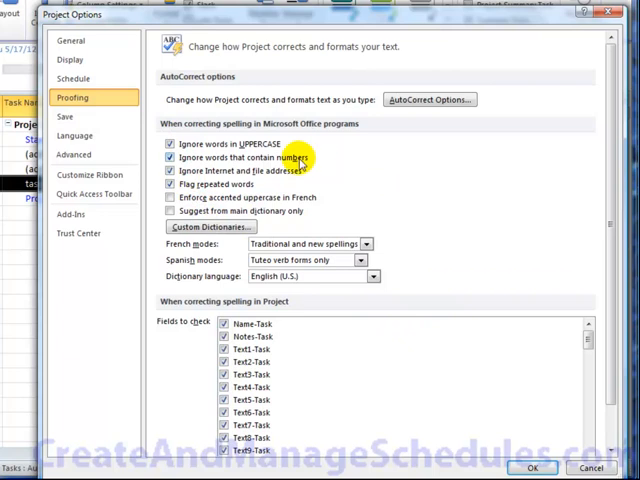
left_click(428, 98)
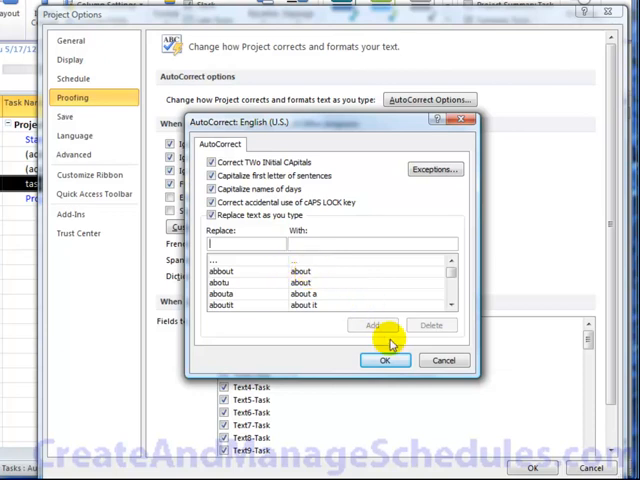
left_click(400, 360)
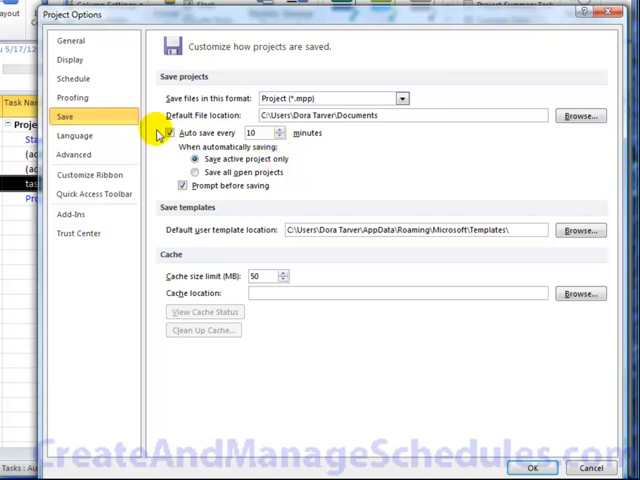
- Visit Language, then raise the undo levels three times on the Advanced page
left_click(76, 136)
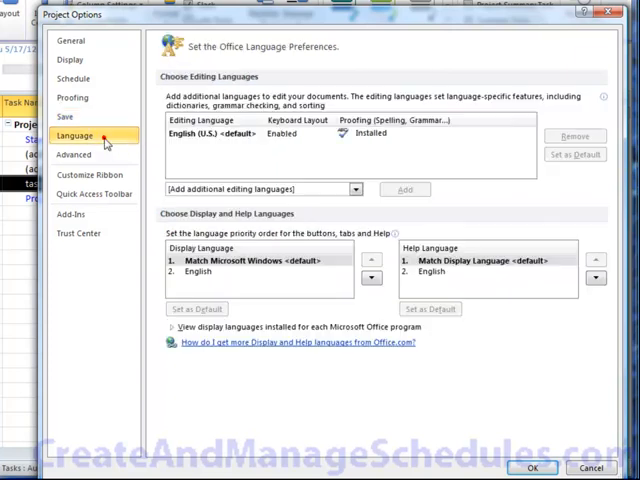
mouse_move(356, 156)
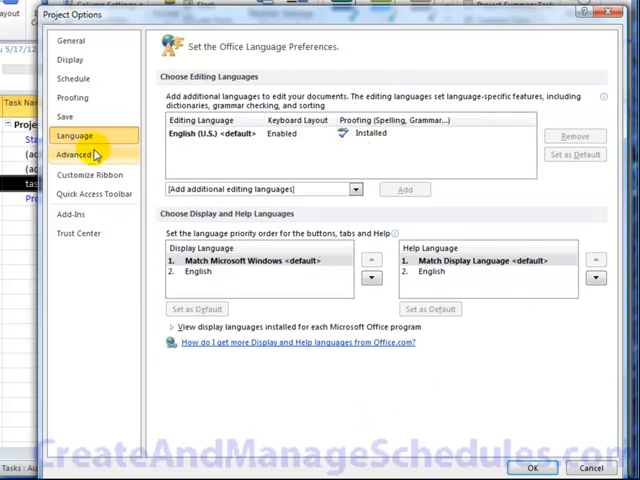
left_click(78, 156)
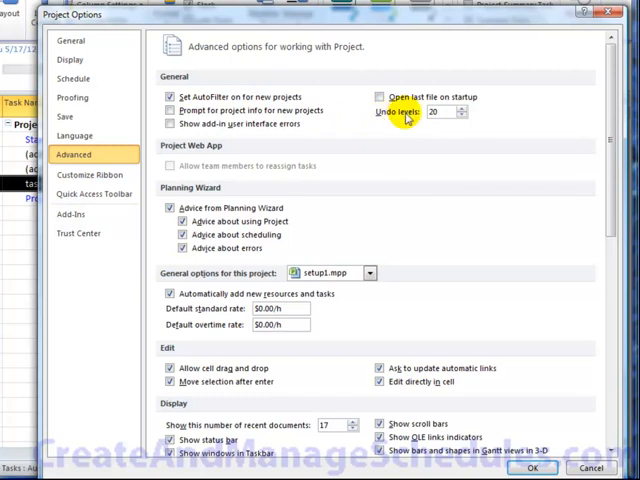
left_click(464, 116)
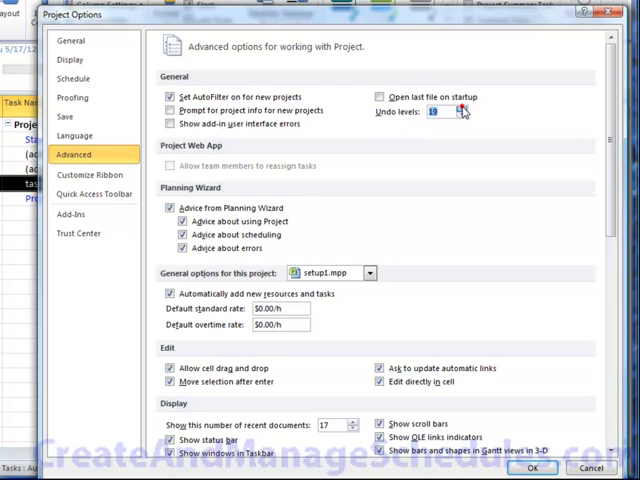
left_click(462, 108)
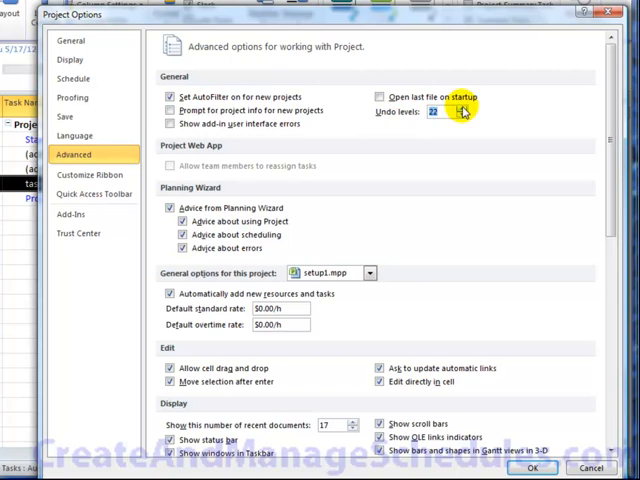
left_click(460, 108)
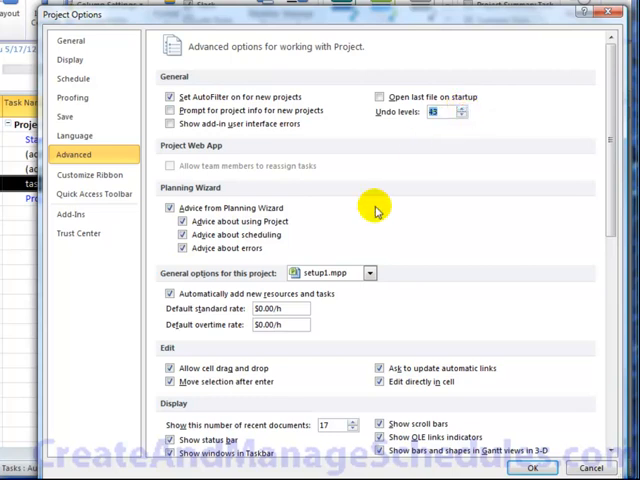
mouse_move(344, 236)
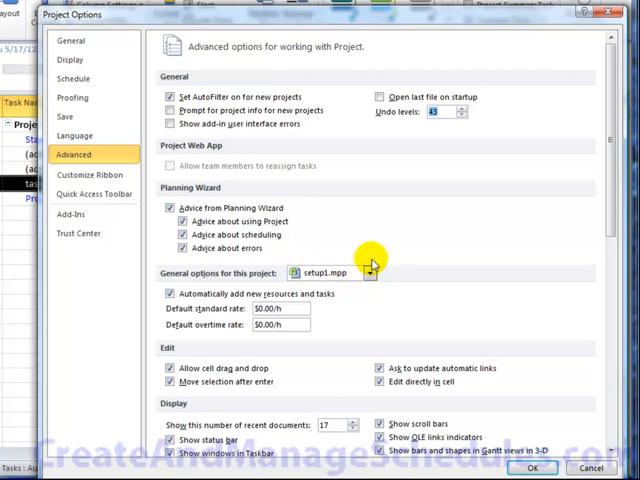
- Keep general options applying to this project, pick the minutes abbreviation and scroll through display and calculation settings
left_click(372, 272)
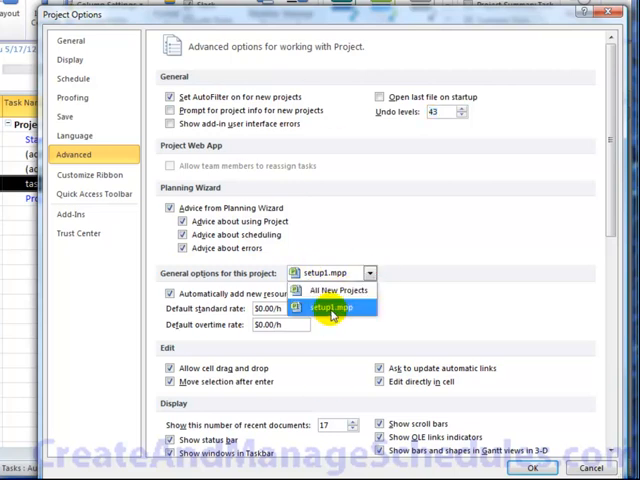
left_click(328, 308)
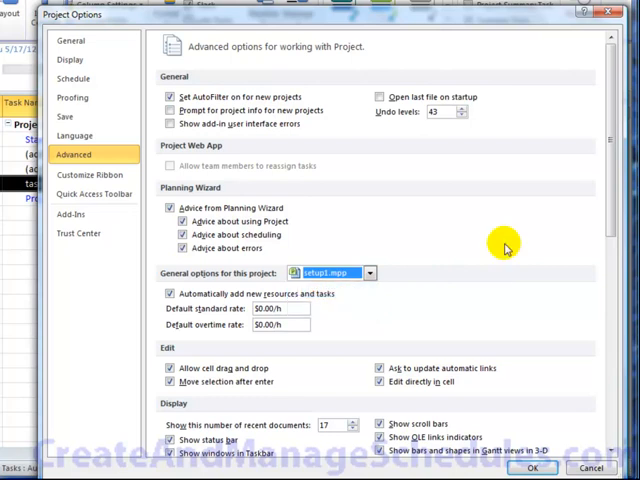
mouse_move(576, 270)
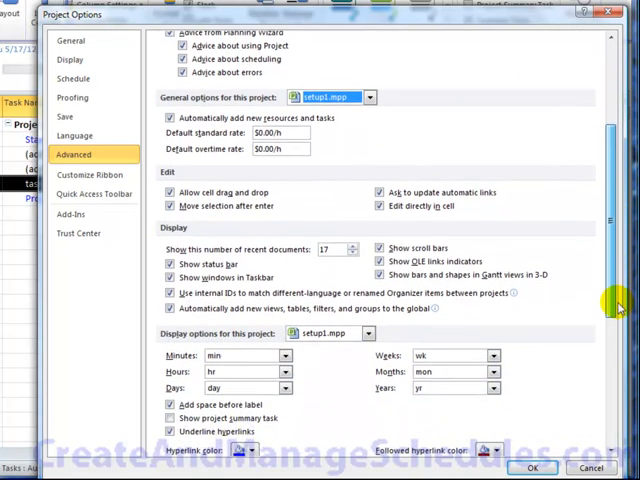
scroll("down", 3)
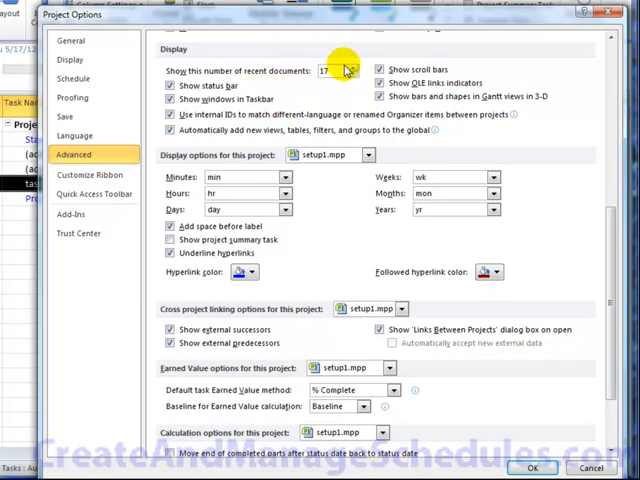
mouse_move(340, 72)
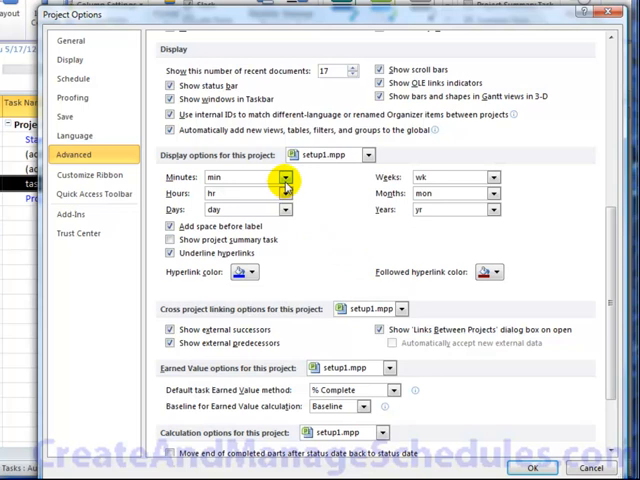
mouse_move(324, 198)
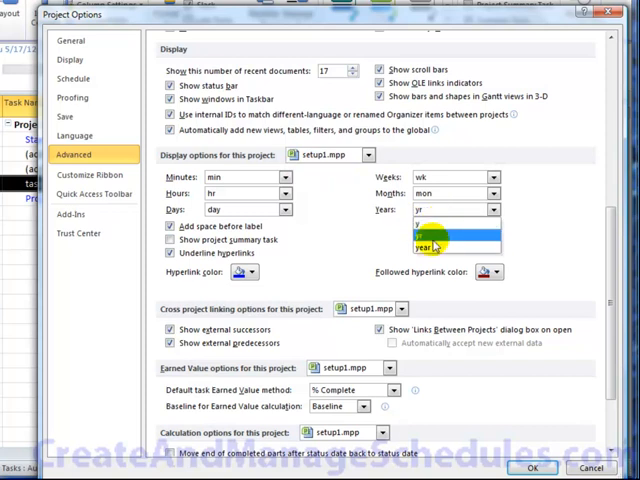
left_click(428, 224)
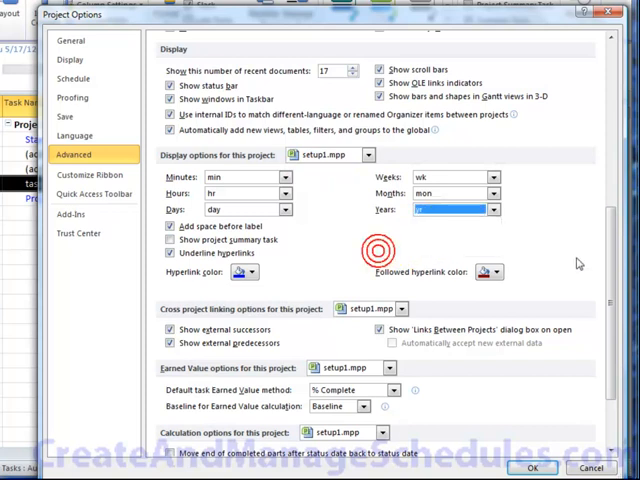
scroll("down", 3)
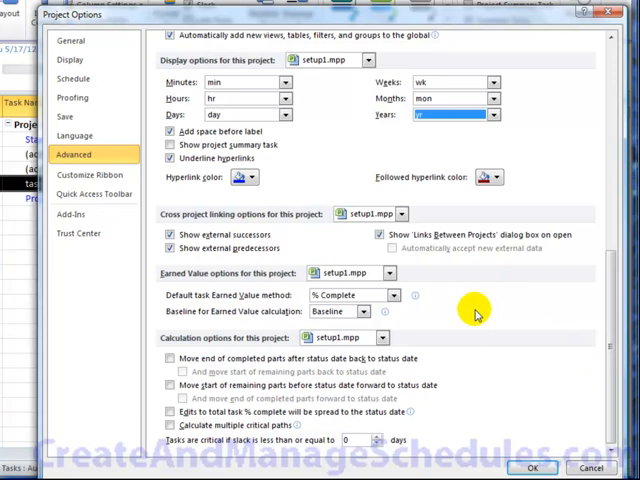
mouse_move(490, 316)
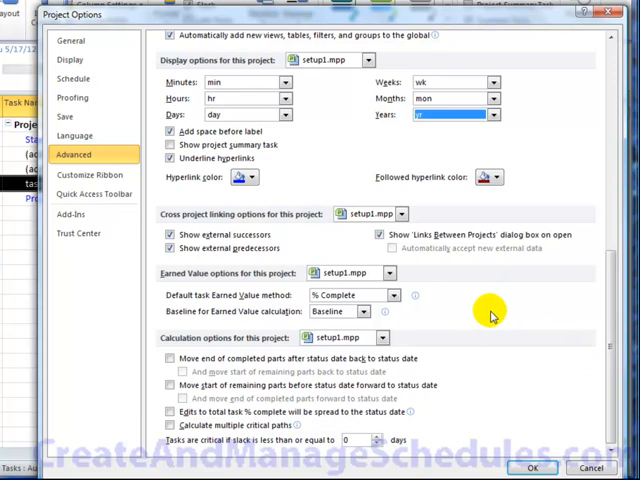
- Visit Customize Ribbon, Quick Access Toolbar, Add-Ins and Trust Center, then show Macro Settings
left_click(90, 176)
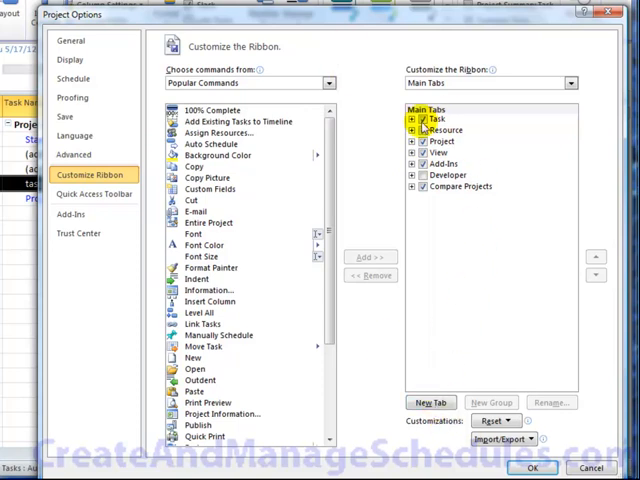
left_click(92, 194)
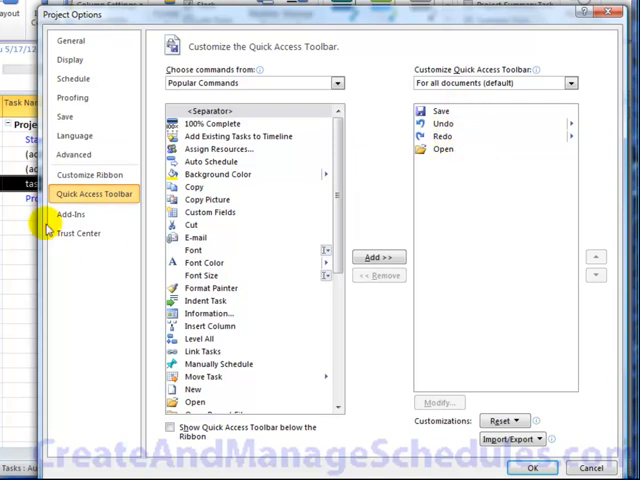
left_click(70, 214)
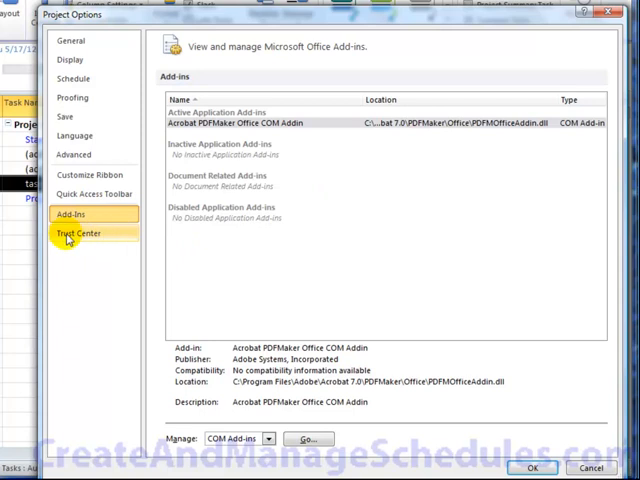
left_click(66, 232)
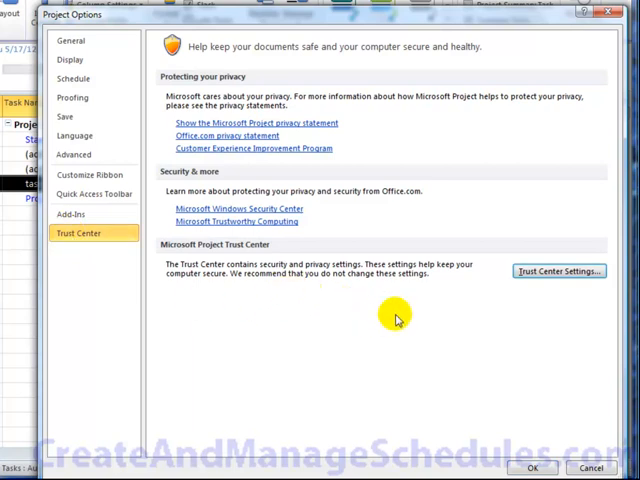
left_click(558, 272)
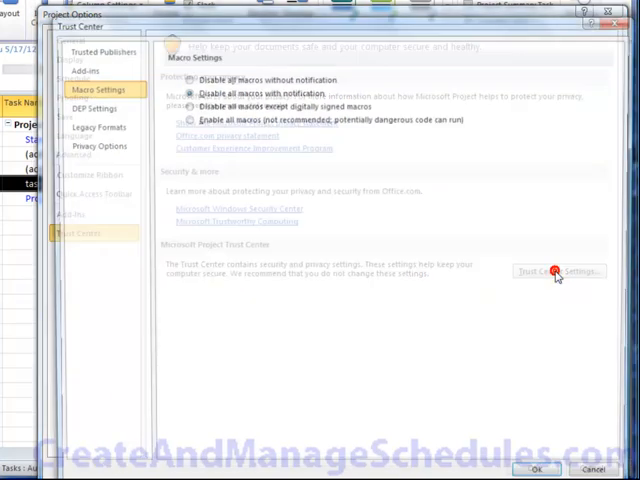
left_click(560, 272)
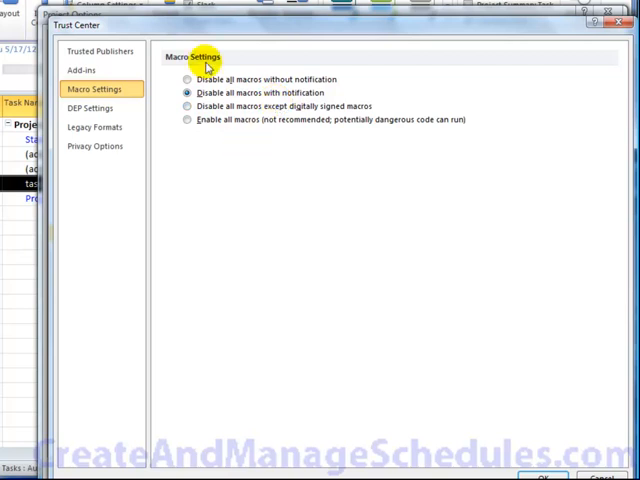
mouse_move(204, 64)
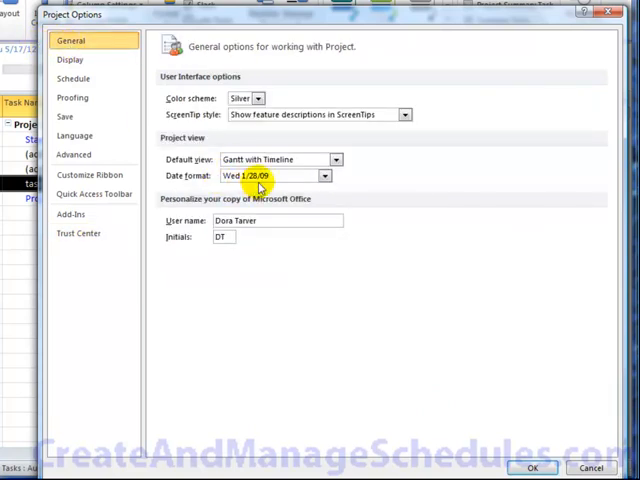
- Check date formats, set new tasks to Auto Scheduled on the Schedule page and close Project Options
left_click(324, 176)
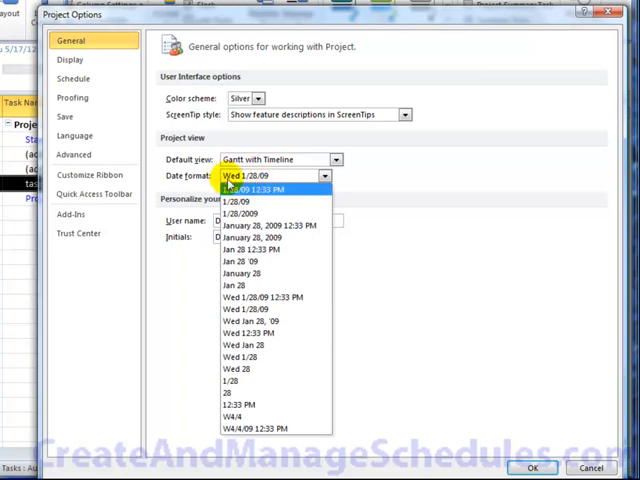
mouse_move(204, 296)
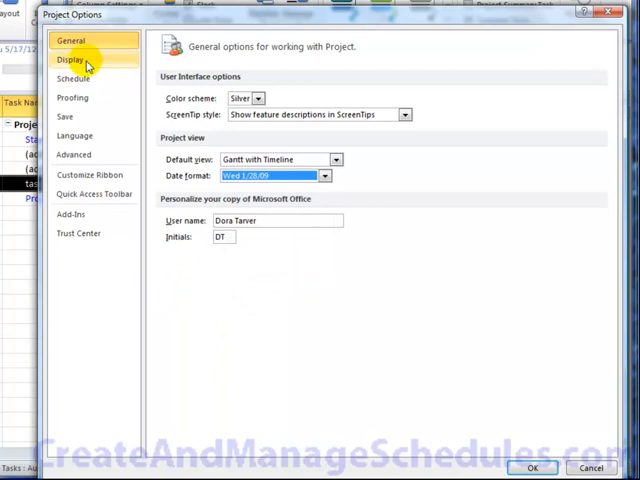
left_click(72, 60)
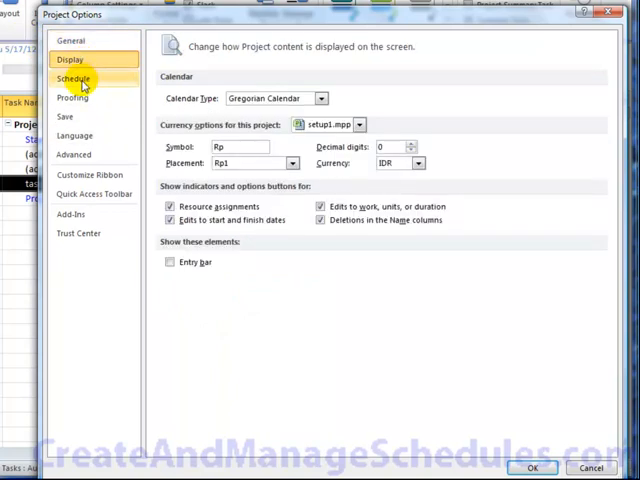
left_click(72, 80)
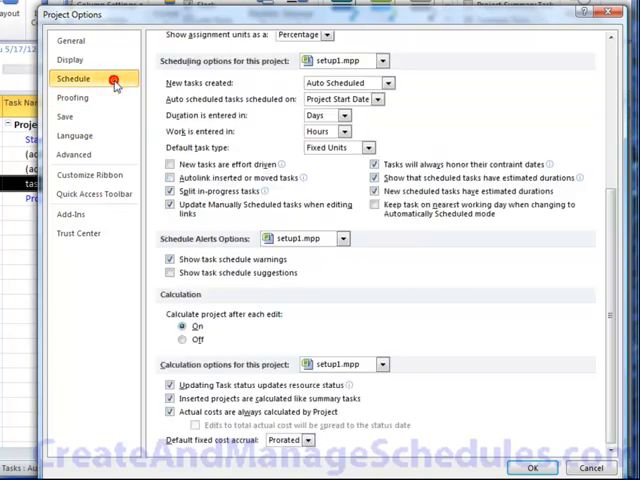
mouse_move(560, 372)
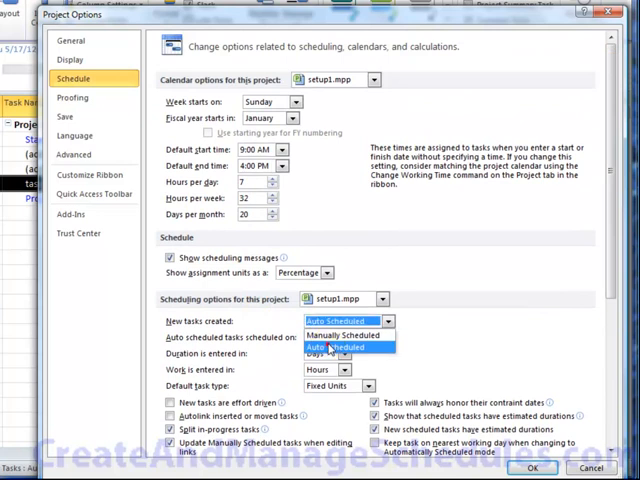
left_click(342, 348)
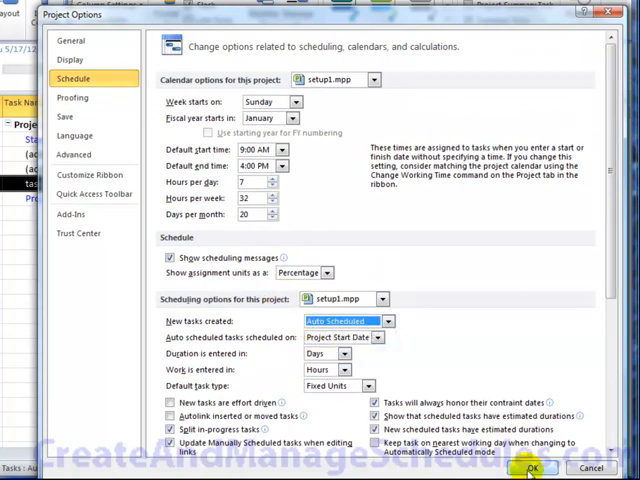
left_click(532, 468)
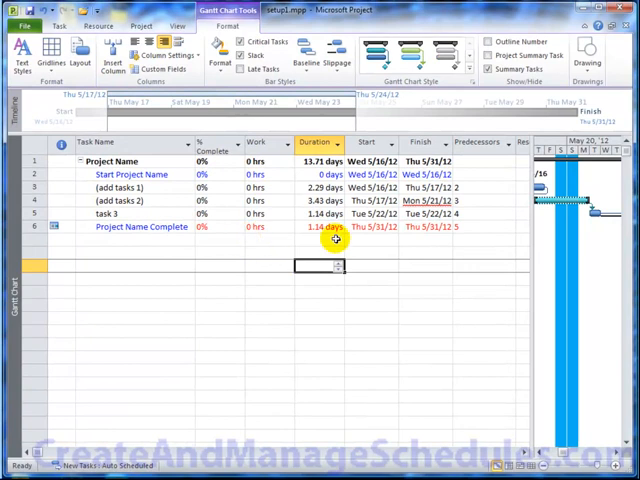
mouse_move(480, 188)
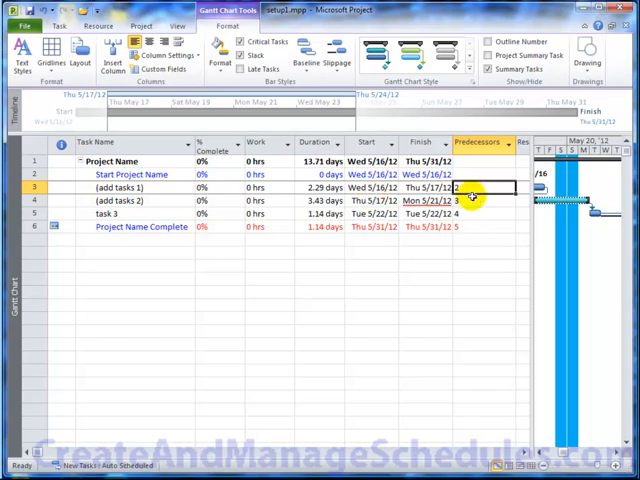
mouse_move(228, 164)
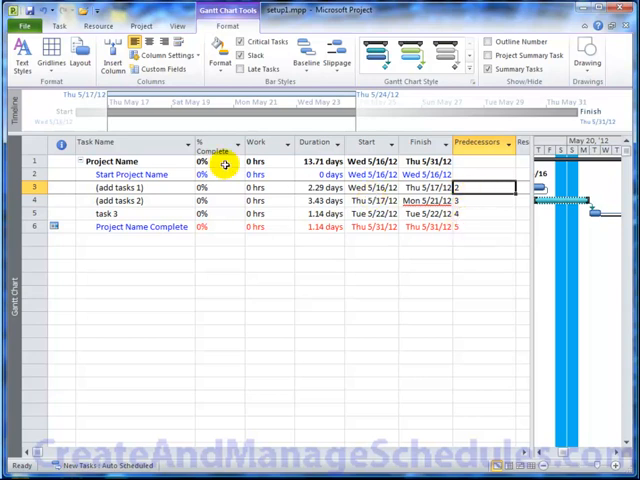
- Review the first added task's predecessor link from Start Project Name, keeping it finish-to-start
double_click(140, 188)
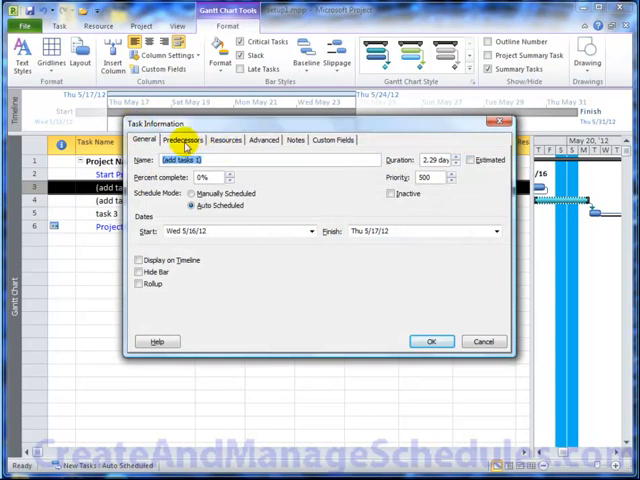
left_click(184, 140)
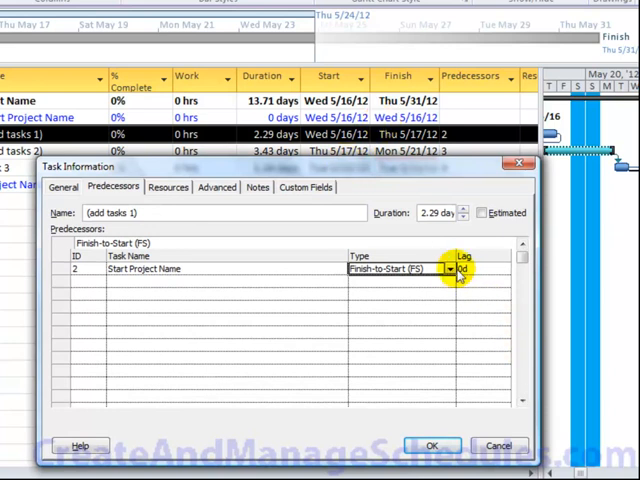
left_click(448, 268)
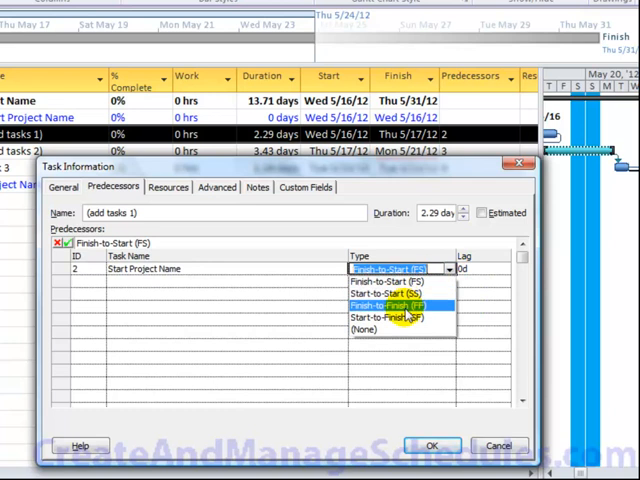
mouse_move(400, 320)
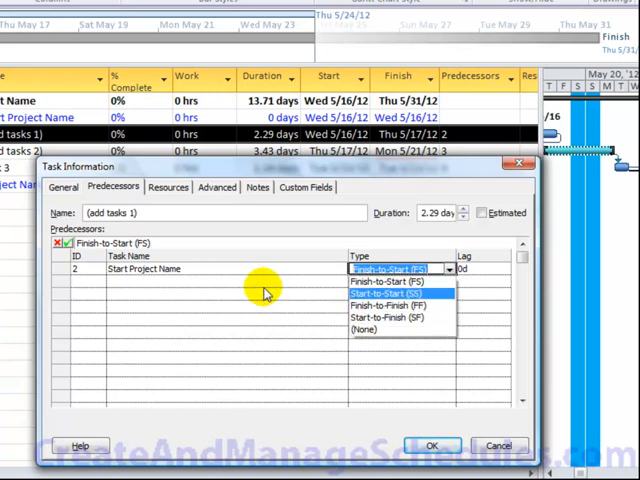
left_click(396, 268)
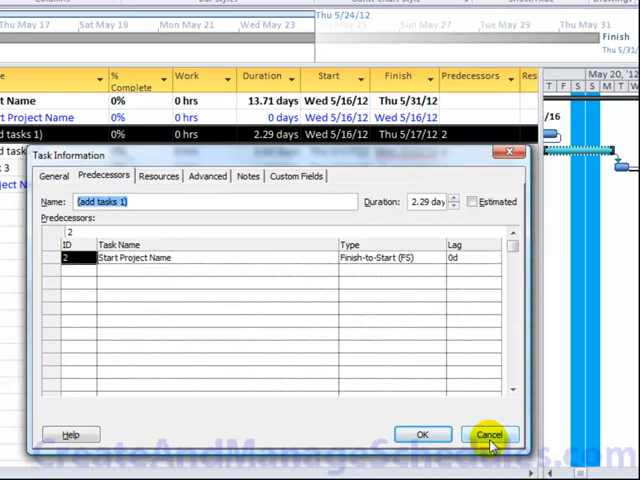
left_click(470, 258)
type("4")
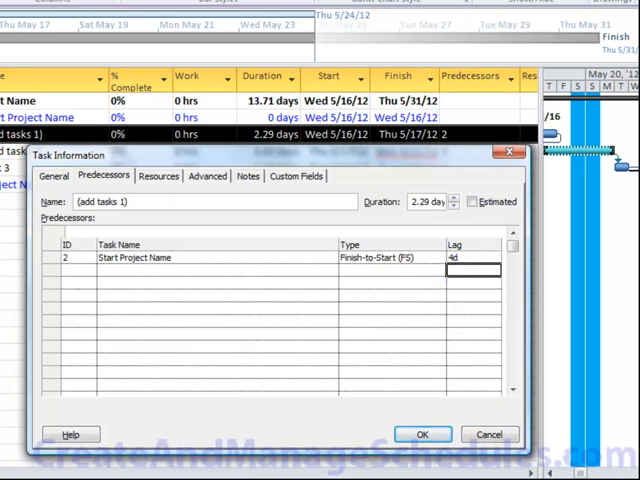
- Set the link's lag to -4d and accept the Planning Wizard warning about the early start
left_click(422, 434)
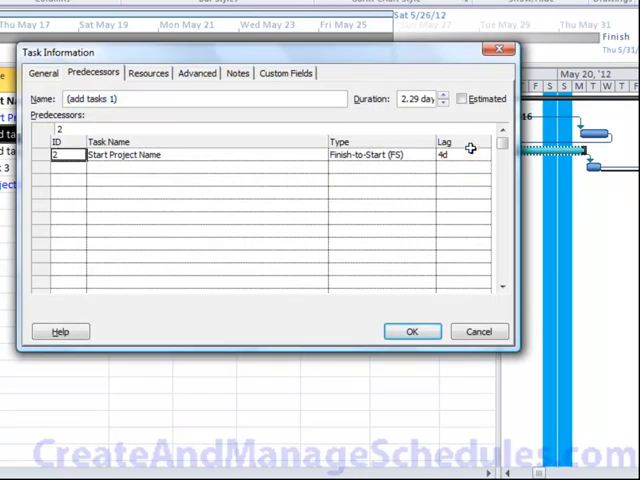
left_click(460, 156)
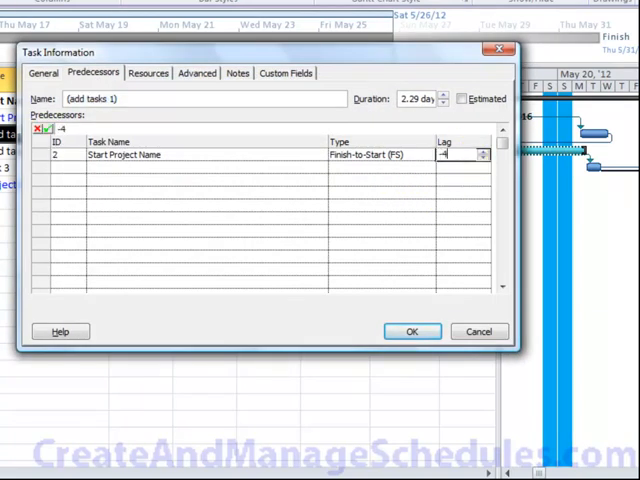
left_click(412, 332)
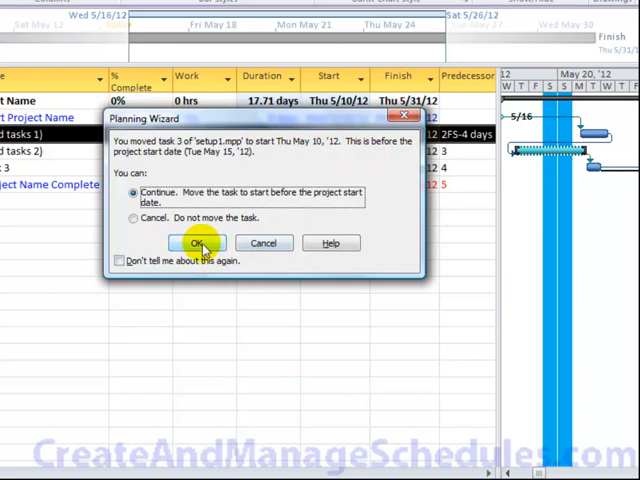
left_click(196, 244)
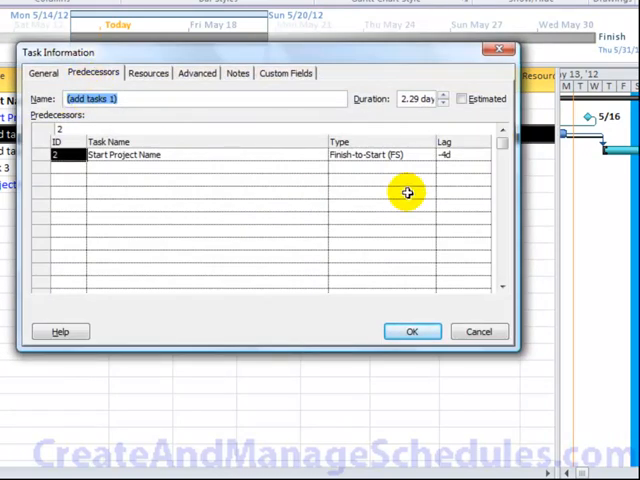
left_click(444, 156)
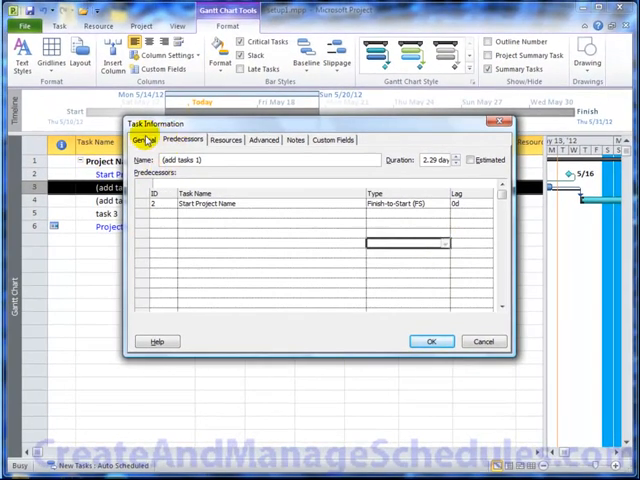
- Mark the first added task to display on the timeline and confirm the change
left_click(142, 140)
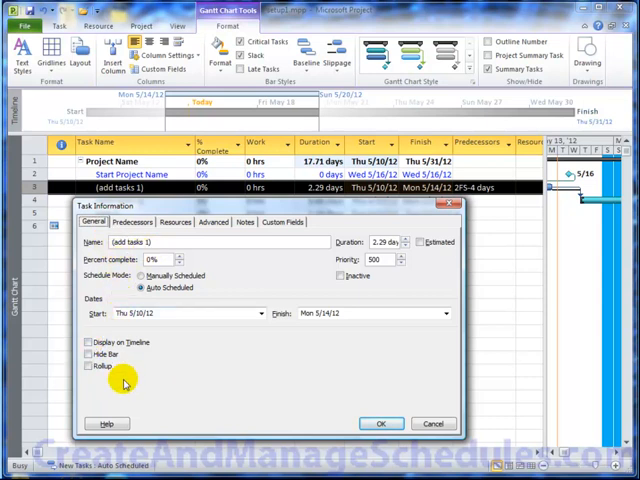
left_click(88, 342)
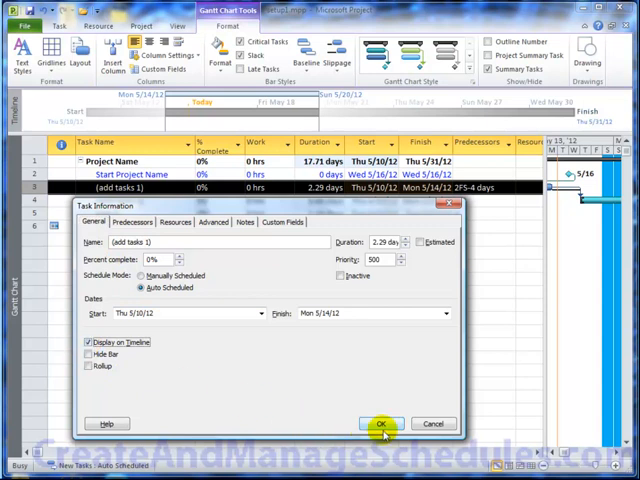
left_click(380, 424)
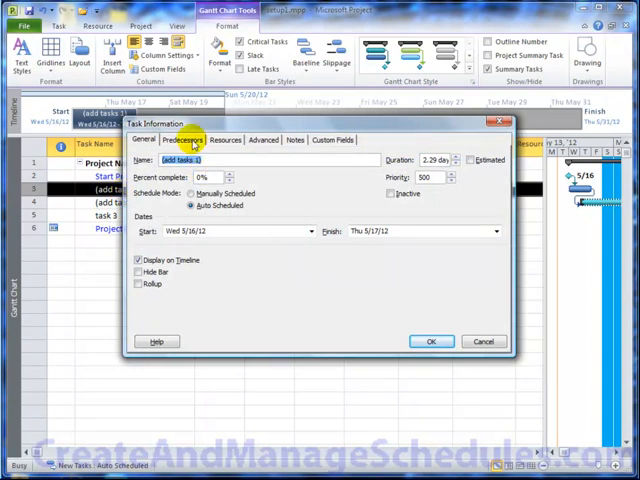
- Check the task has no resource assignments, cancel out, and begin typing a resource name
left_click(224, 140)
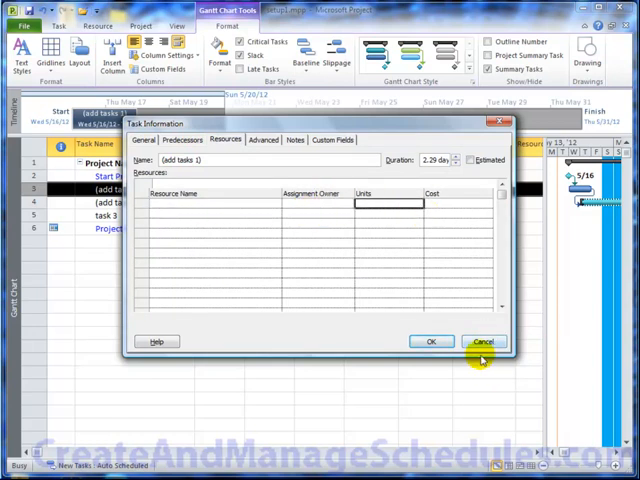
left_click(484, 340)
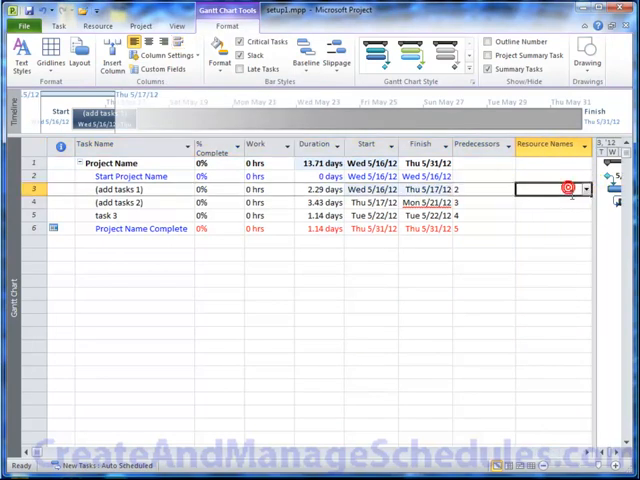
type("Say")
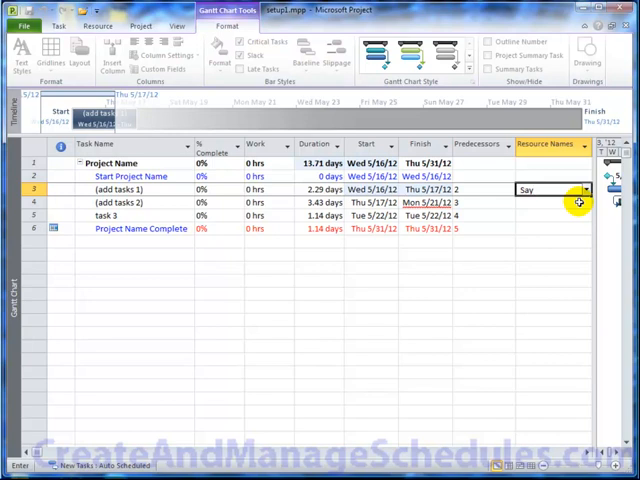
- Enter Said, Jane and Brenda as resource names on the tasks
type("d")
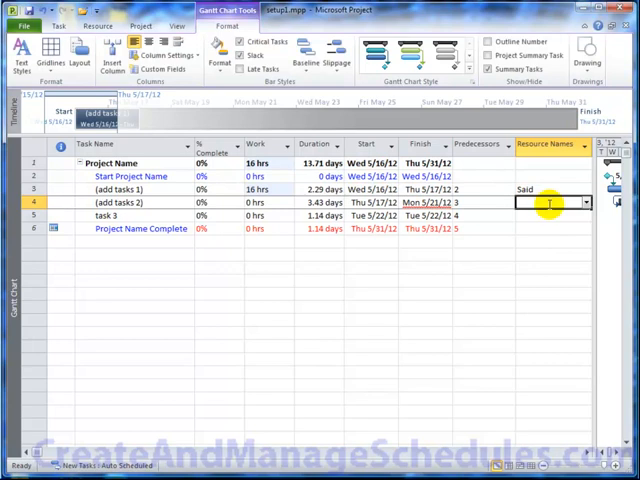
type("Jane")
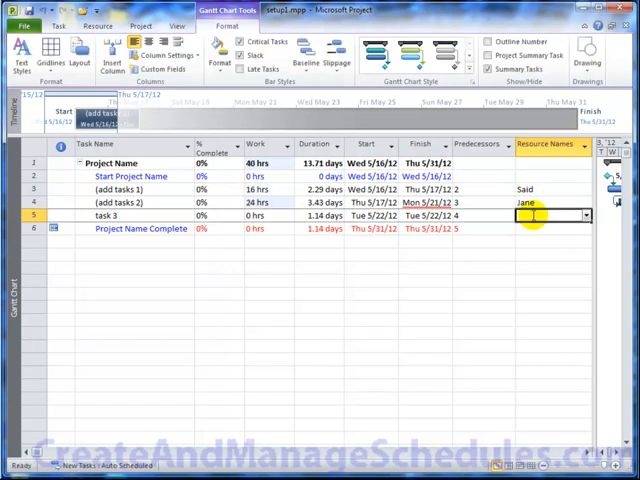
type("Br")
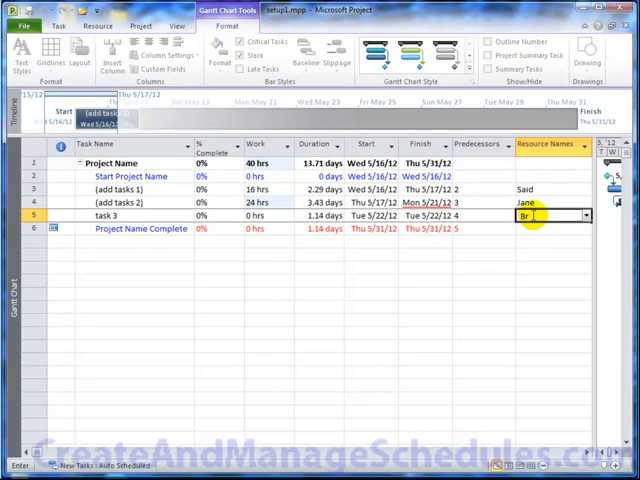
type("enda")
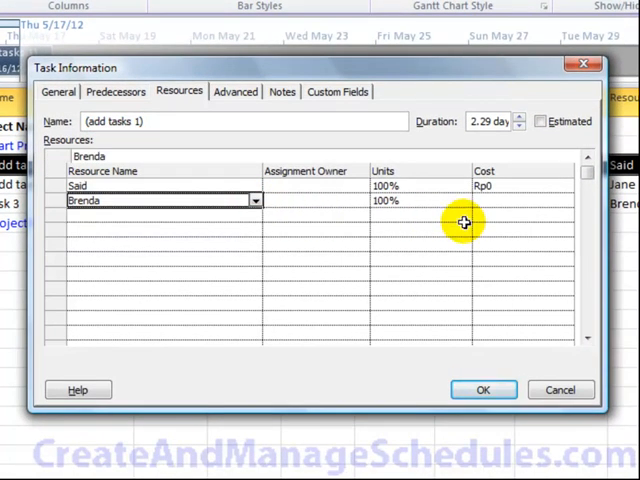
- Change Said's and Brenda's units on the first added task from 100% to 50%
type("5")
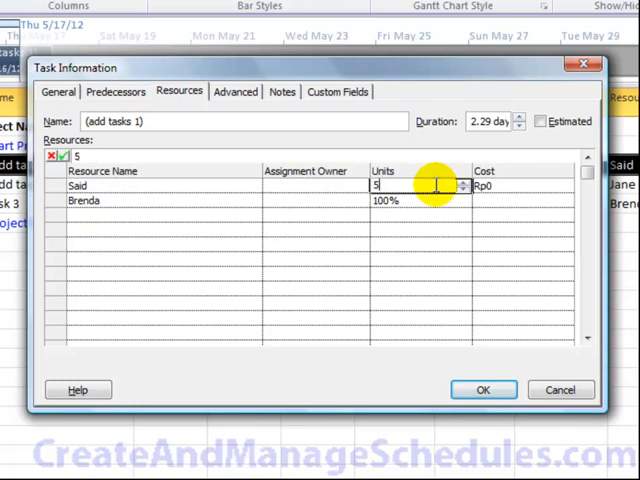
type("0%")
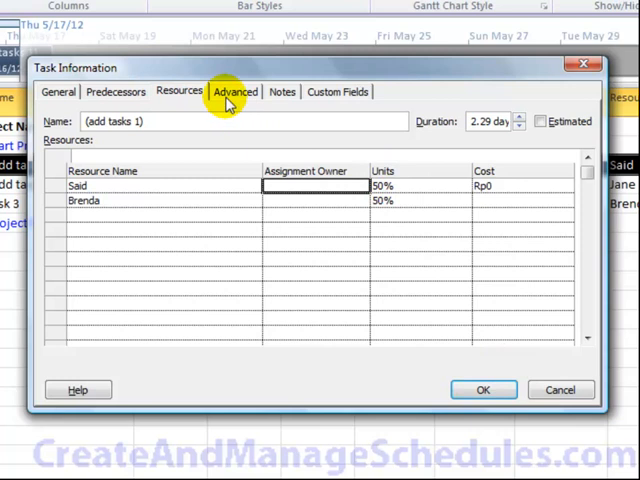
- Set constraint As Soon As Possible, task type Fixed Units, and mark the task effort driven
left_click(236, 92)
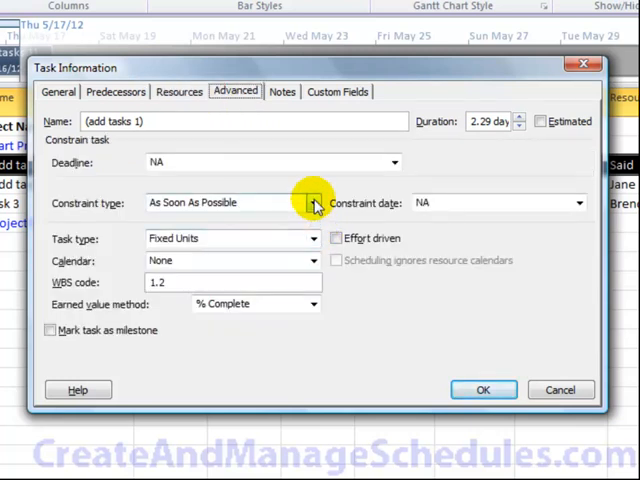
left_click(312, 204)
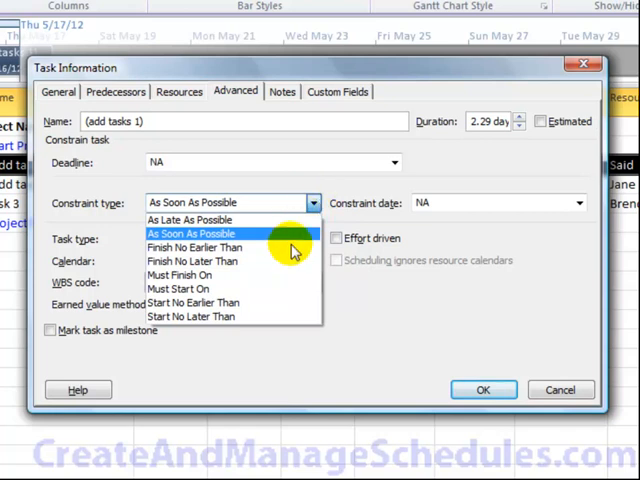
left_click(192, 232)
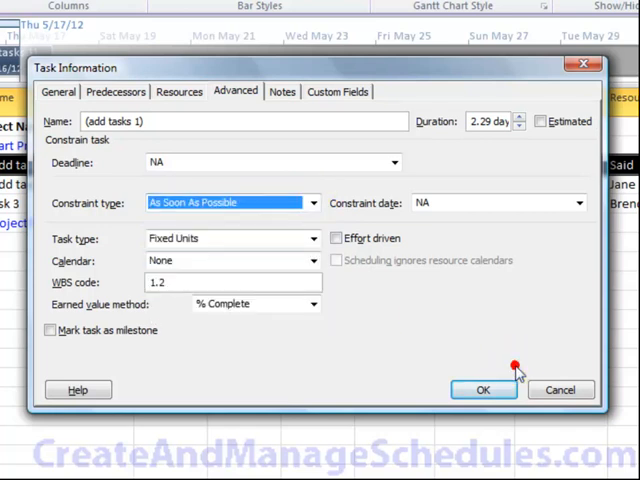
left_click(312, 260)
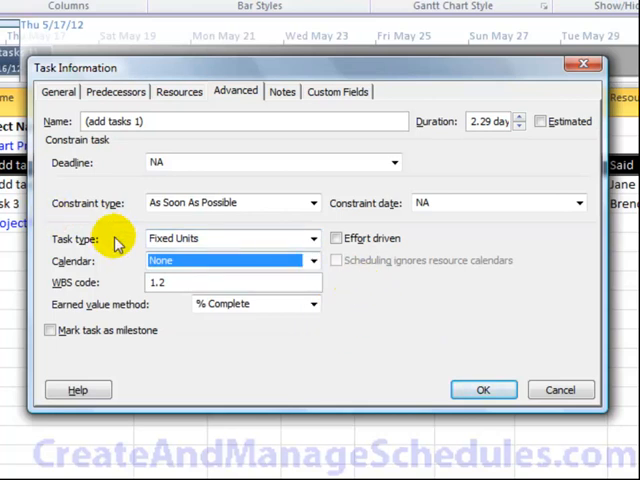
left_click(312, 238)
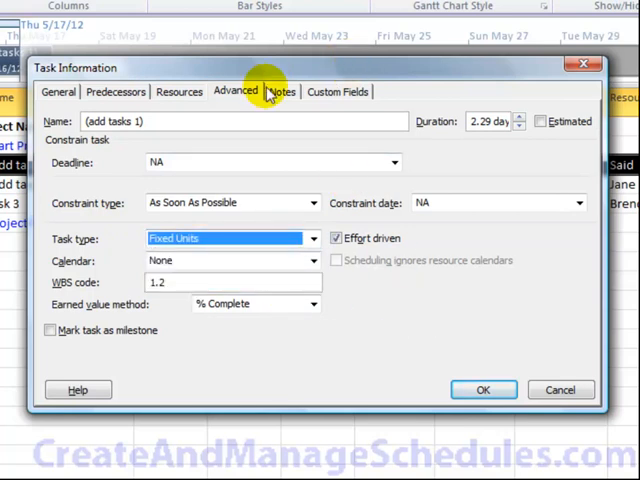
- Insert the linked Curriculum.docx Word document into the task notes, displayed as an icon
left_click(282, 92)
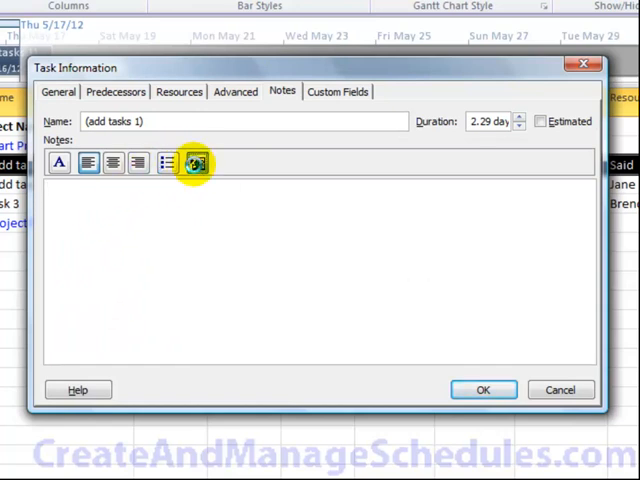
left_click(196, 162)
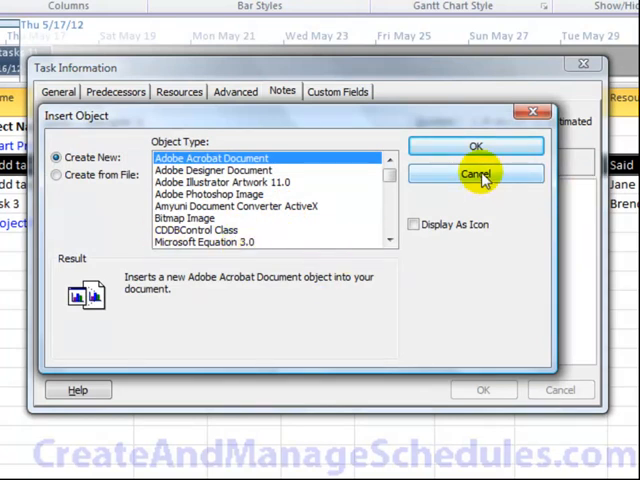
left_click(476, 174)
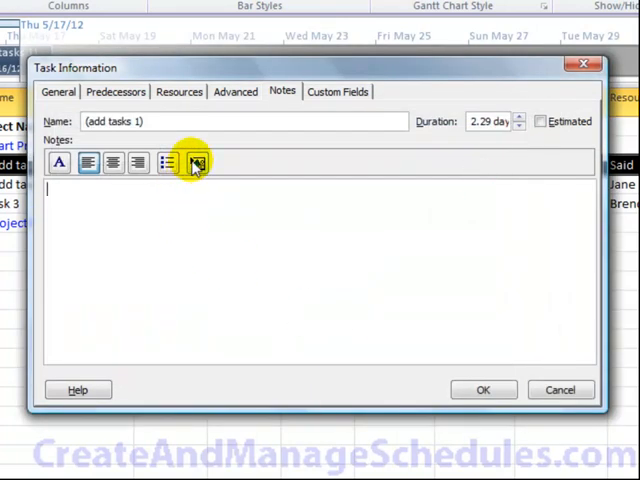
left_click(196, 162)
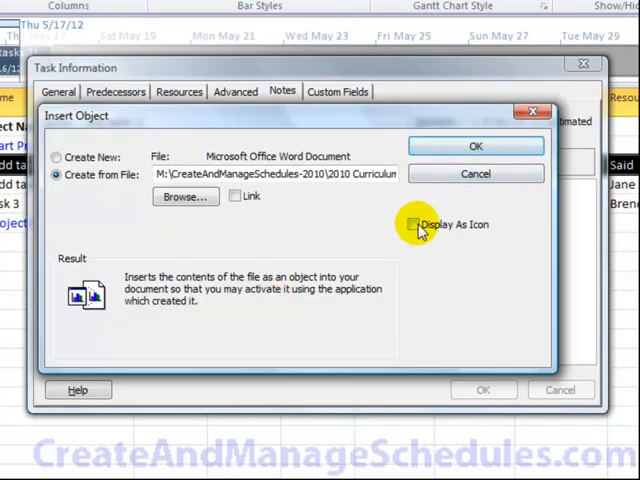
left_click(412, 224)
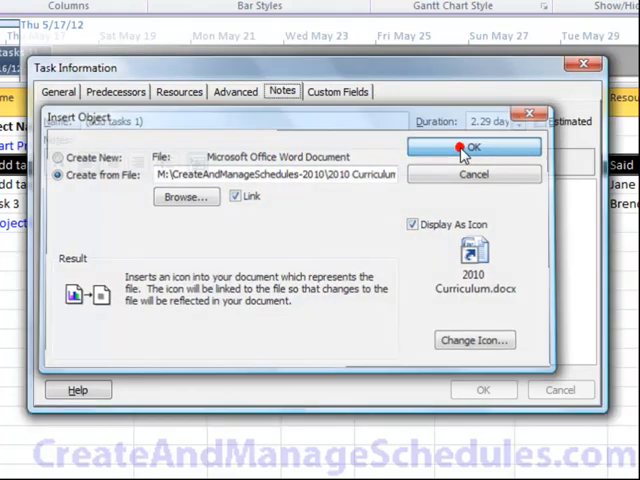
left_click(472, 148)
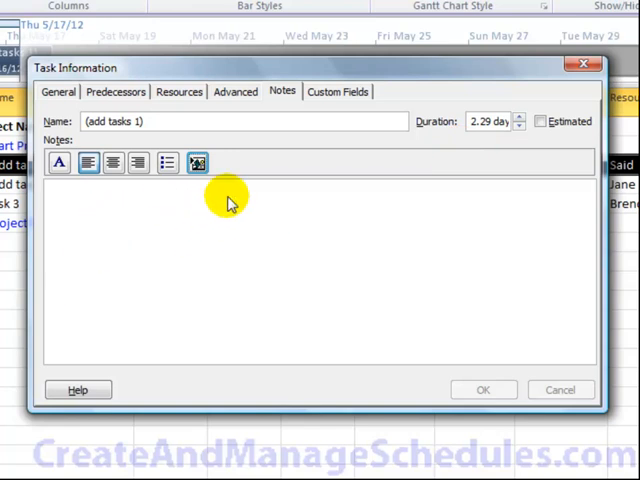
mouse_move(230, 204)
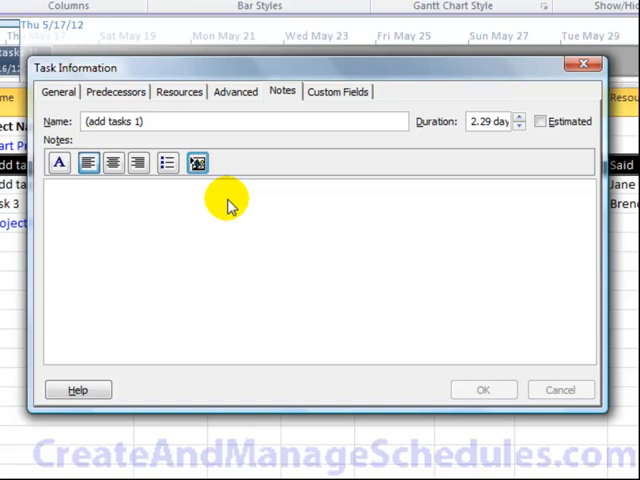
- Add the note text 'Add other notes' below the embedded document
left_click(198, 162)
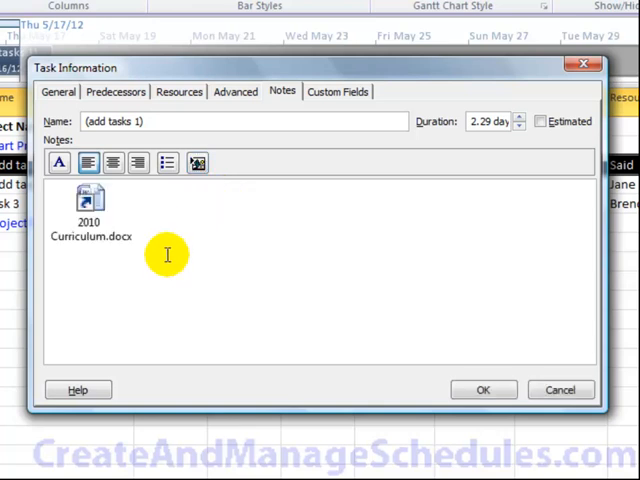
type("Add other notest")
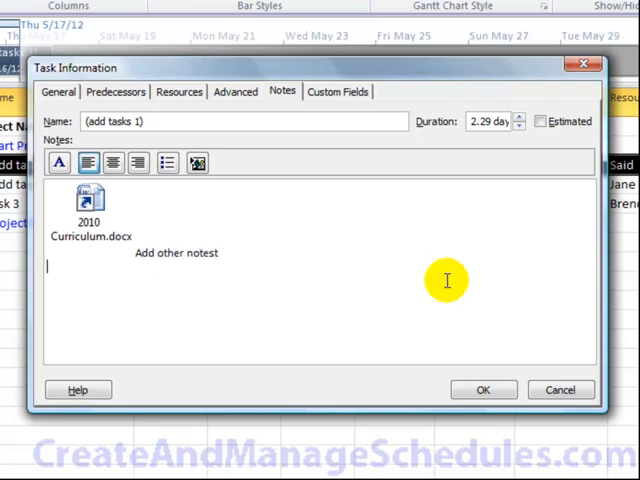
left_click(60, 162)
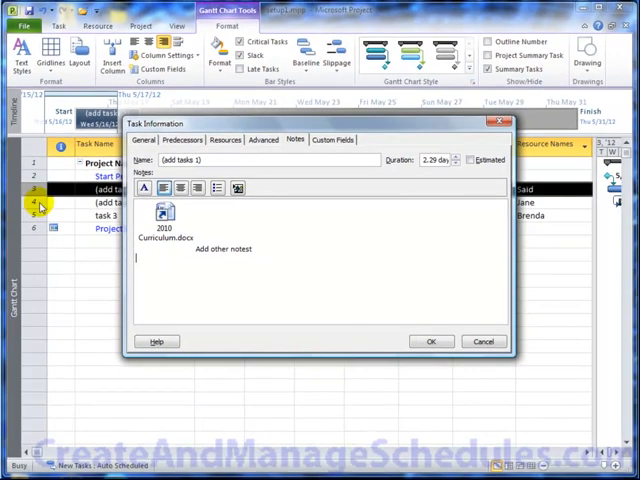
- View the task's empty Custom Fields page and close the Task Information dialog
left_click(430, 340)
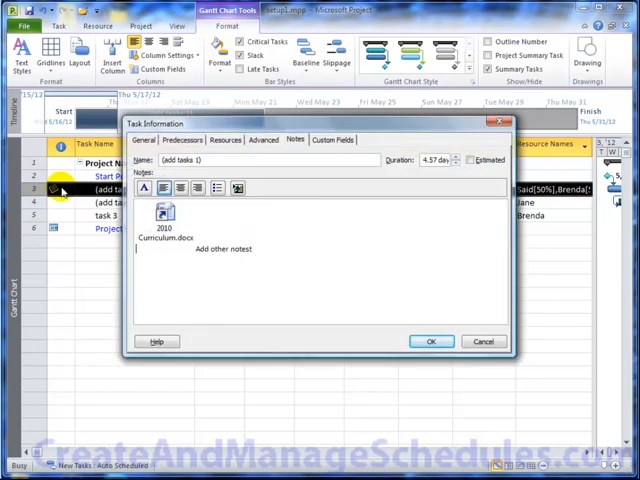
mouse_move(282, 176)
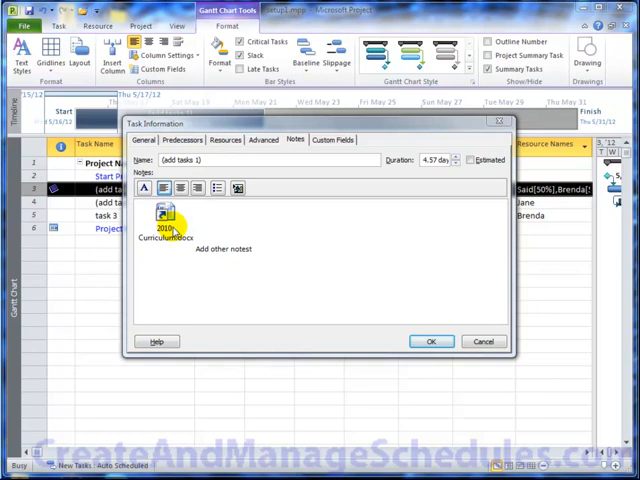
left_click(332, 140)
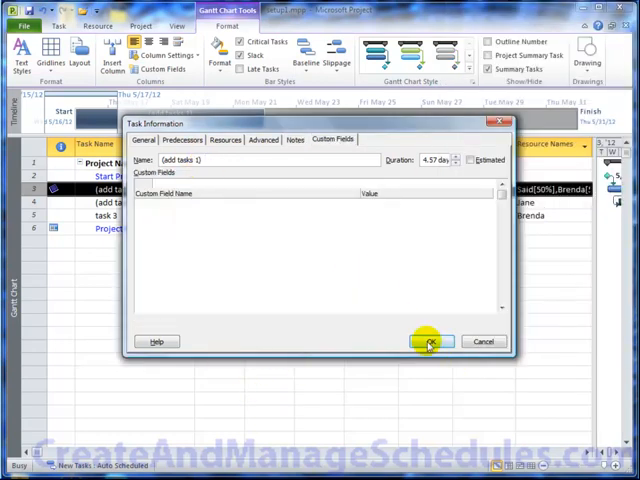
left_click(428, 340)
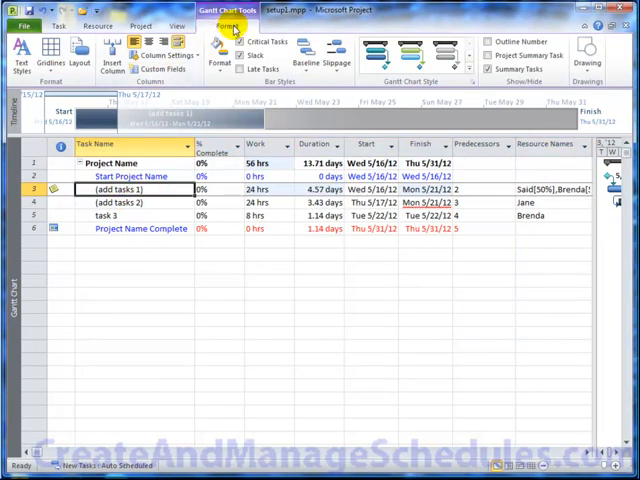
- Create a custom Cost-type field by renaming Cost1 to 'task 1 cost'
left_click(160, 68)
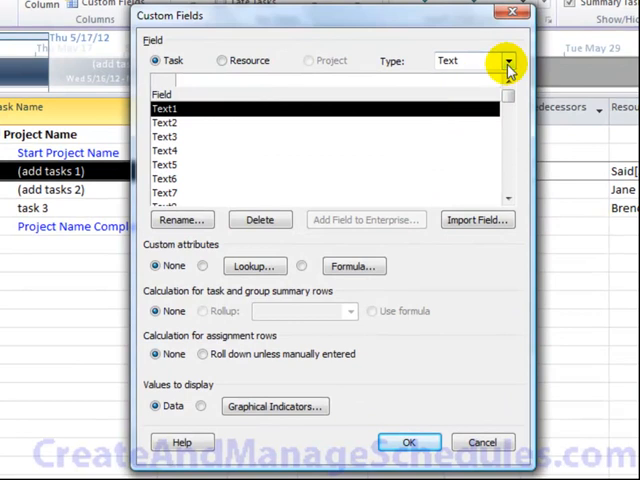
left_click(504, 60)
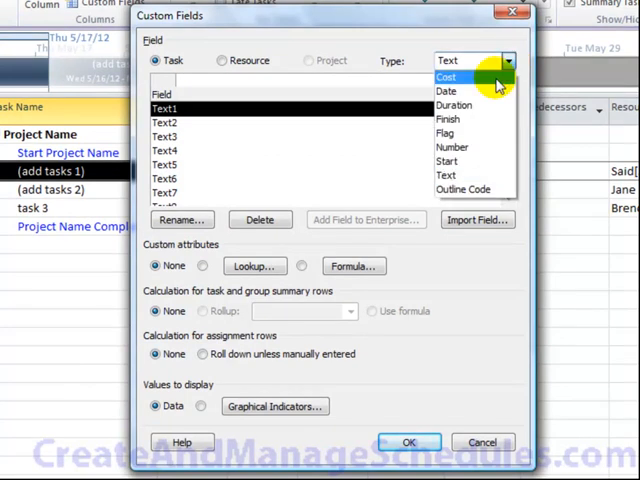
left_click(448, 76)
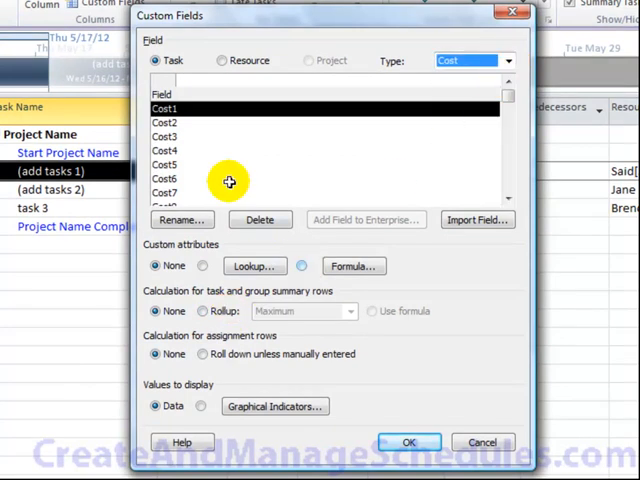
left_click(180, 220)
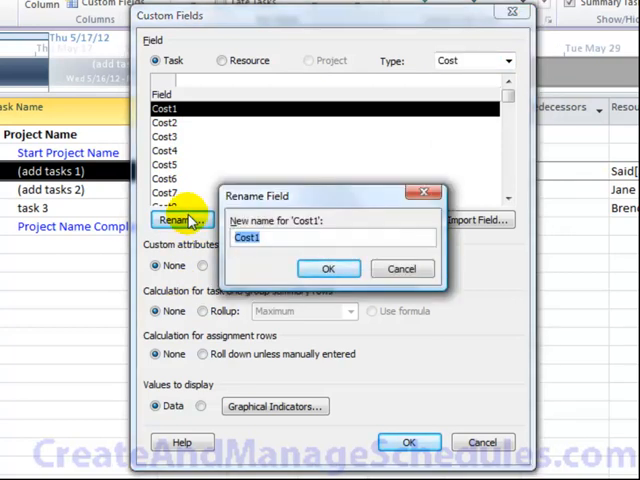
type("task 1")
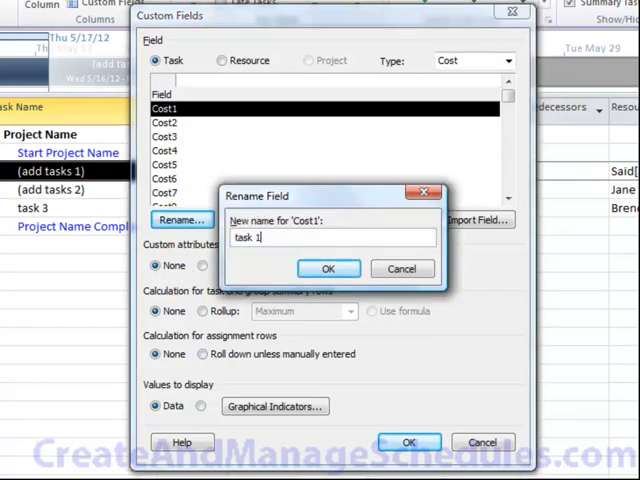
type("cost")
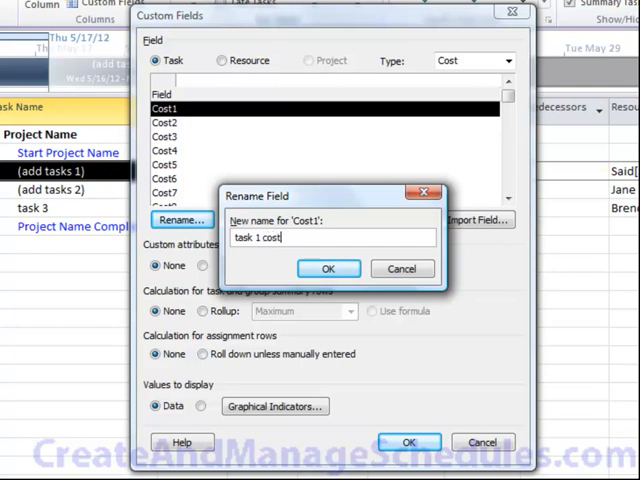
left_click(328, 268)
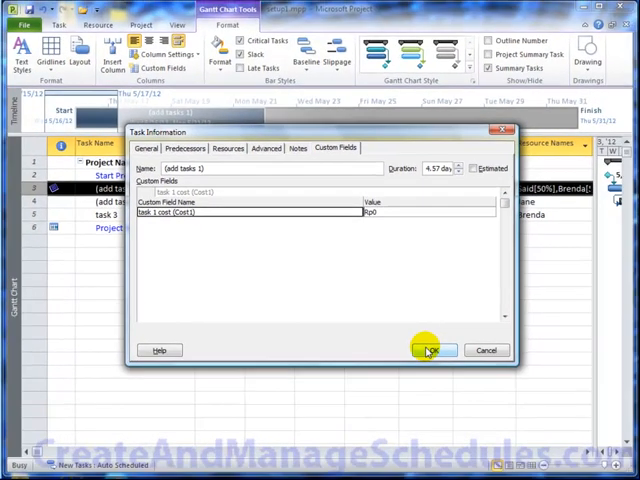
- Close the Task Information dialog and return to the full task sheet
left_click(428, 350)
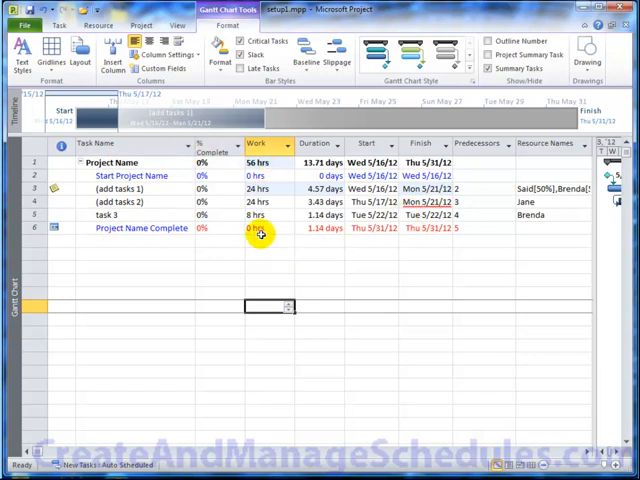
mouse_move(252, 238)
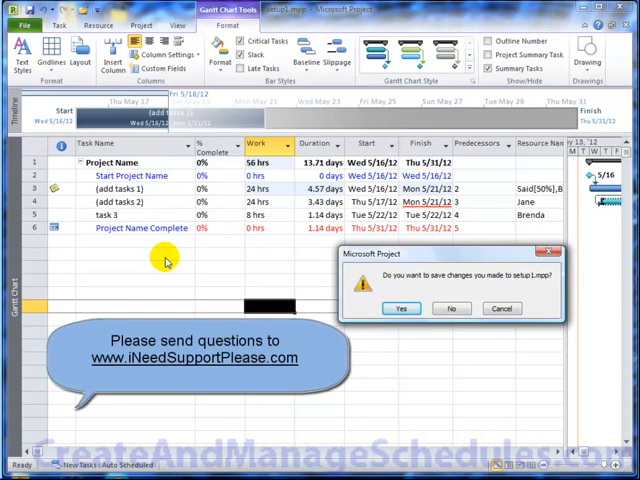
mouse_move(224, 248)
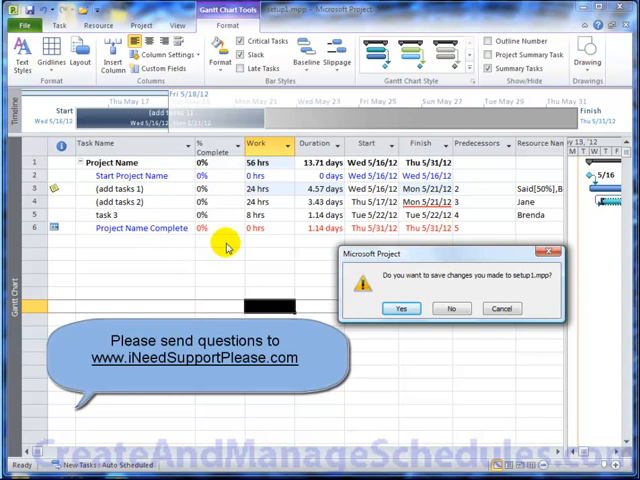